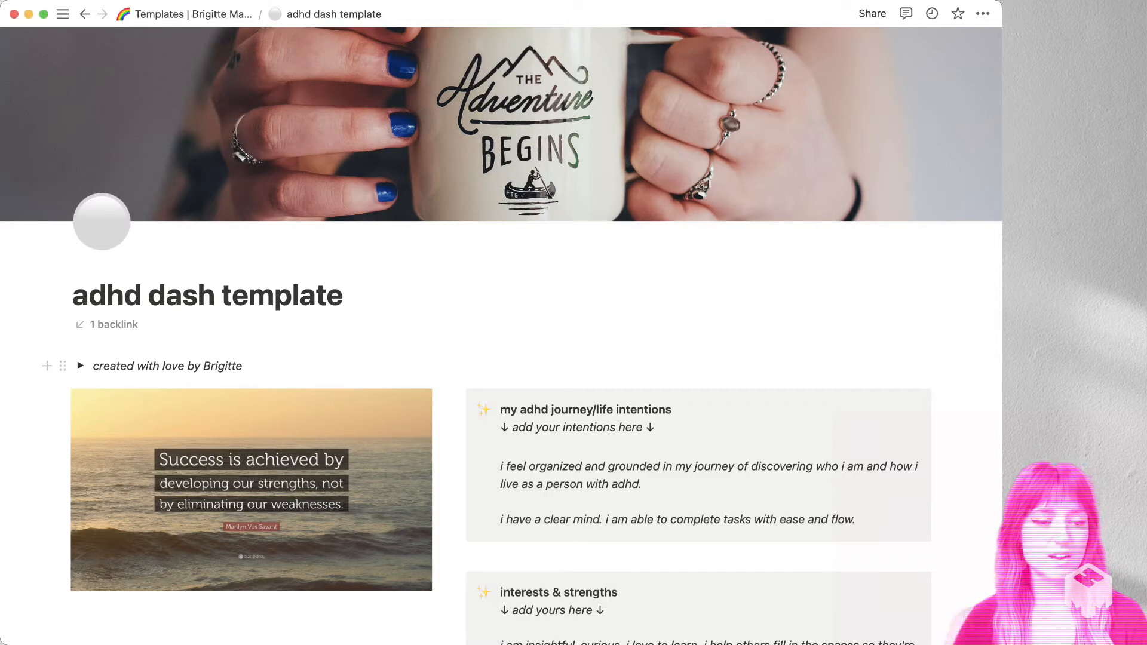
Expand and collapse the 'created with love' creator links, then scroll down the dashboard
{"action": "left_click", "coordinate": [81, 366]}
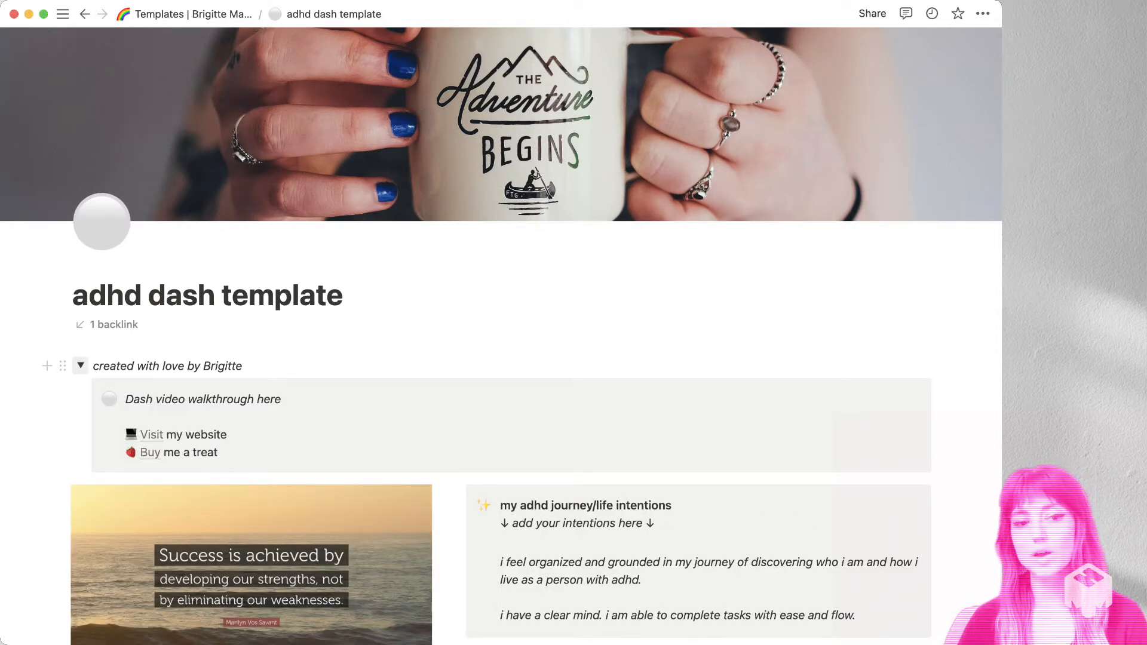
{"action": "left_click", "coordinate": [81, 365]}
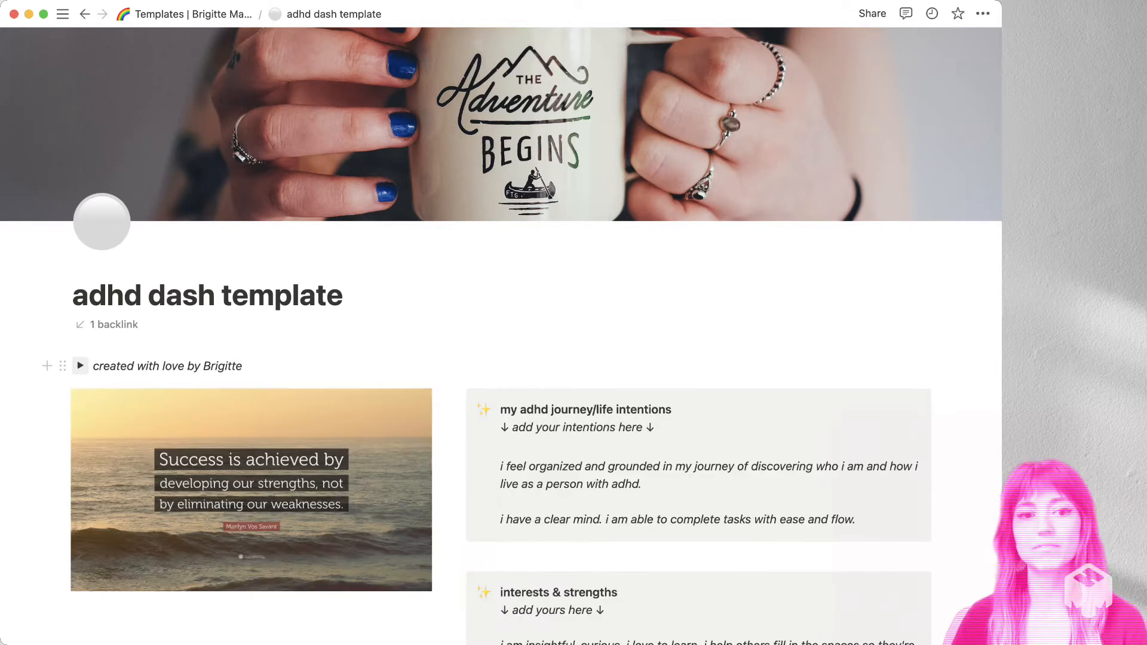
{"action": "scroll", "scroll_direction": "down", "scroll_amount": 3}
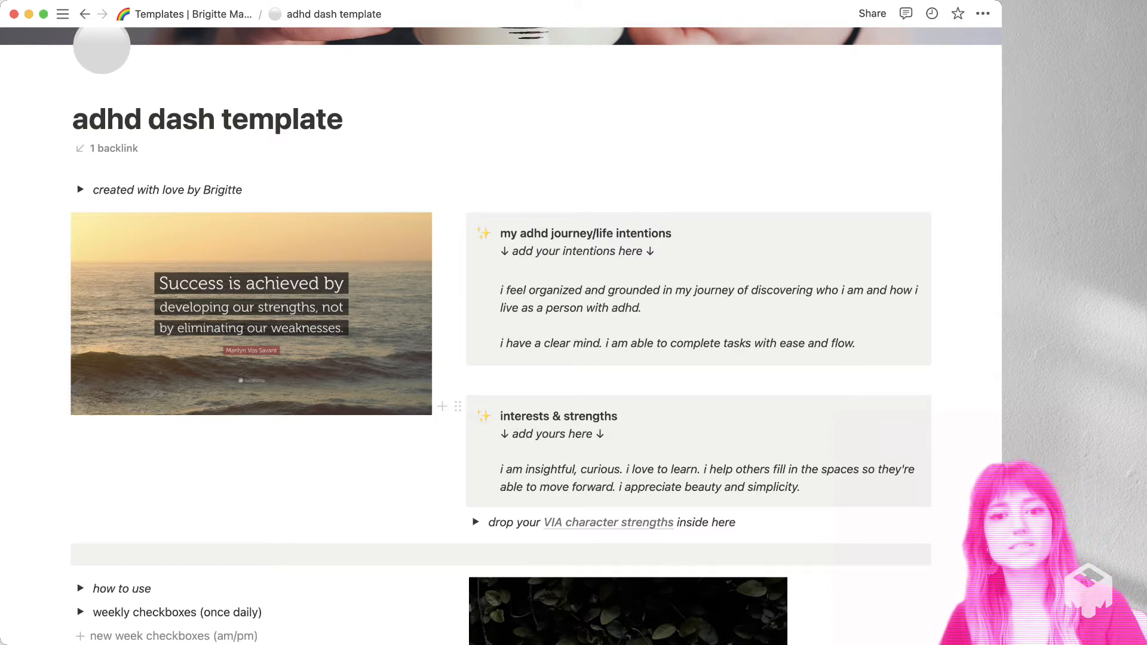
{"action": "mouse_move", "coordinate": [475, 291]}
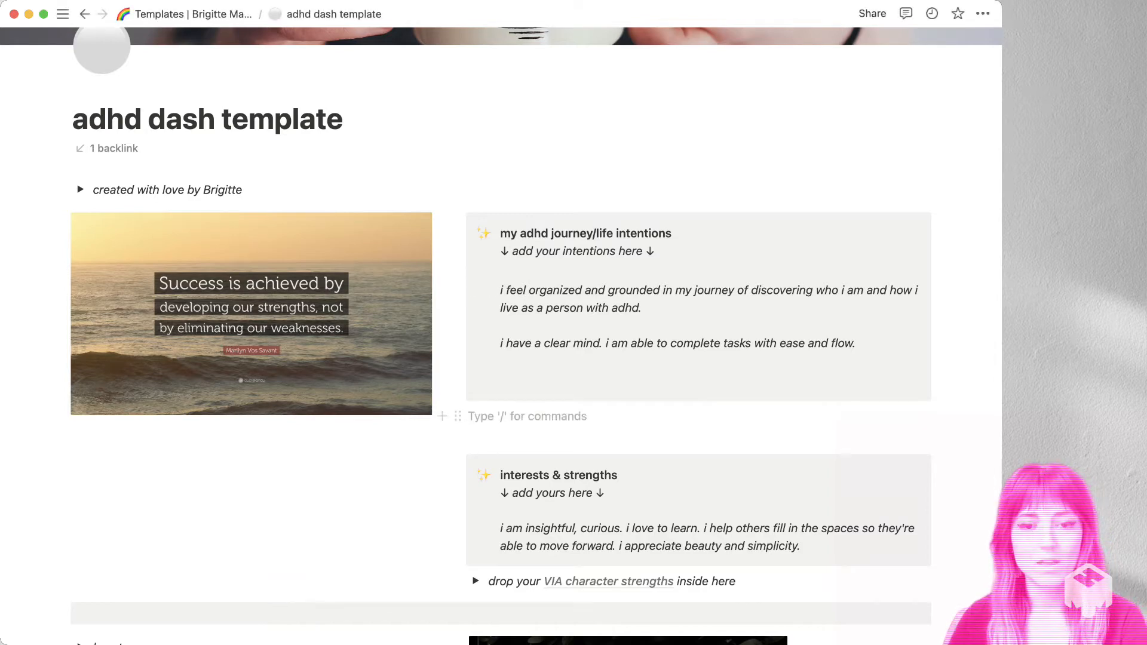
{"action": "scroll", "scroll_direction": "down", "scroll_amount": 3}
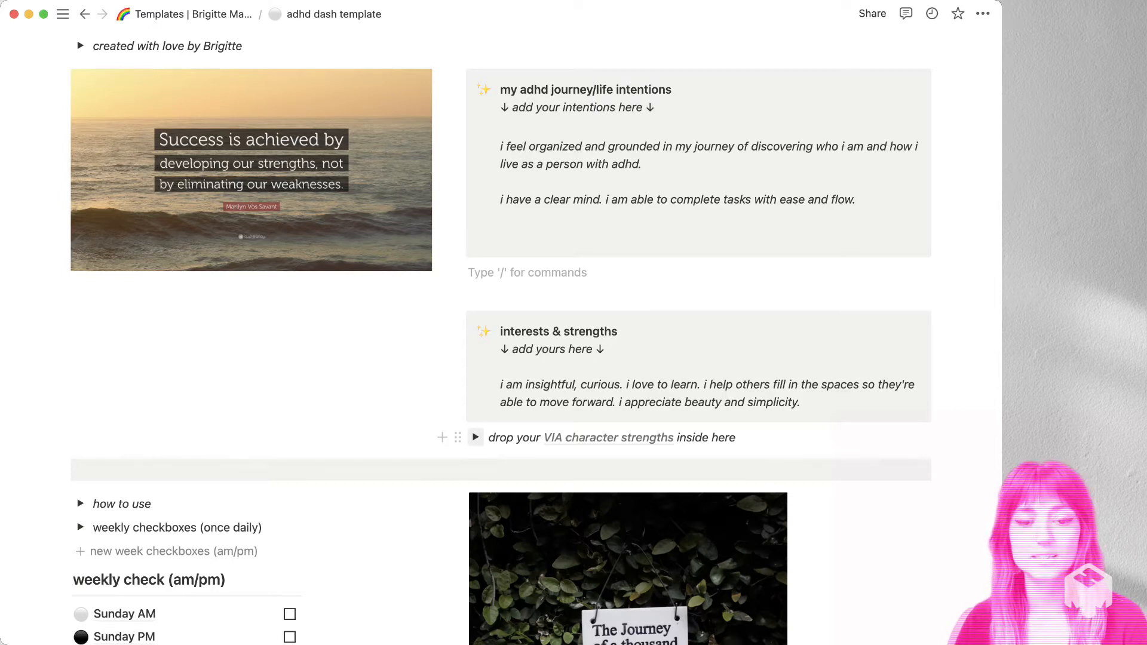
{"action": "left_click", "coordinate": [476, 436]}
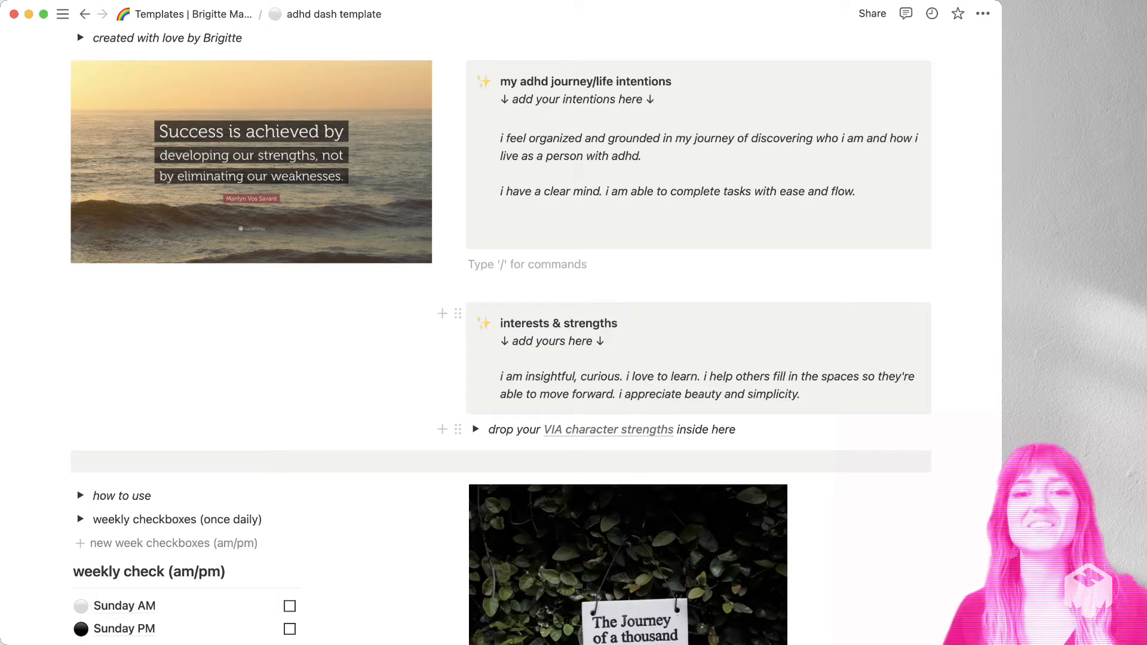
Tick Sunday AM through Monday PM in the weekly check (am/pm) list
{"action": "scroll", "scroll_direction": "down", "scroll_amount": 3}
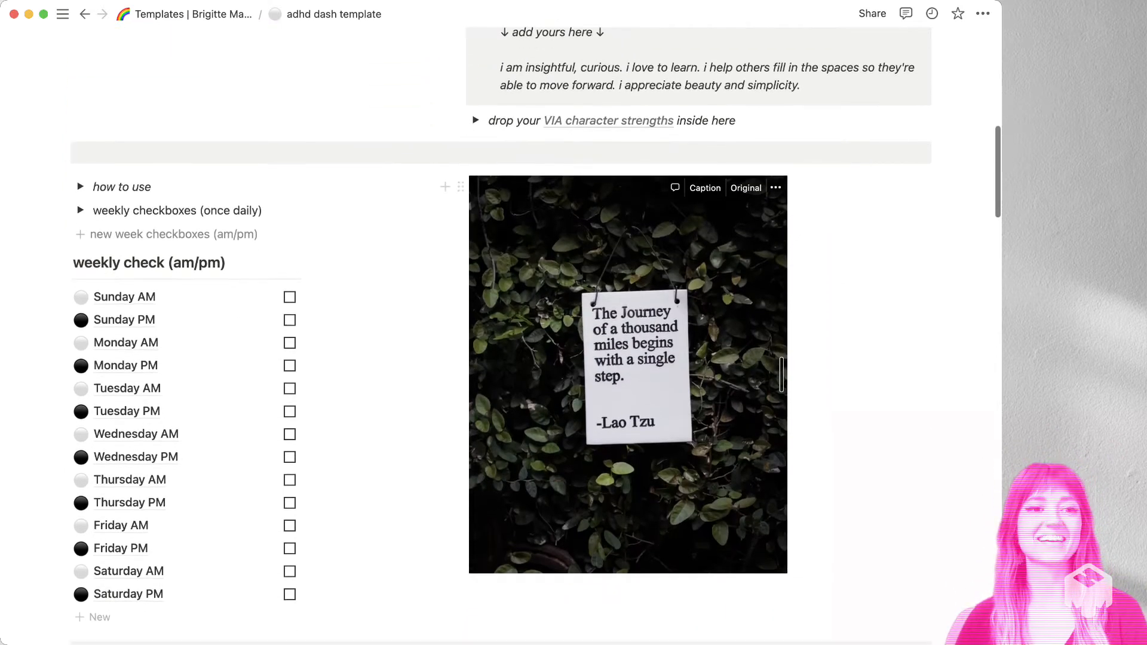
{"action": "scroll", "scroll_direction": "down", "scroll_amount": 3}
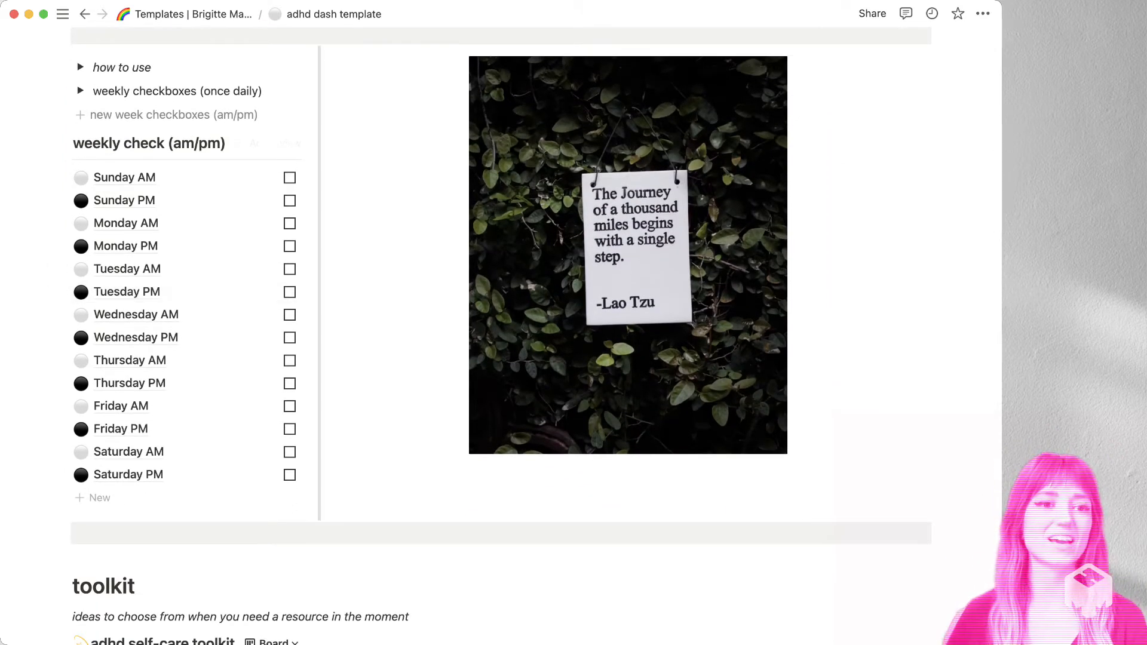
{"action": "scroll", "scroll_direction": "up", "scroll_amount": 3}
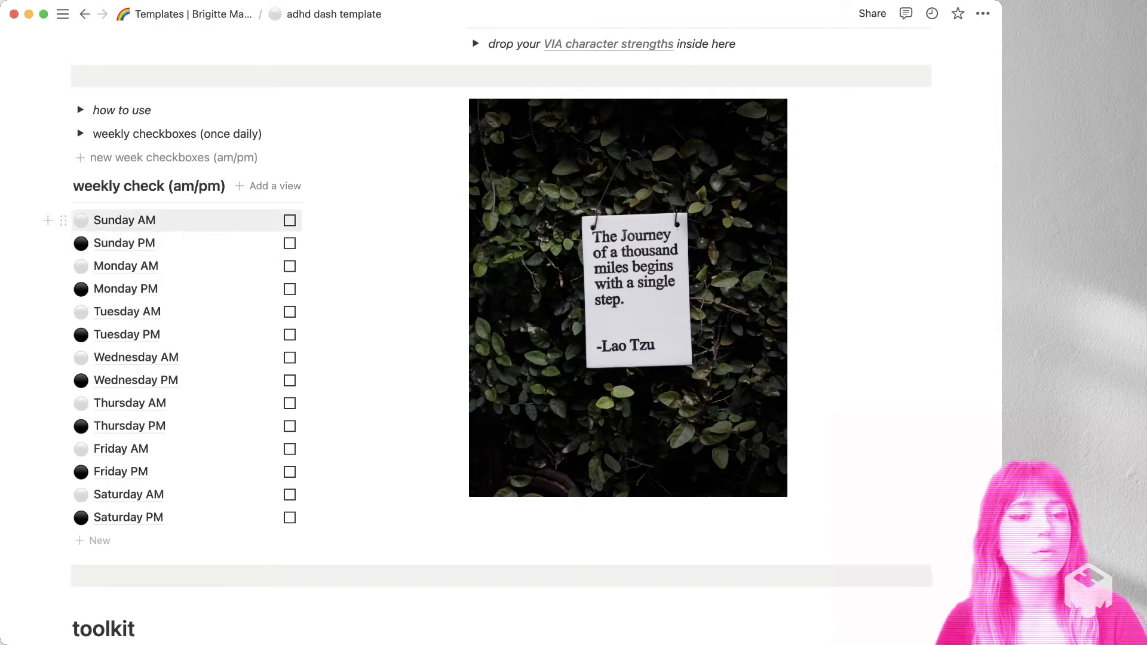
{"action": "left_click", "coordinate": [289, 221]}
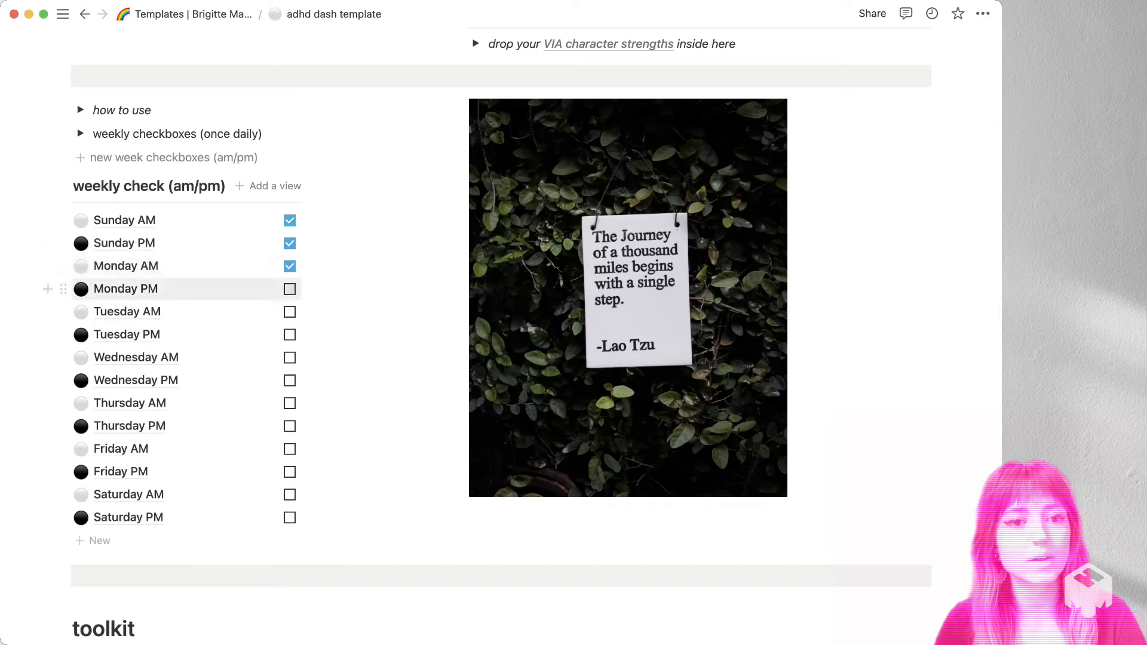
{"action": "left_click", "coordinate": [289, 288]}
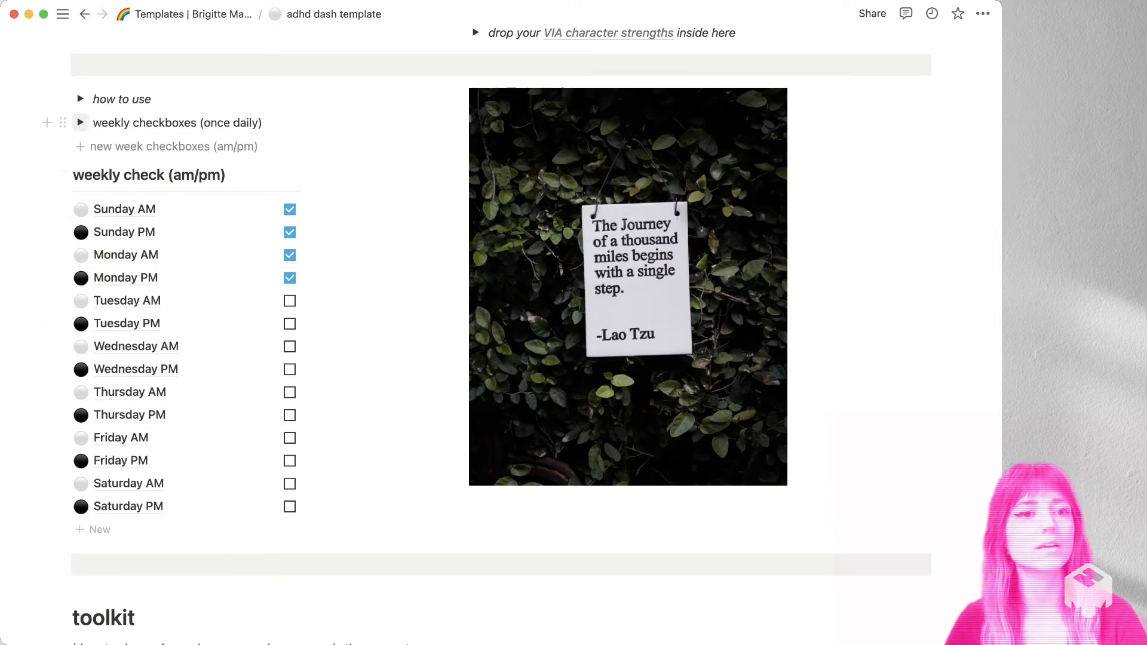
{"action": "left_click", "coordinate": [81, 122]}
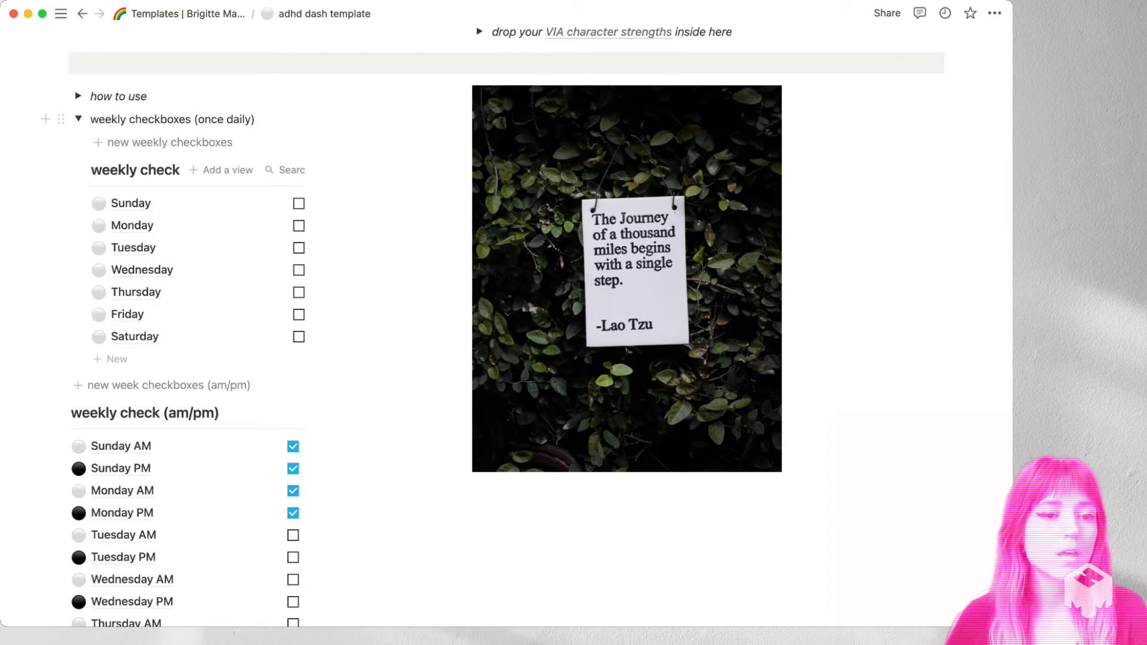
{"action": "mouse_move", "coordinate": [131, 225]}
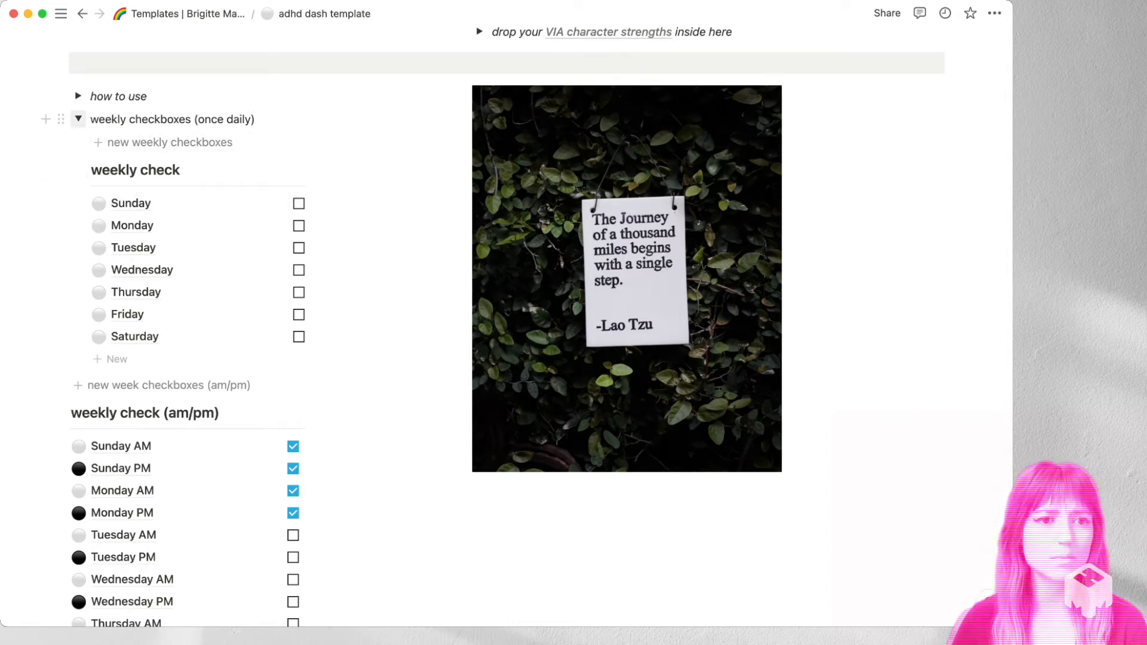
{"action": "left_click", "coordinate": [77, 118]}
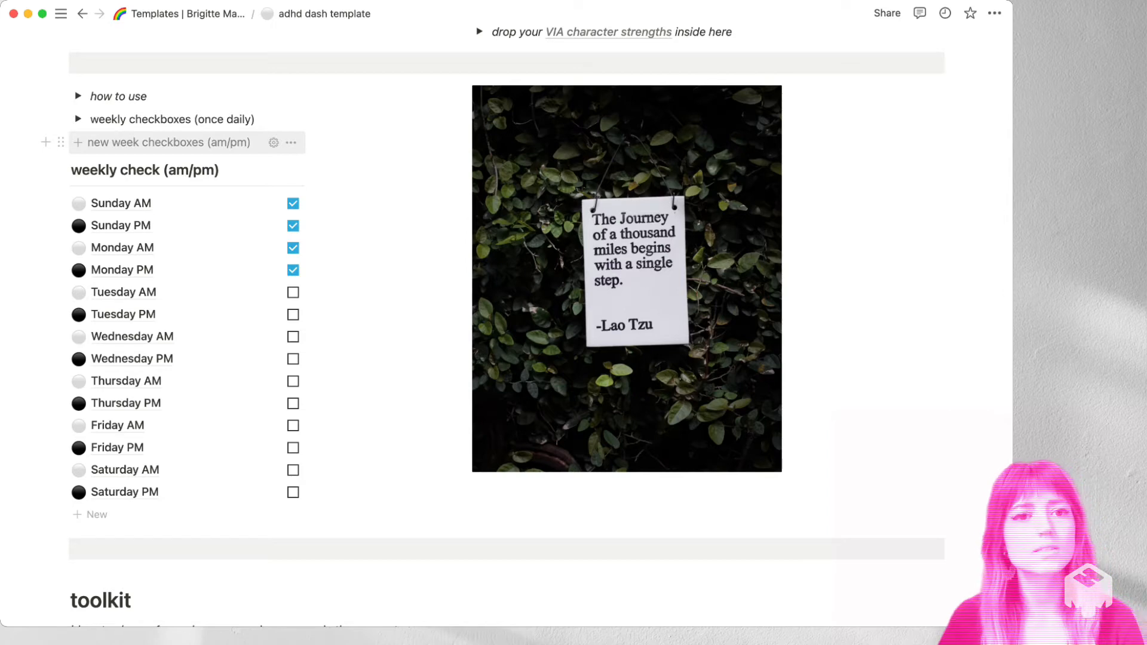
{"action": "mouse_move", "coordinate": [273, 142]}
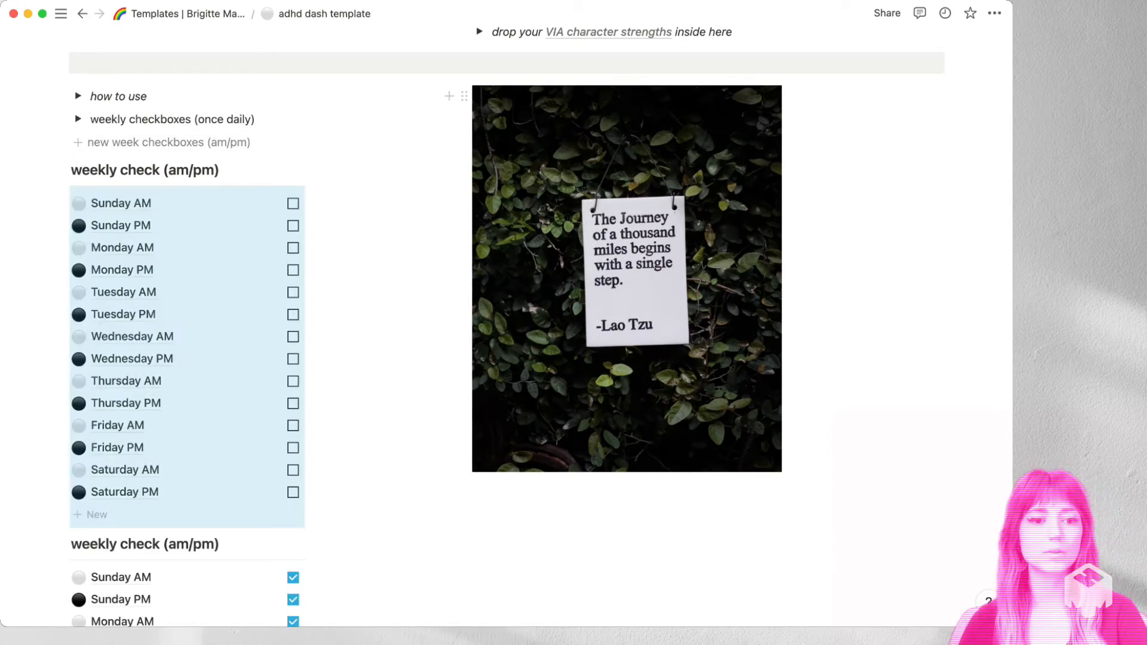
Delete the old ticked weekly check (am/pm) database from its right-click menu
{"action": "scroll", "scroll_direction": "down", "scroll_amount": 3}
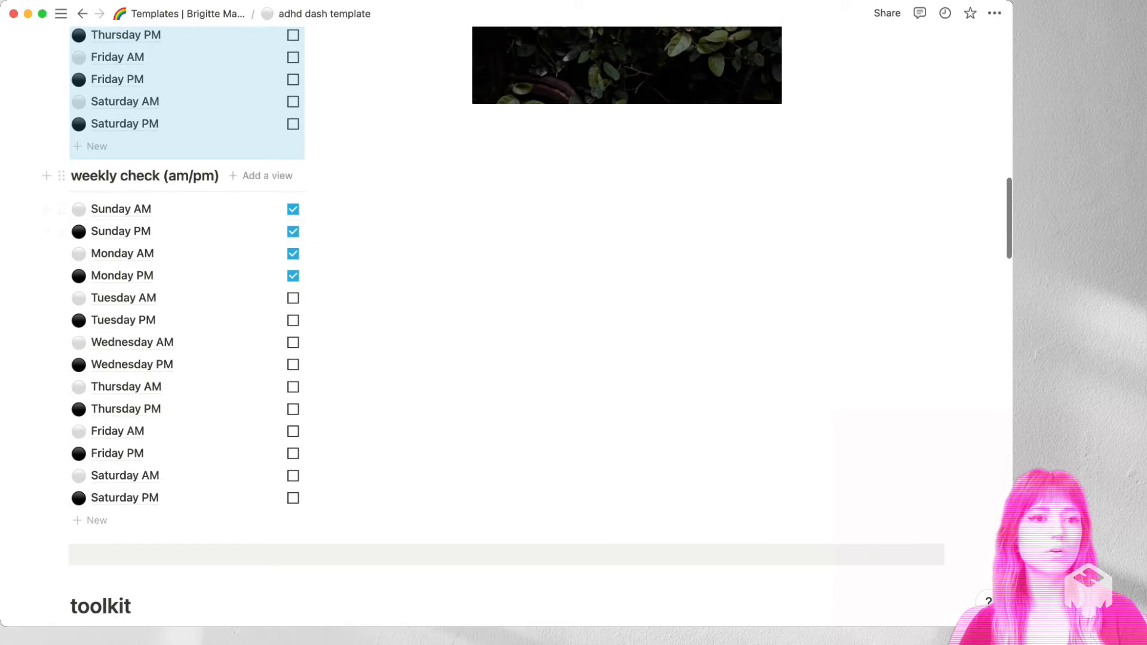
{"action": "right_click", "coordinate": [144, 175]}
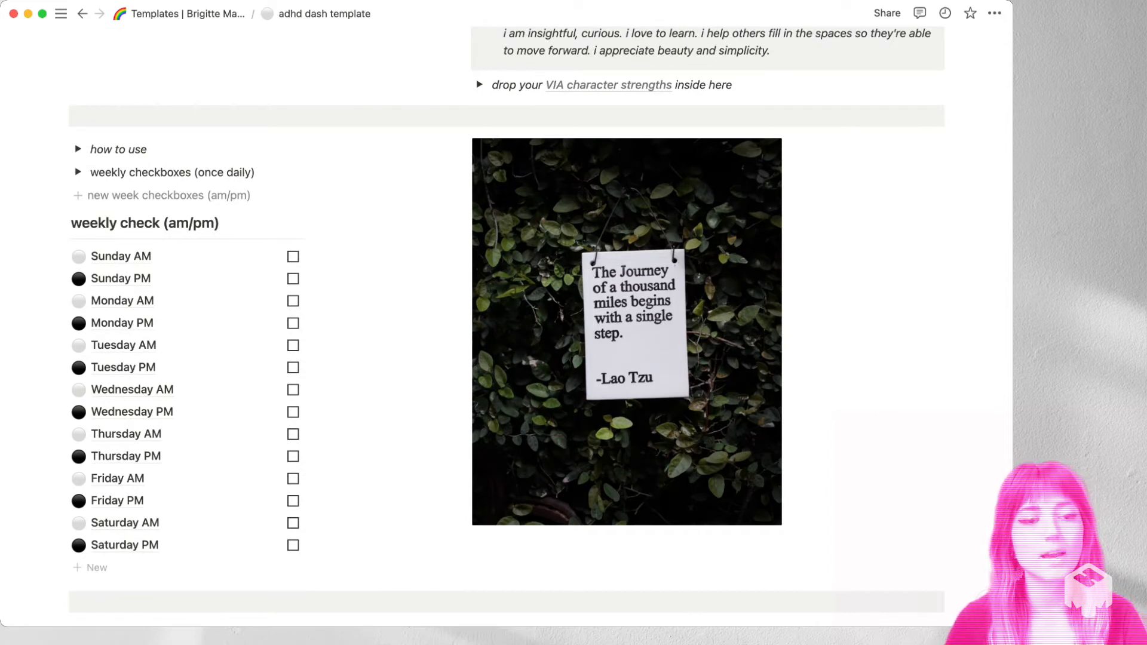
{"action": "mouse_move", "coordinate": [169, 195]}
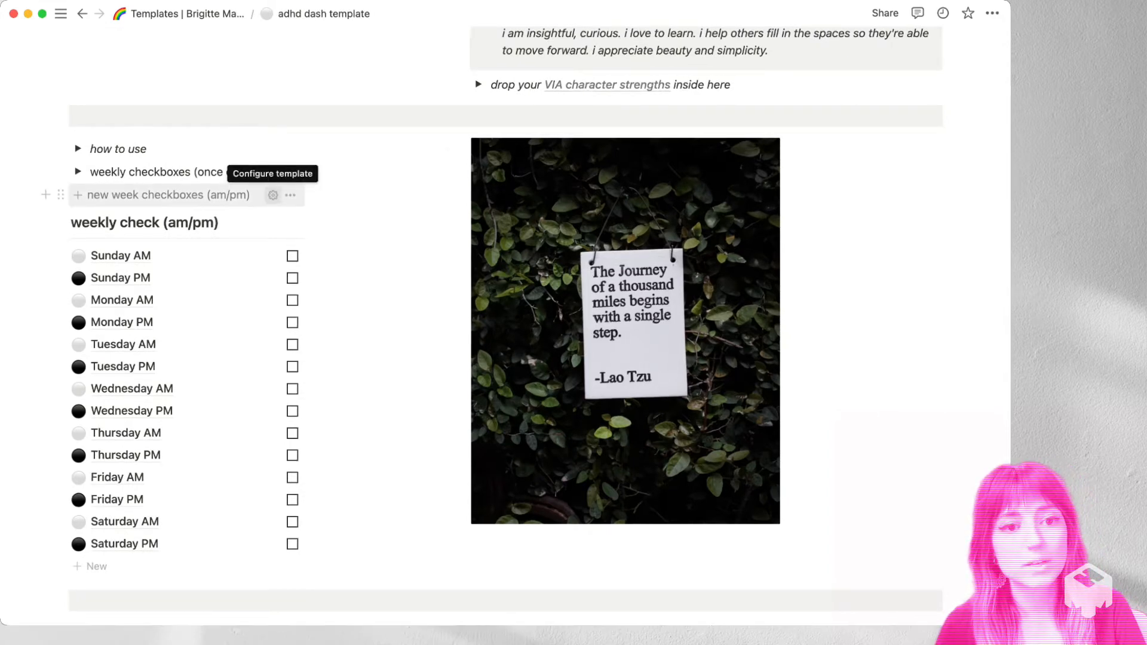
{"action": "left_click", "coordinate": [273, 194]}
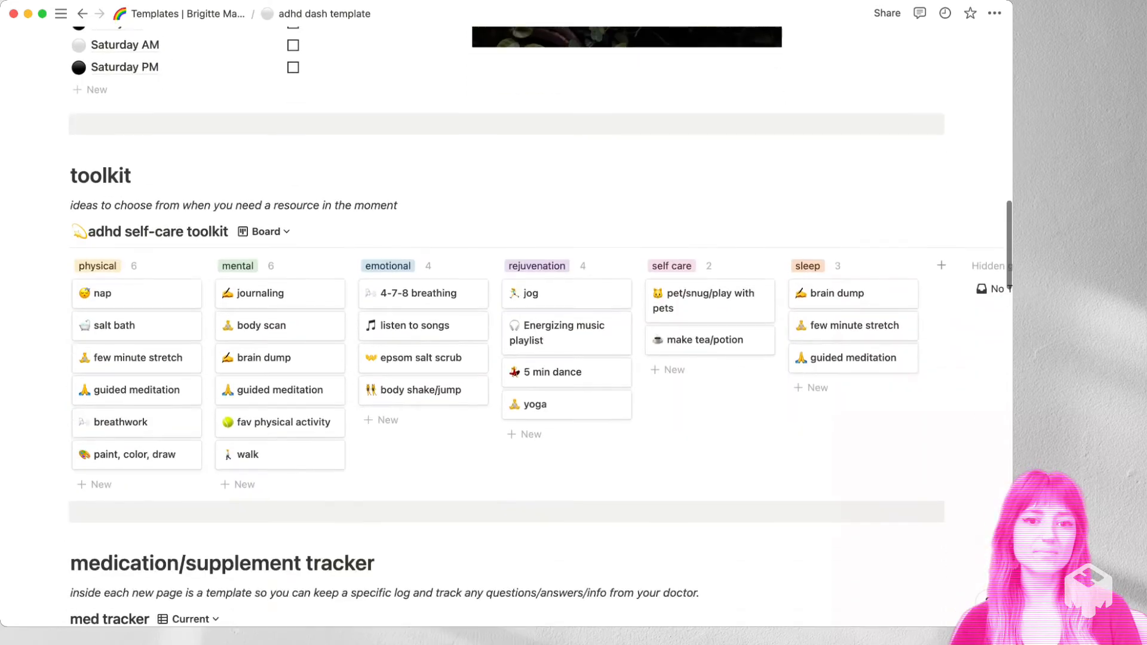
Scroll to the adhd self-care toolkit board to find the yoga card
{"action": "scroll", "scroll_direction": "up", "scroll_amount": 3}
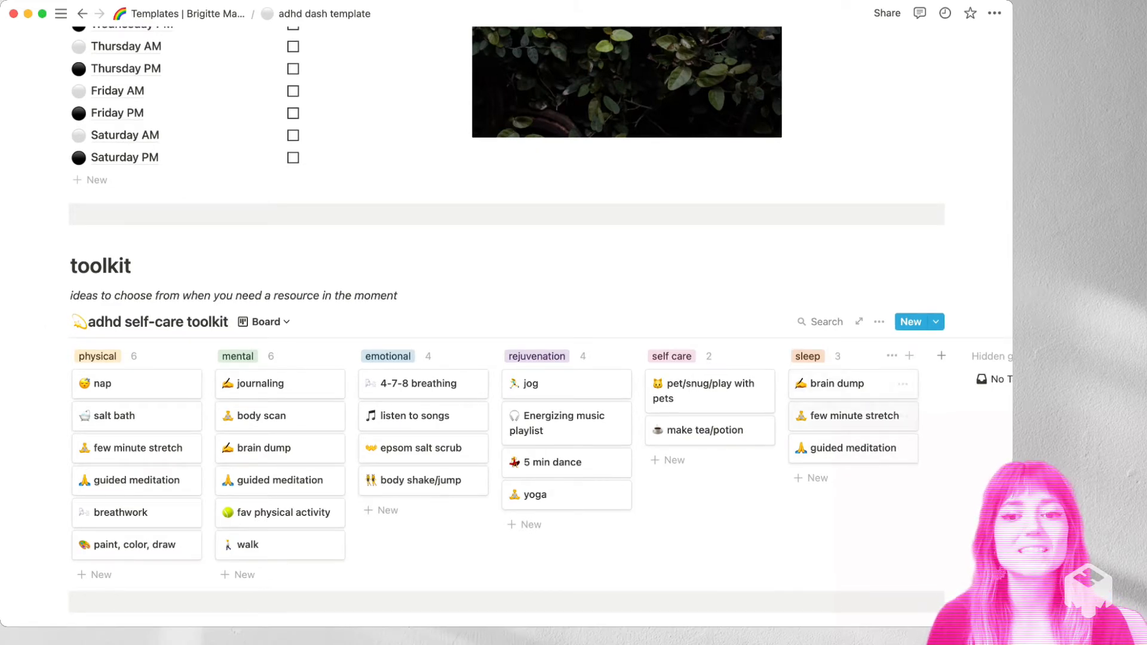
{"action": "mouse_move", "coordinate": [848, 416]}
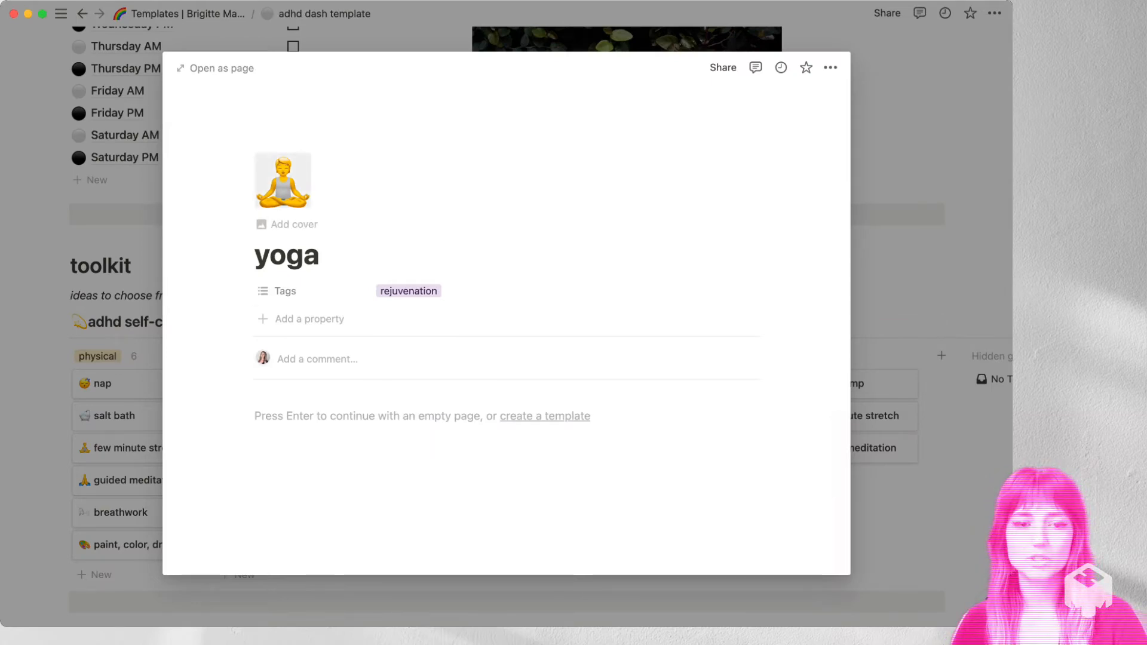
Browse the yoga entry's Tags options, then close the peek back to the board
{"action": "left_click", "coordinate": [408, 290]}
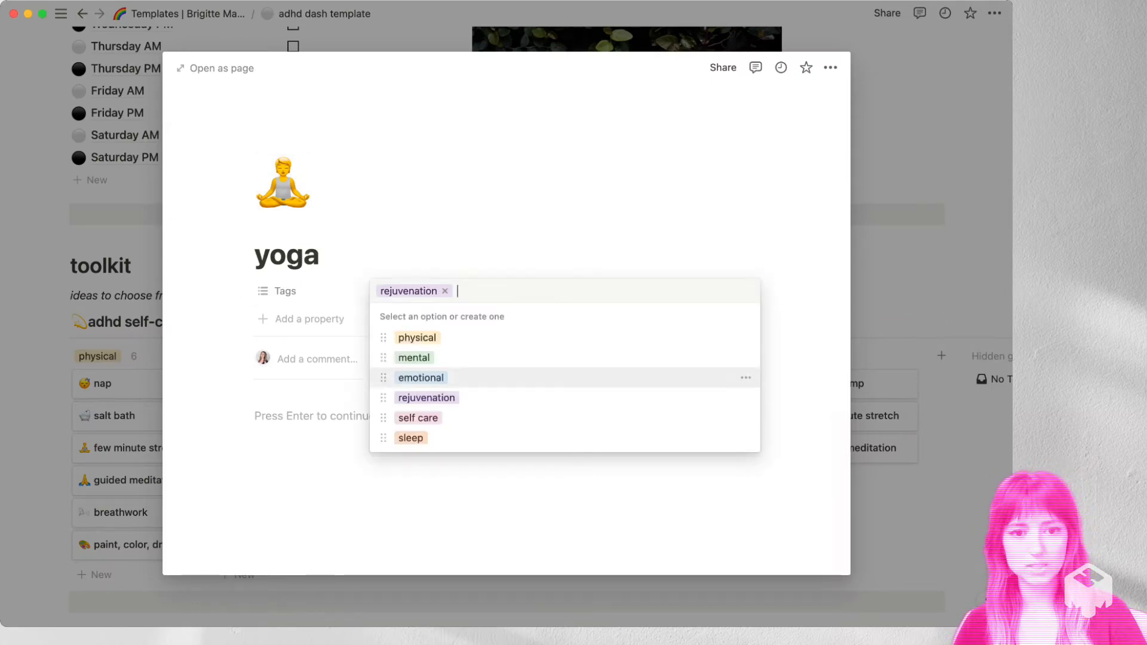
{"action": "mouse_move", "coordinate": [417, 337]}
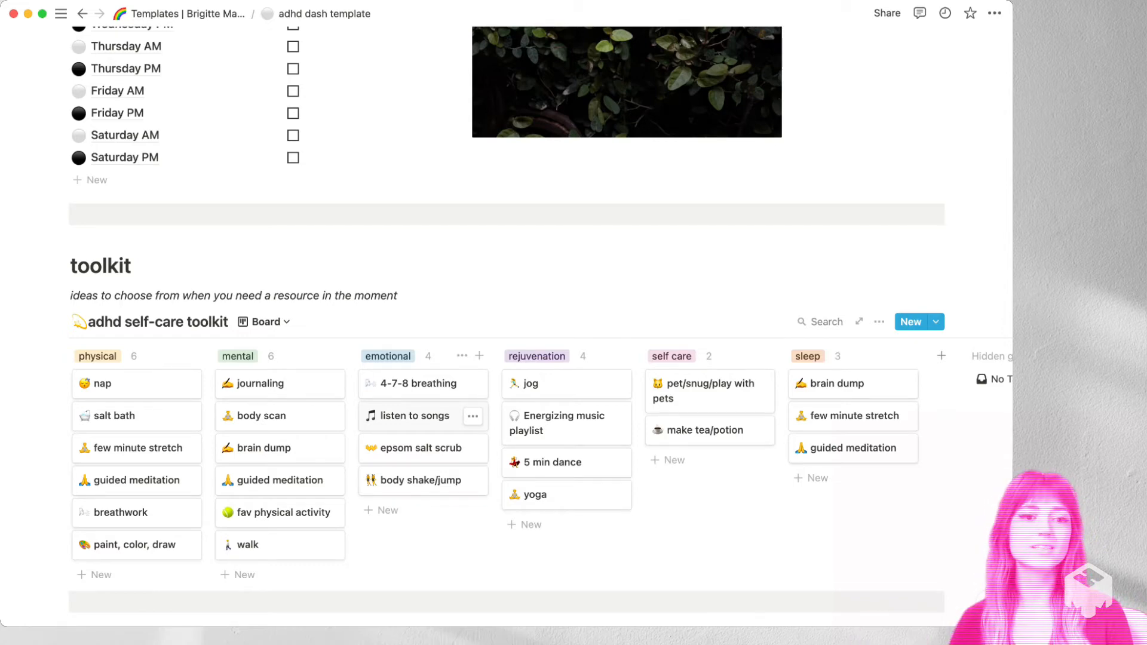
{"action": "scroll", "scroll_direction": "down", "scroll_amount": 3}
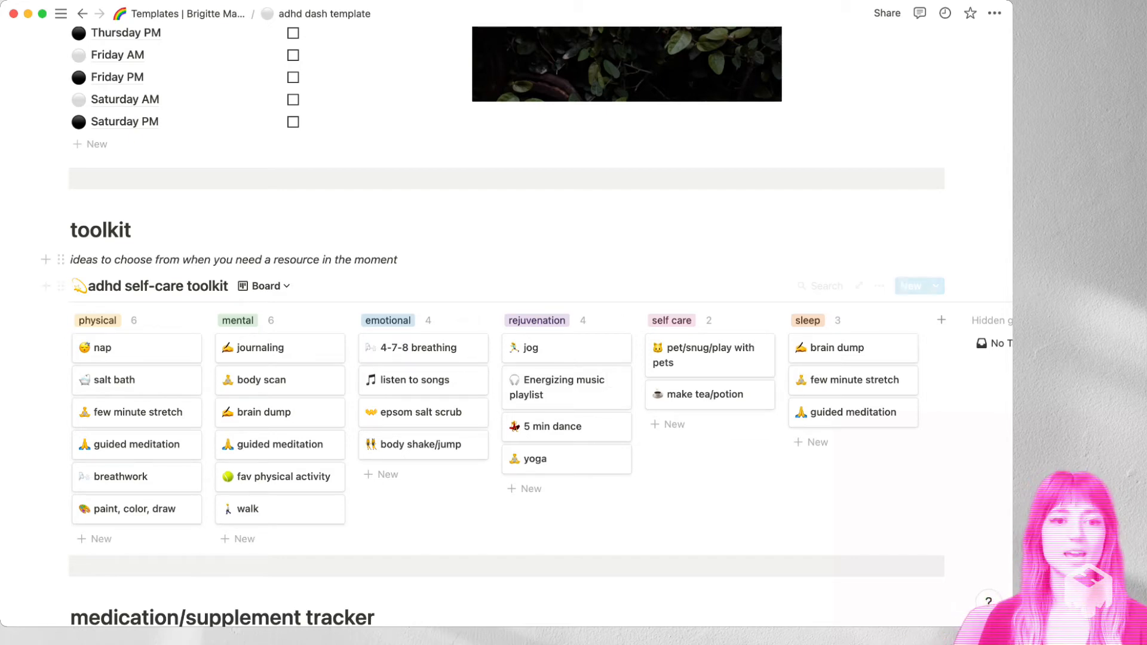
{"action": "left_click", "coordinate": [263, 285]}
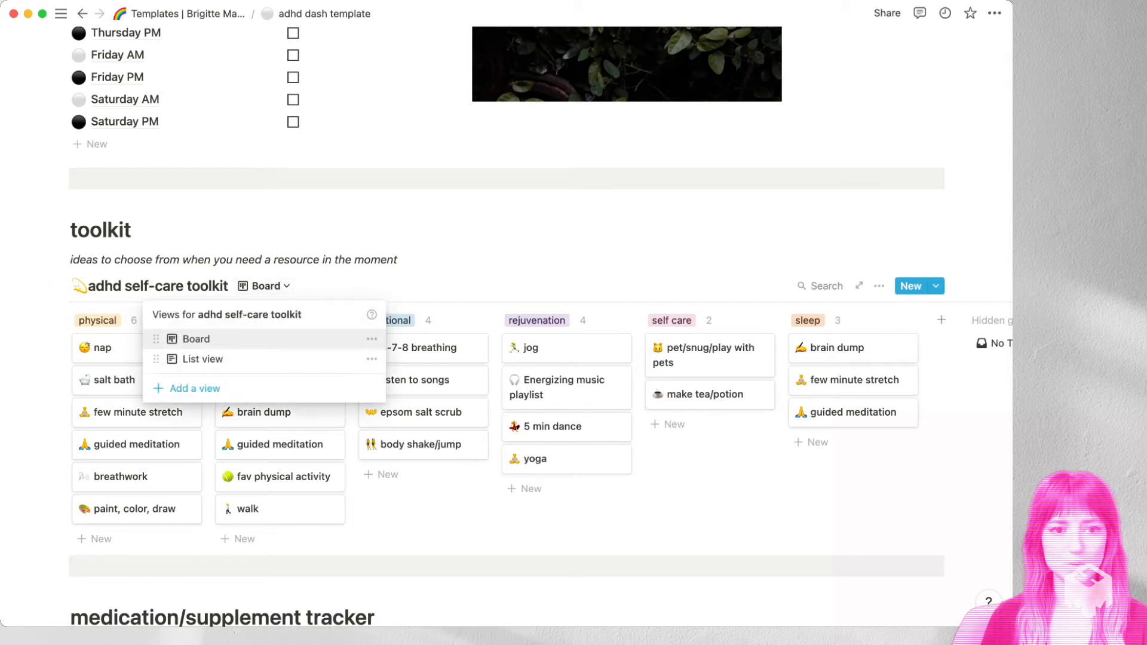
{"action": "left_click", "coordinate": [200, 359]}
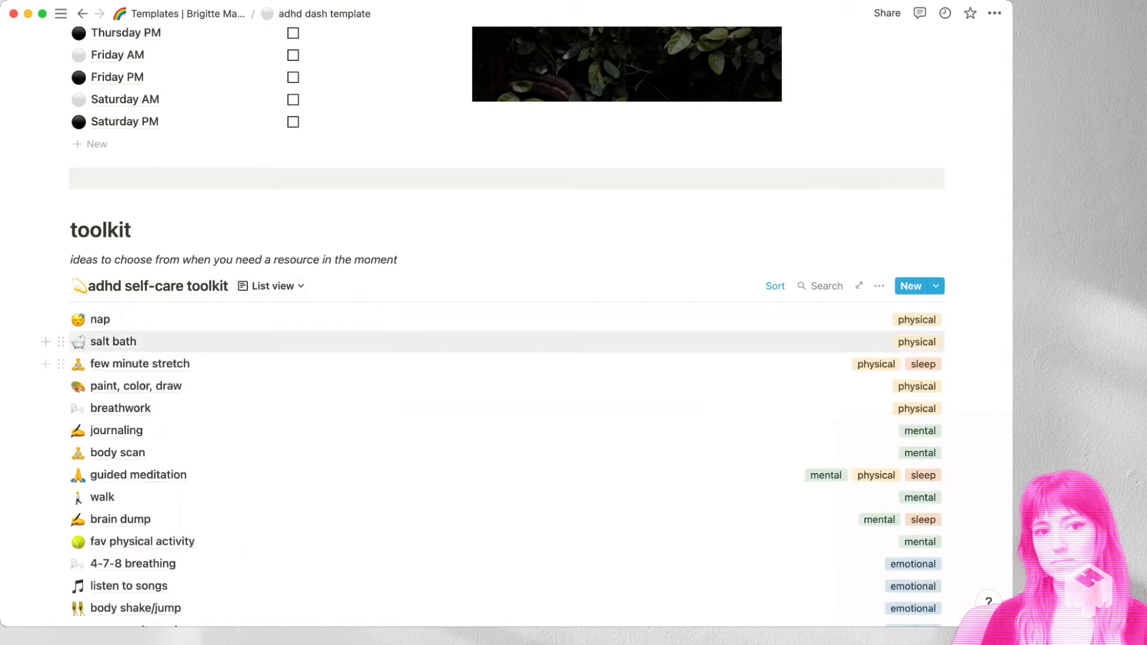
{"action": "scroll", "scroll_direction": "down", "scroll_amount": 3}
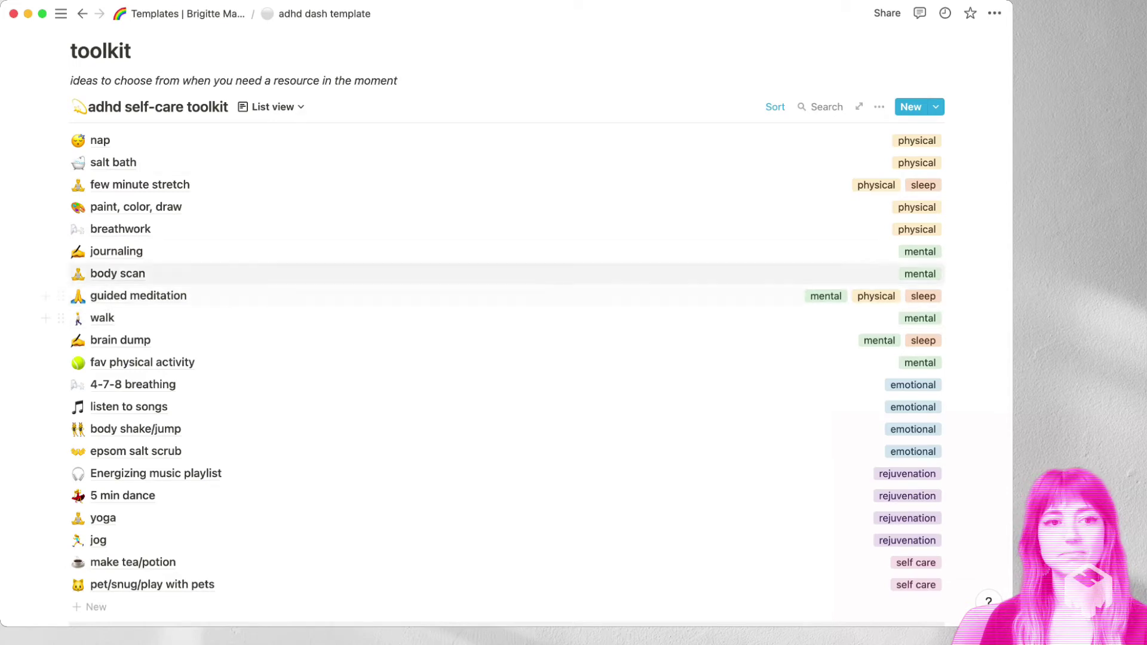
{"action": "left_click", "coordinate": [274, 107]}
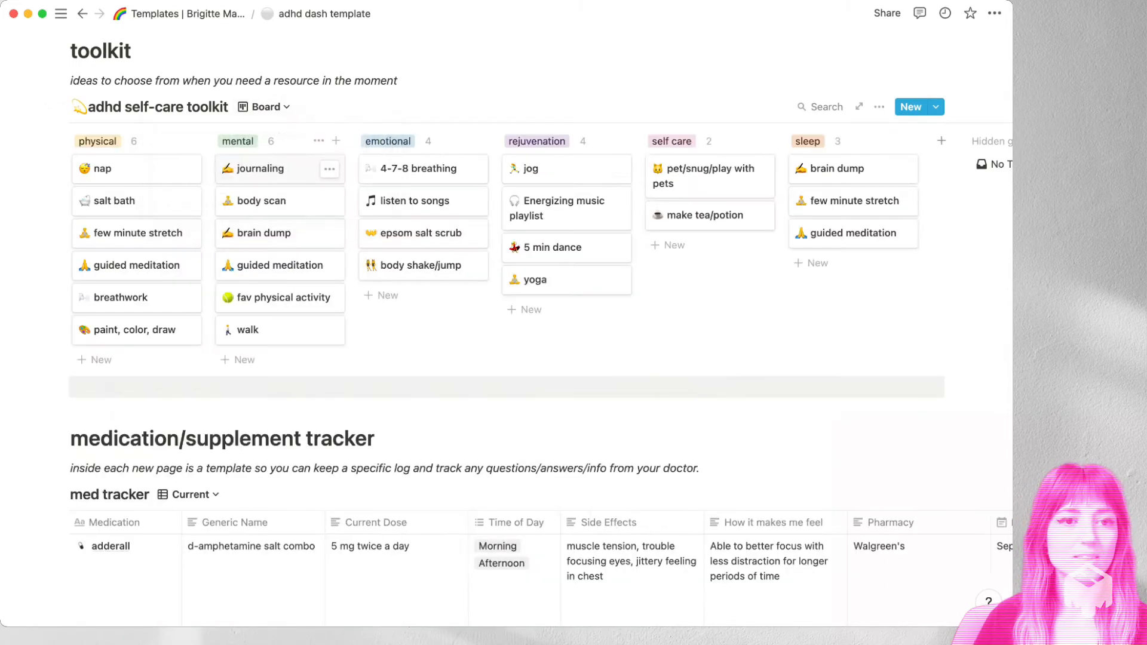
{"action": "left_click", "coordinate": [264, 107]}
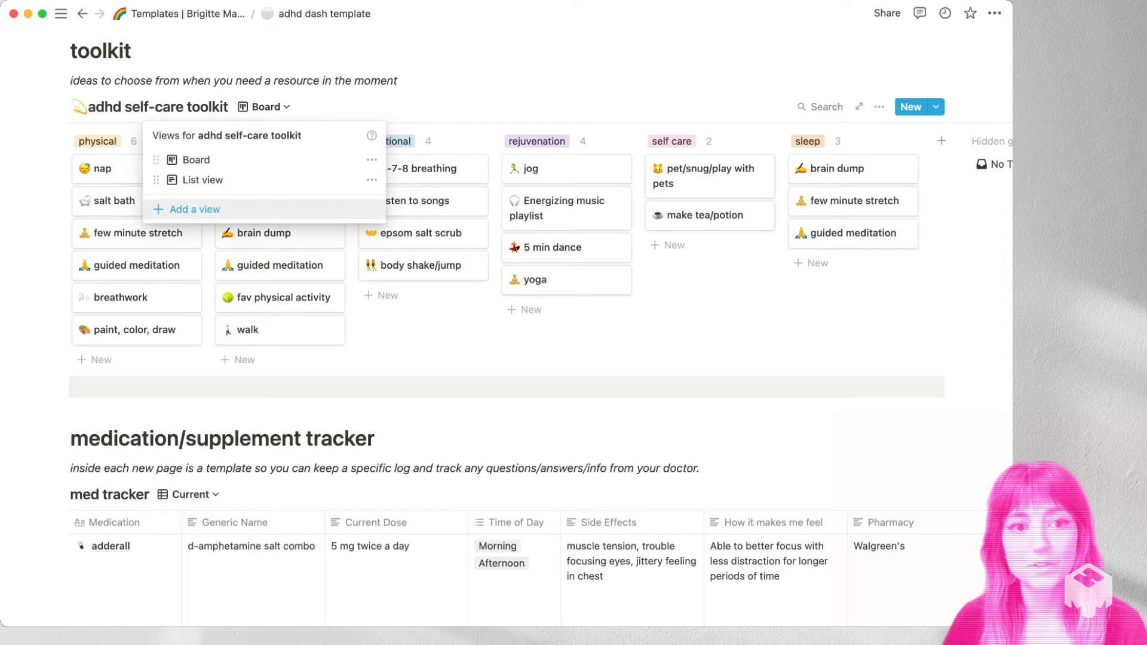
{"action": "scroll", "scroll_direction": "down", "scroll_amount": 3}
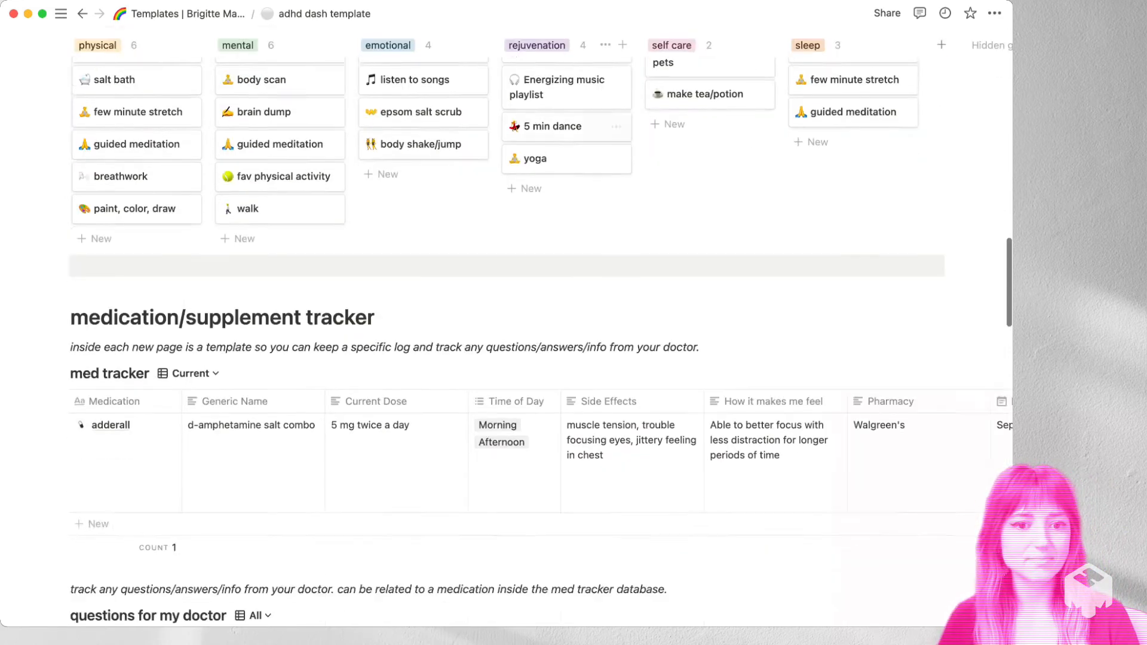
{"action": "scroll", "scroll_direction": "down", "scroll_amount": 3}
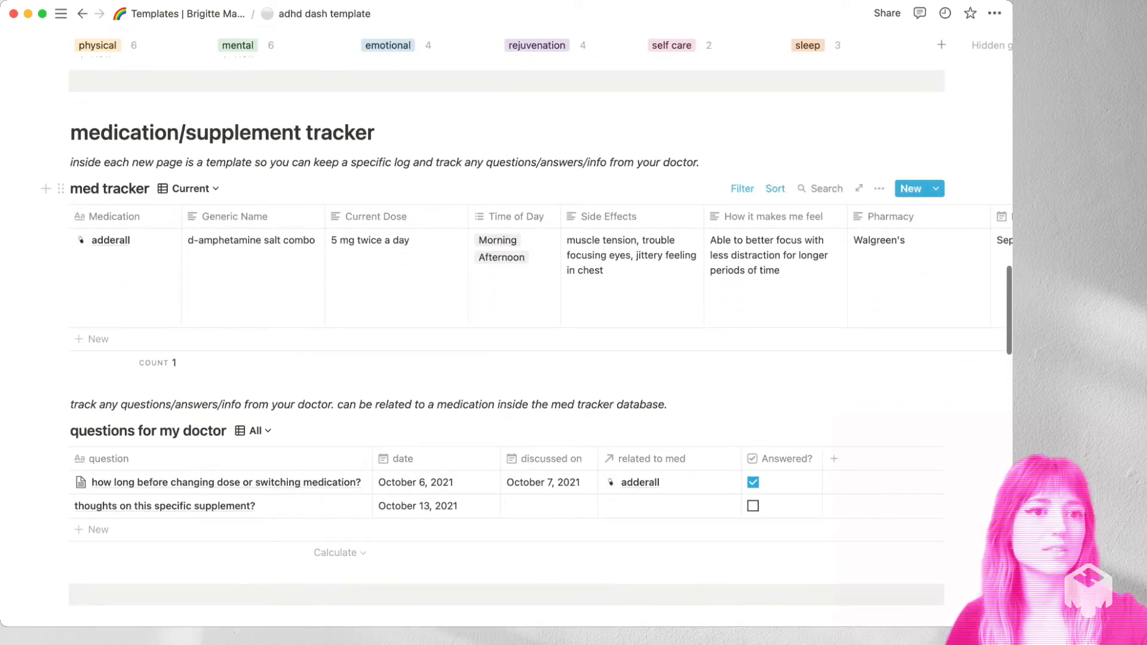
{"action": "scroll", "scroll_direction": "down", "scroll_amount": 3}
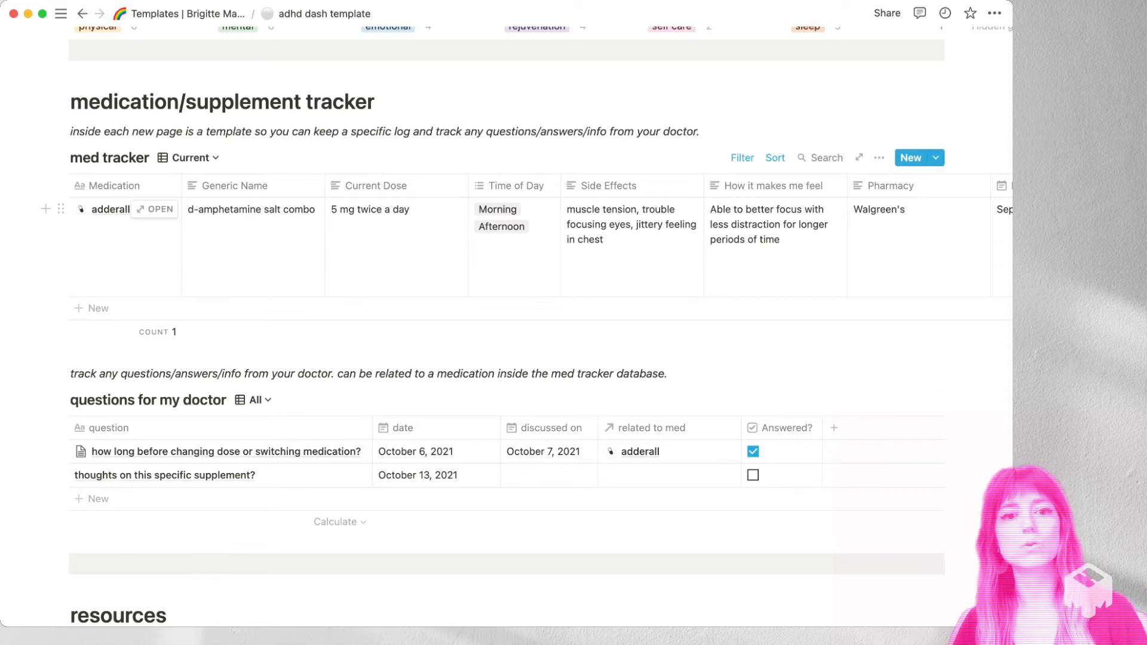
{"action": "scroll", "scroll_direction": "right", "scroll_amount": 3}
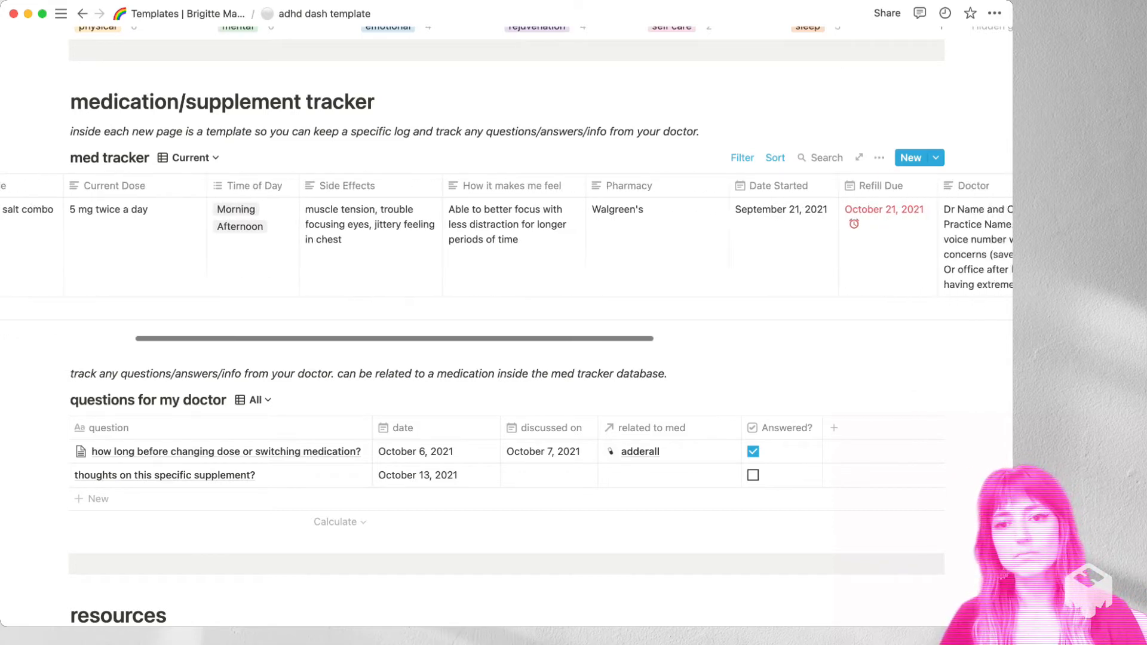
{"action": "scroll", "scroll_direction": "right", "scroll_amount": 3}
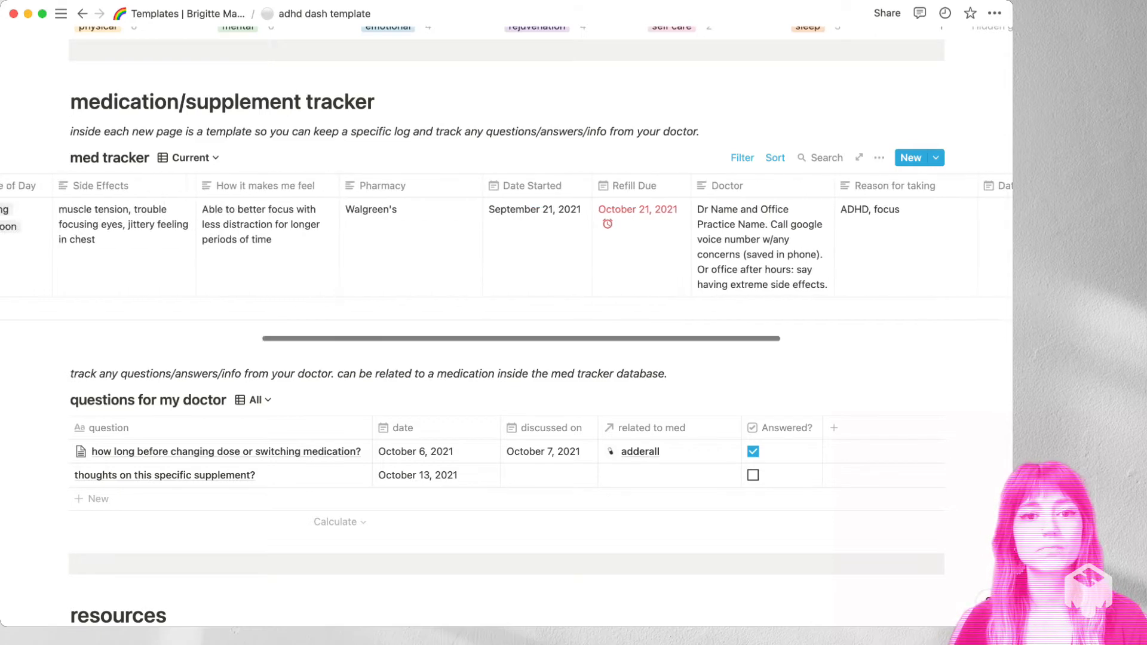
{"action": "scroll", "scroll_direction": "left", "scroll_amount": 3}
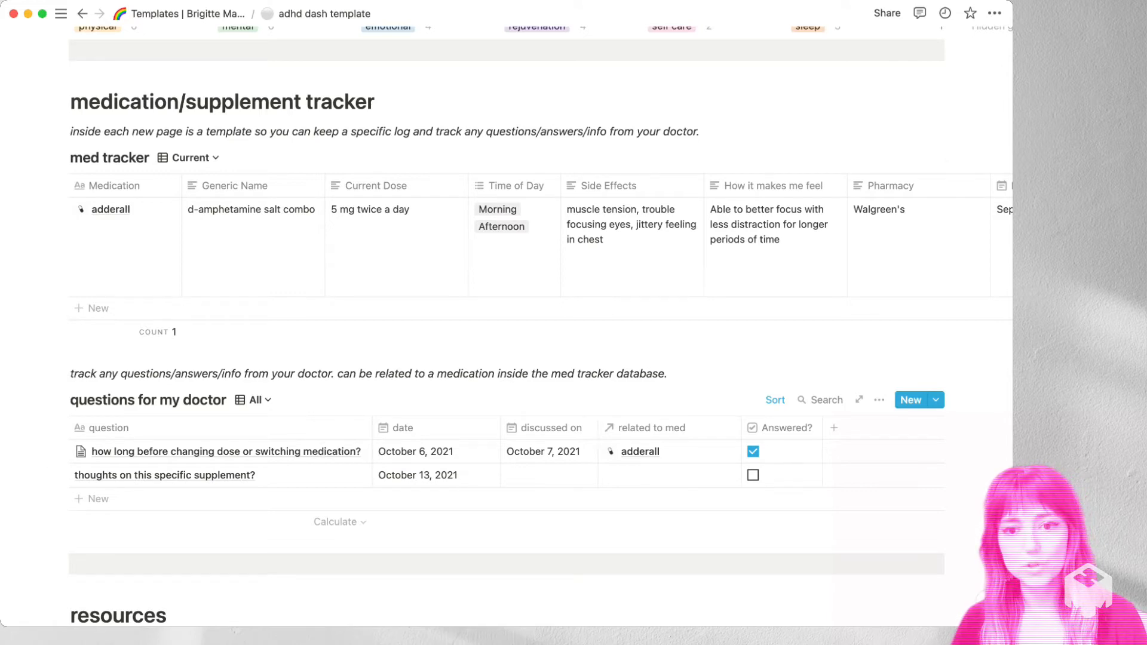
{"action": "mouse_move", "coordinate": [165, 475]}
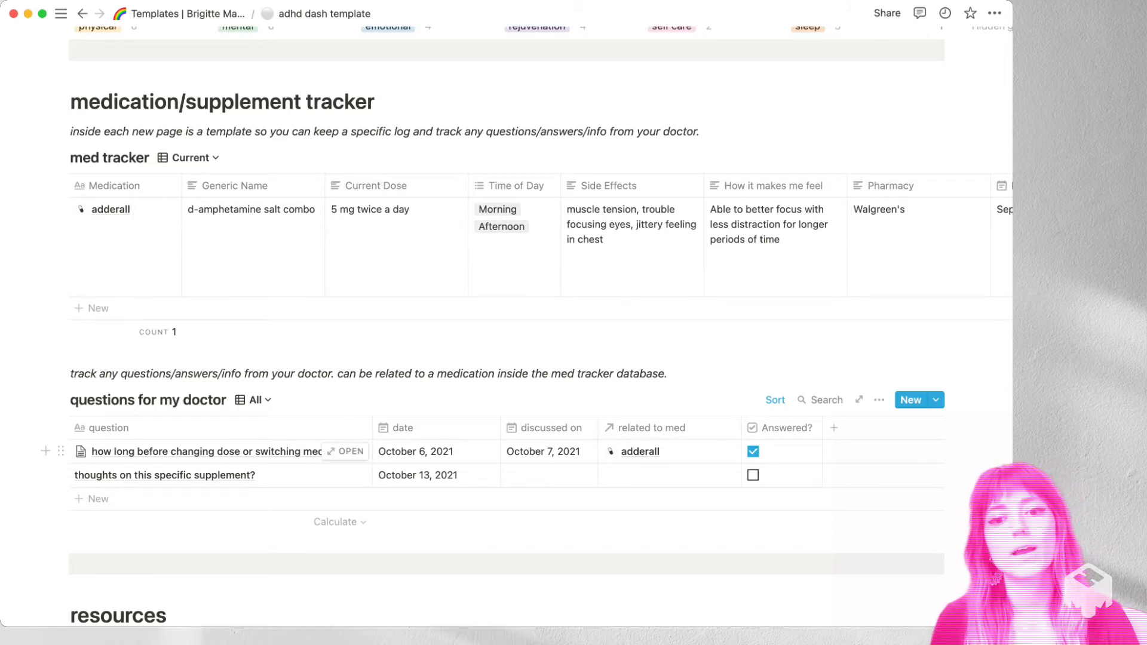
{"action": "left_click", "coordinate": [658, 450]}
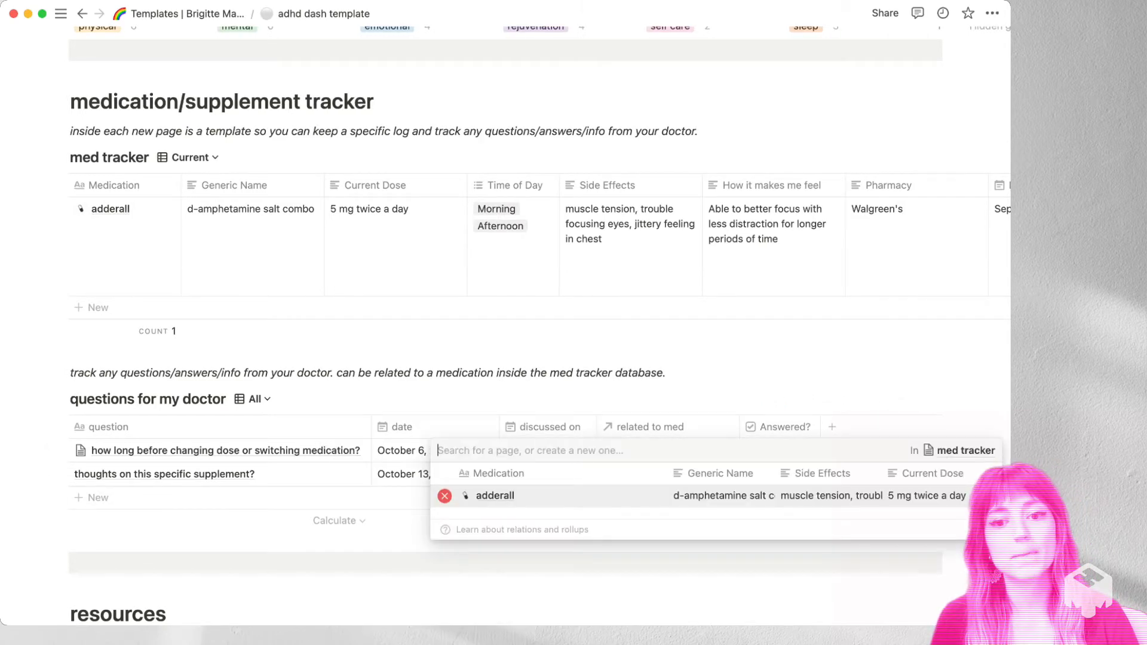
{"action": "left_click", "coordinate": [495, 495]}
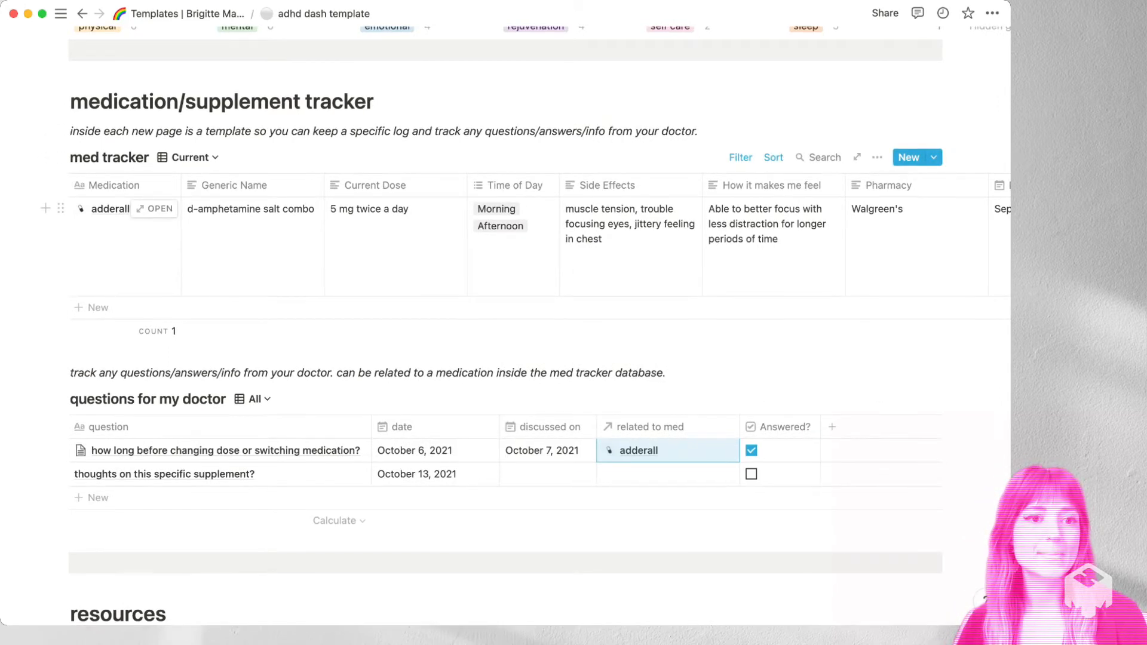
{"action": "mouse_move", "coordinate": [154, 208]}
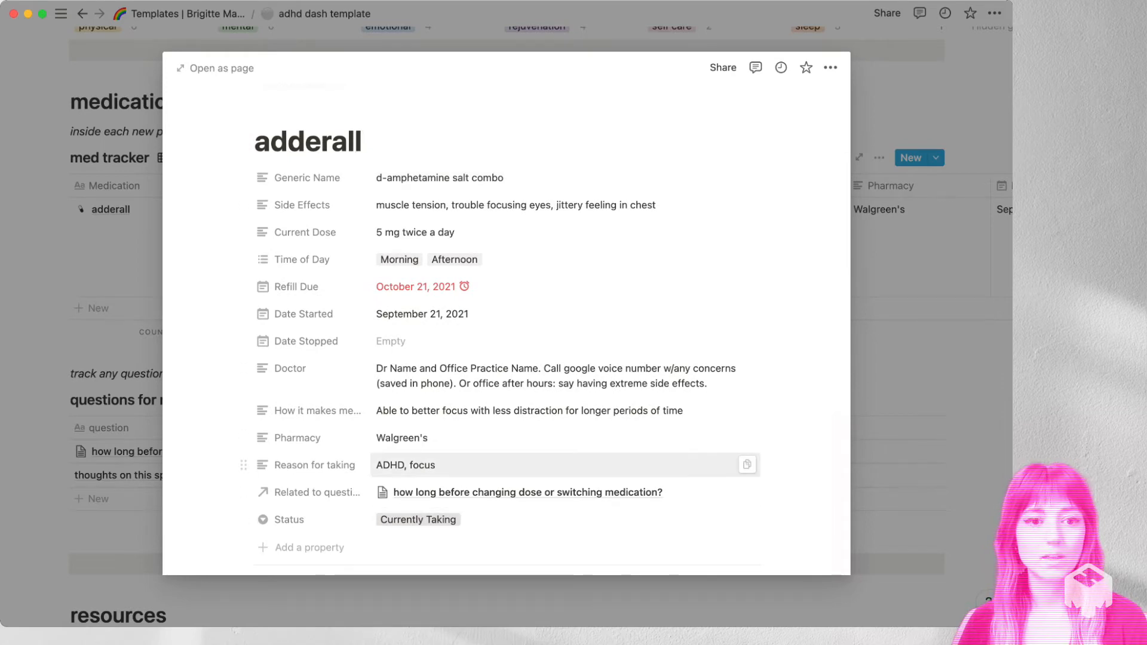
{"action": "mouse_move", "coordinate": [526, 492]}
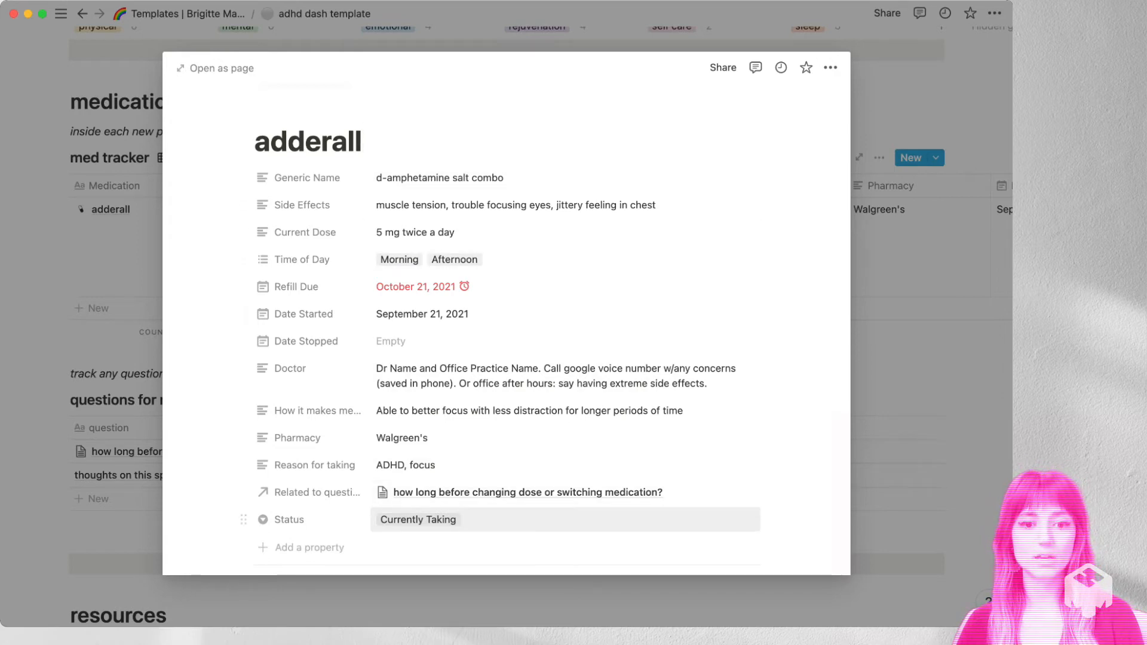
Open the adderall row from the med tracker table as a peek preview
{"action": "left_click", "coordinate": [417, 519]}
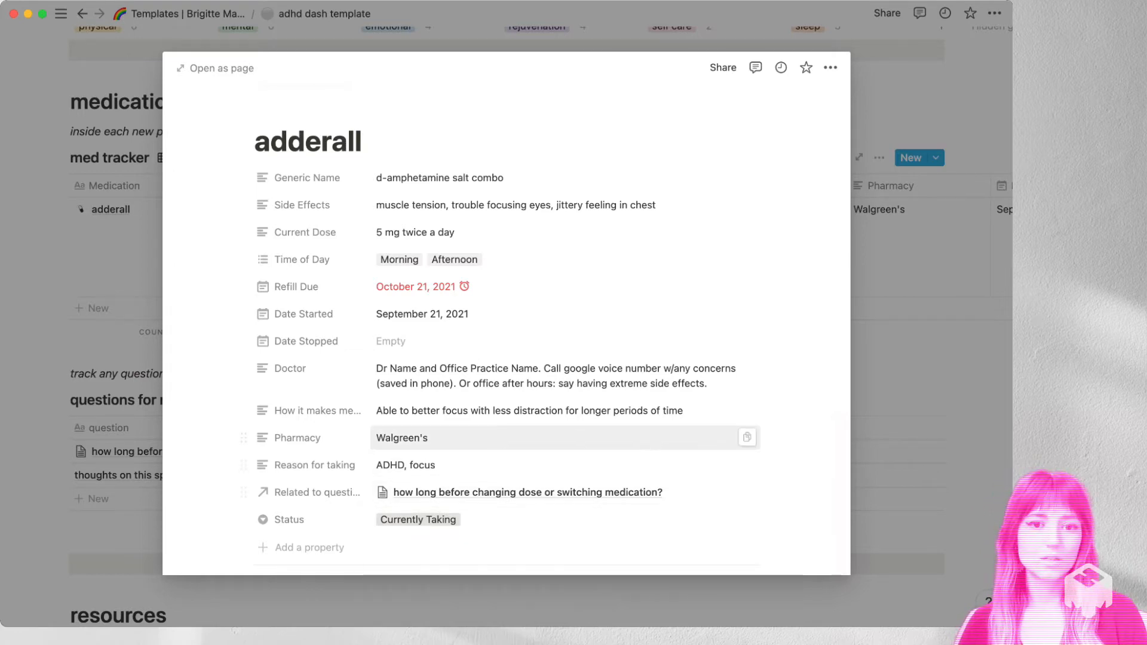
Scroll through adderall's dose log and doctor questions, then close the preview
{"action": "scroll", "scroll_direction": "down", "scroll_amount": 3}
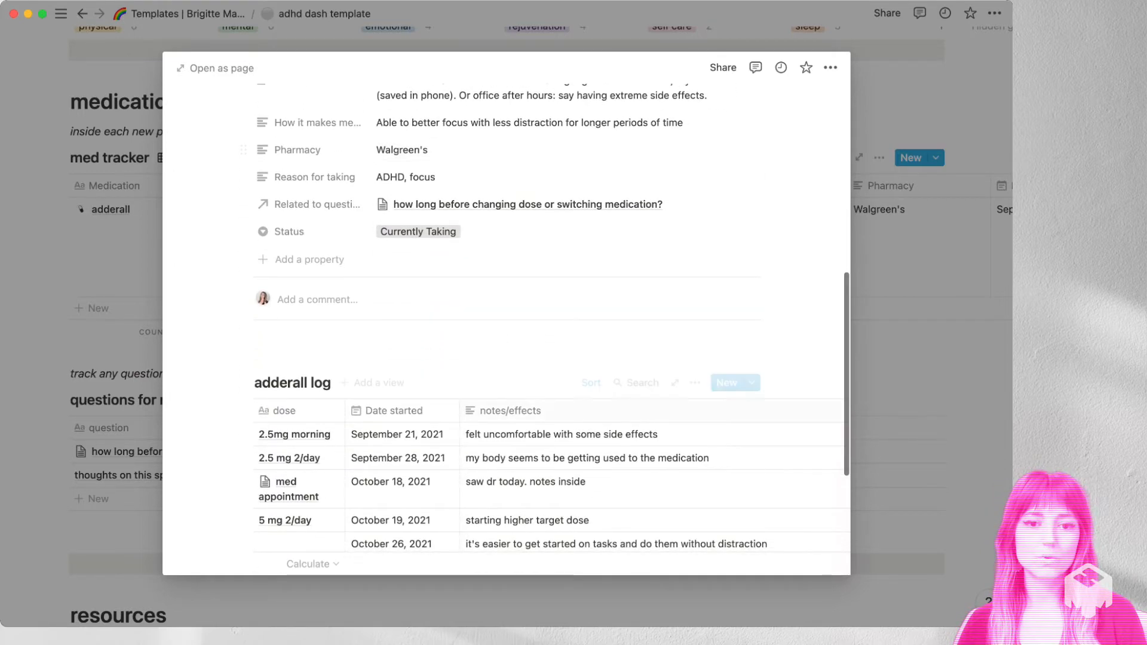
{"action": "scroll", "scroll_direction": "down", "scroll_amount": 3}
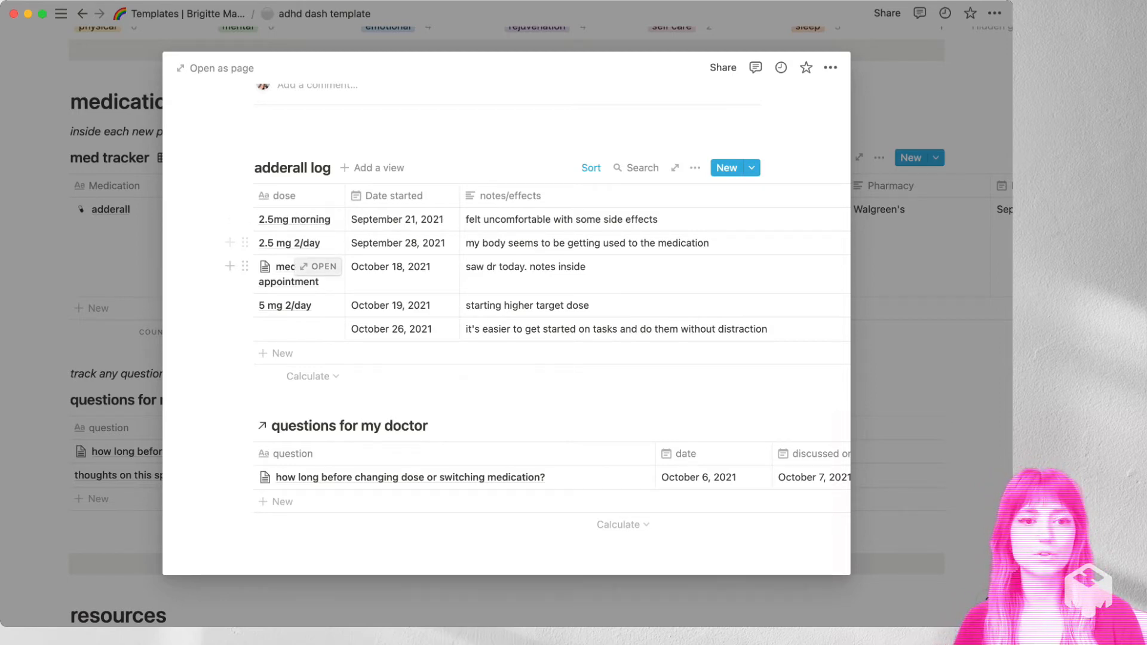
{"action": "mouse_move", "coordinate": [276, 305]}
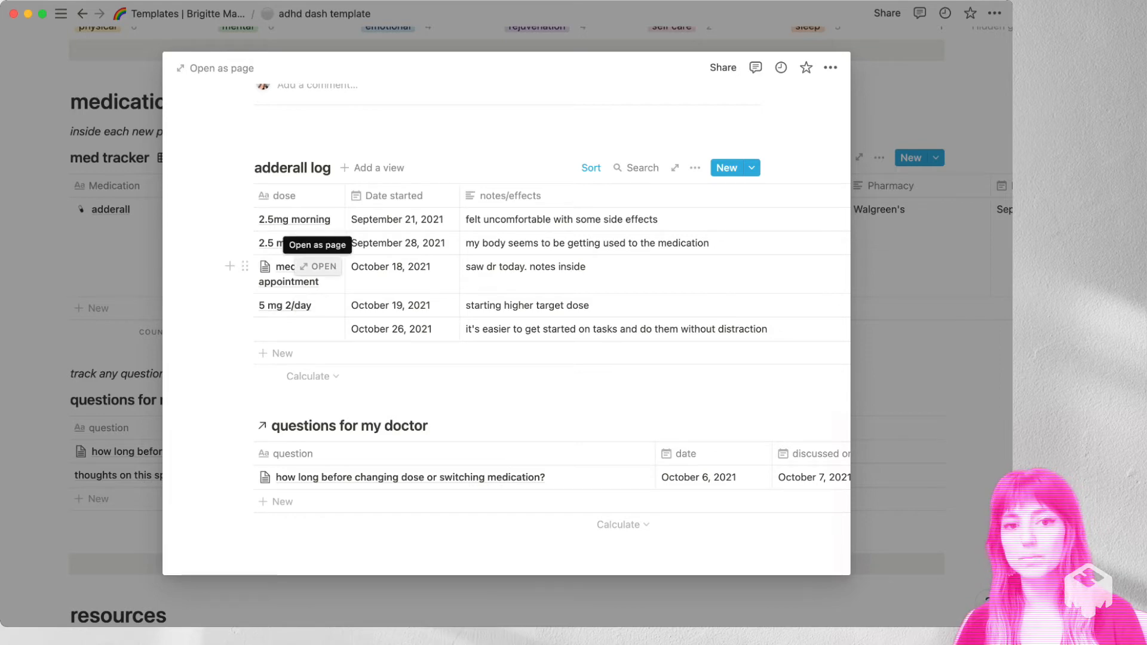
{"action": "left_click", "coordinate": [316, 265]}
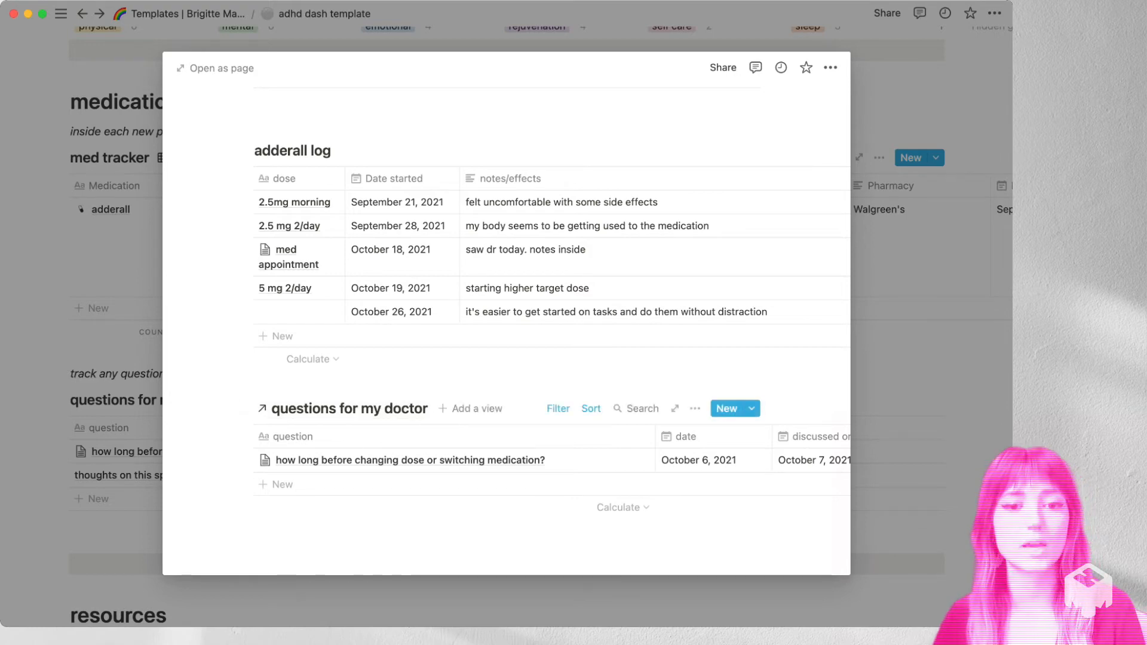
{"action": "left_click", "coordinate": [557, 408]}
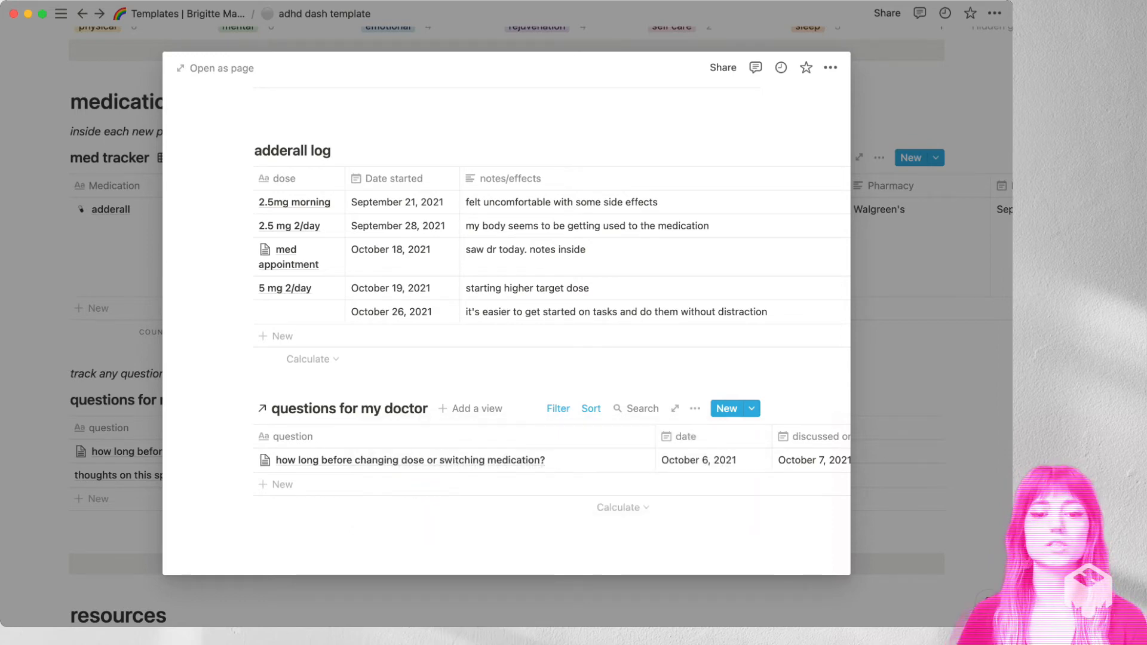
{"action": "scroll", "scroll_direction": "right", "scroll_amount": 3}
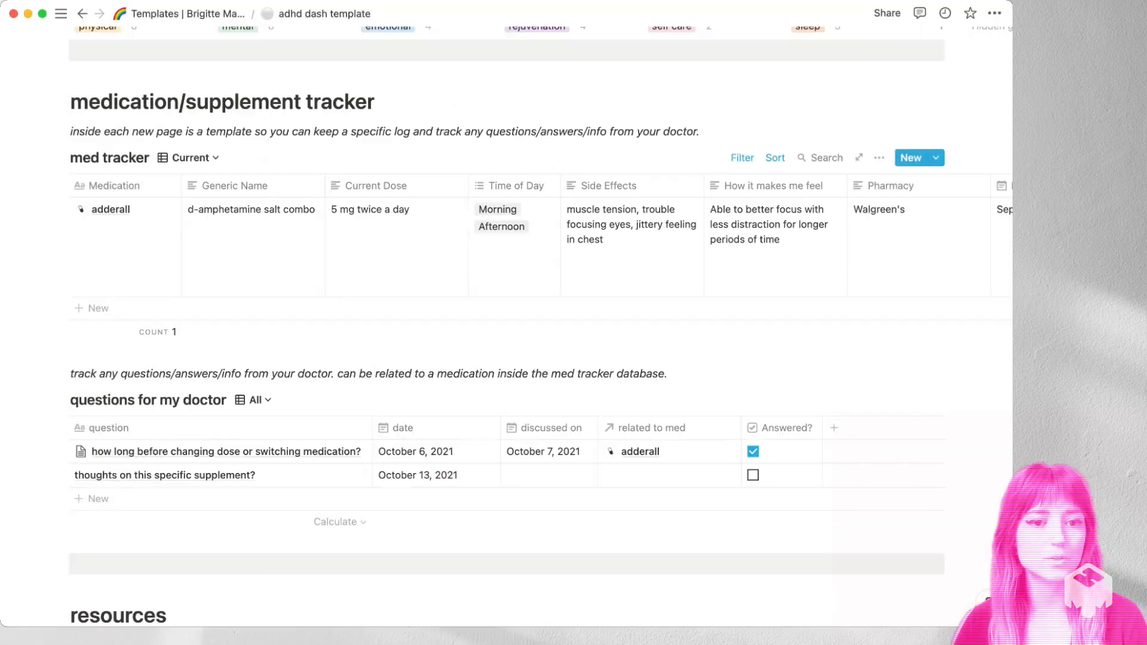
{"action": "mouse_move", "coordinate": [111, 209]}
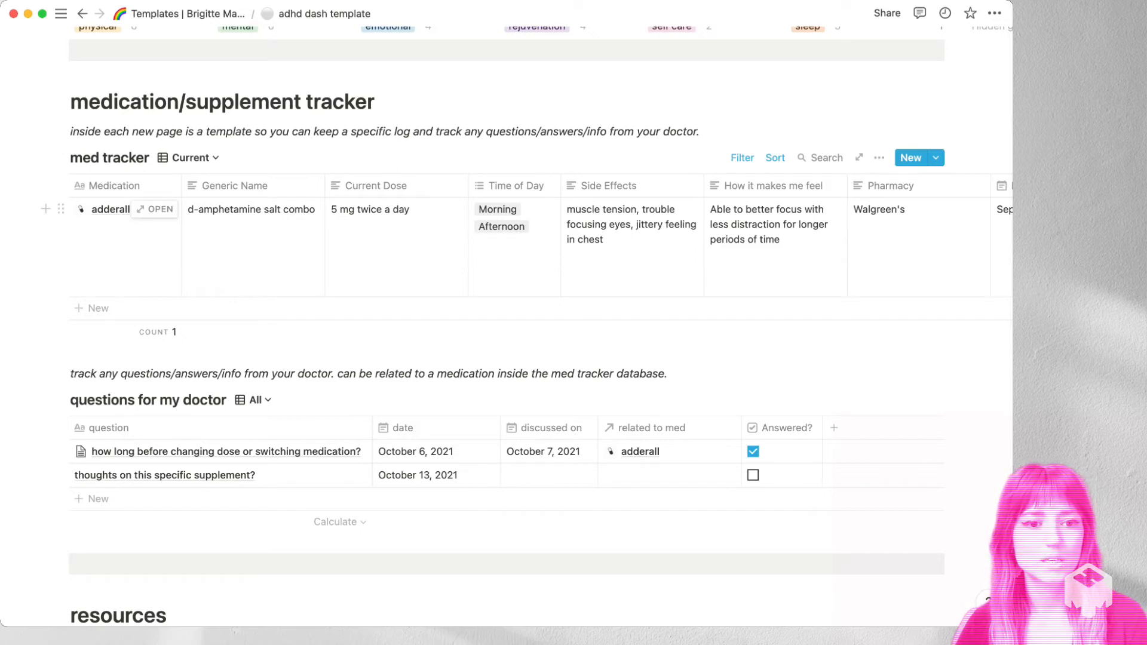
{"action": "mouse_move", "coordinate": [110, 157]}
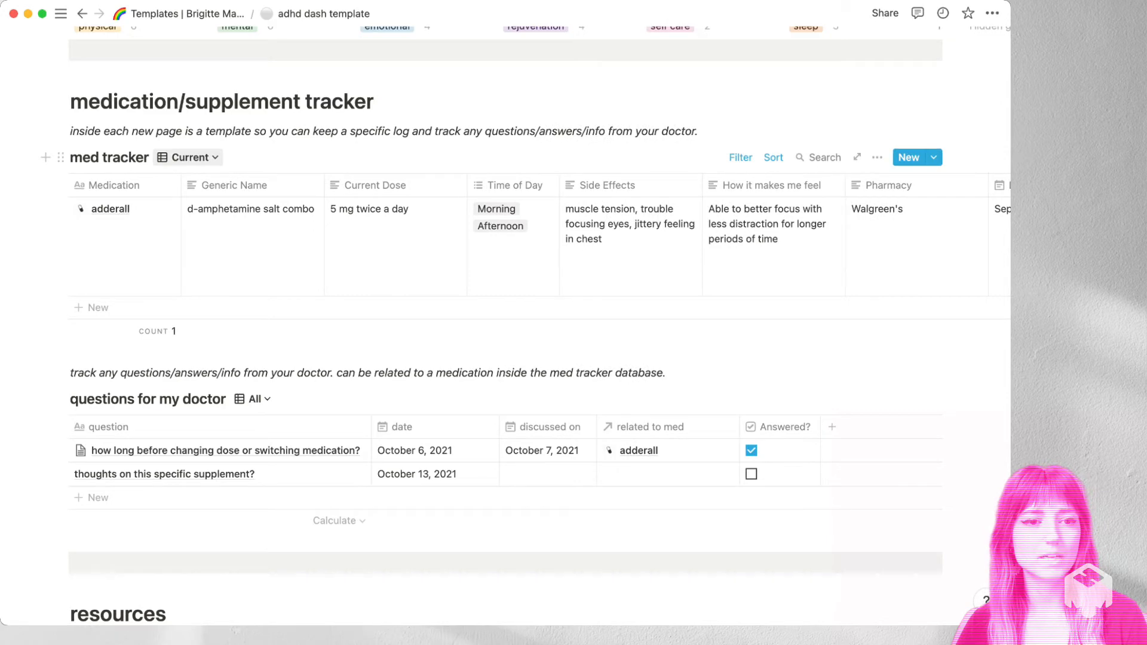
{"action": "left_click", "coordinate": [189, 158]}
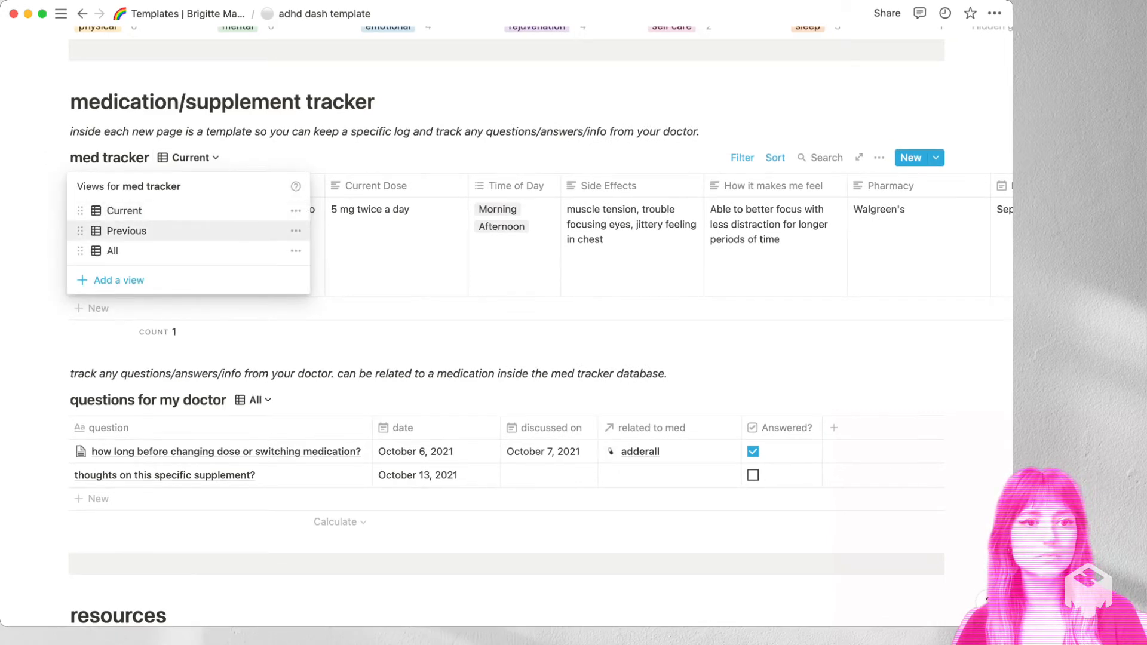
{"action": "left_click", "coordinate": [125, 231]}
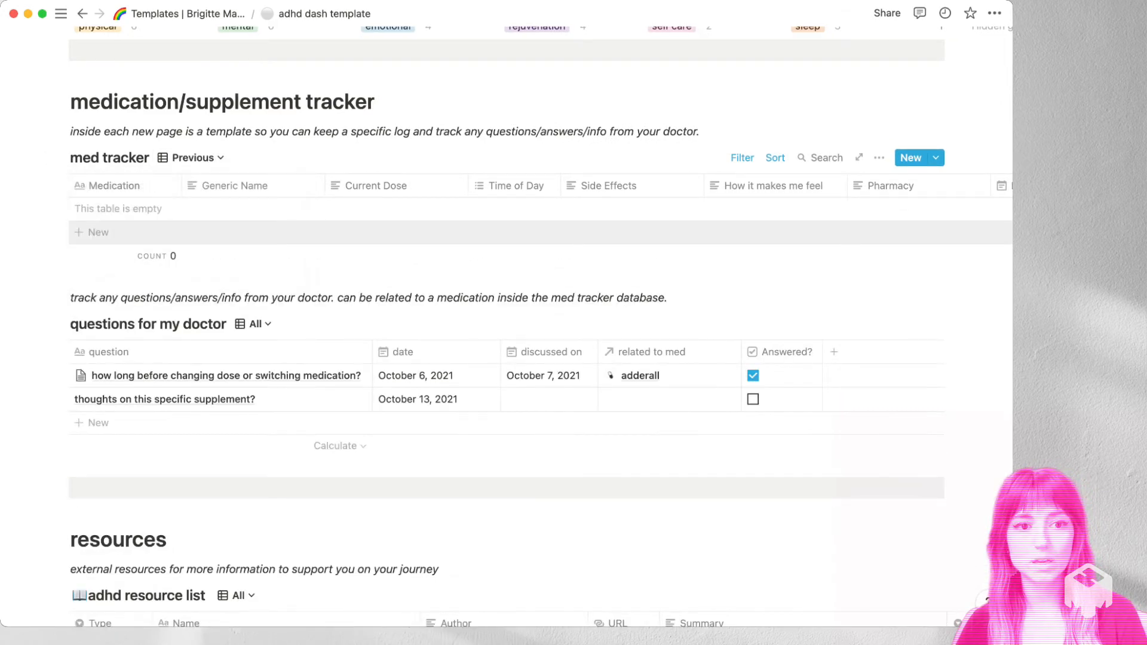
{"action": "left_click", "coordinate": [192, 157]}
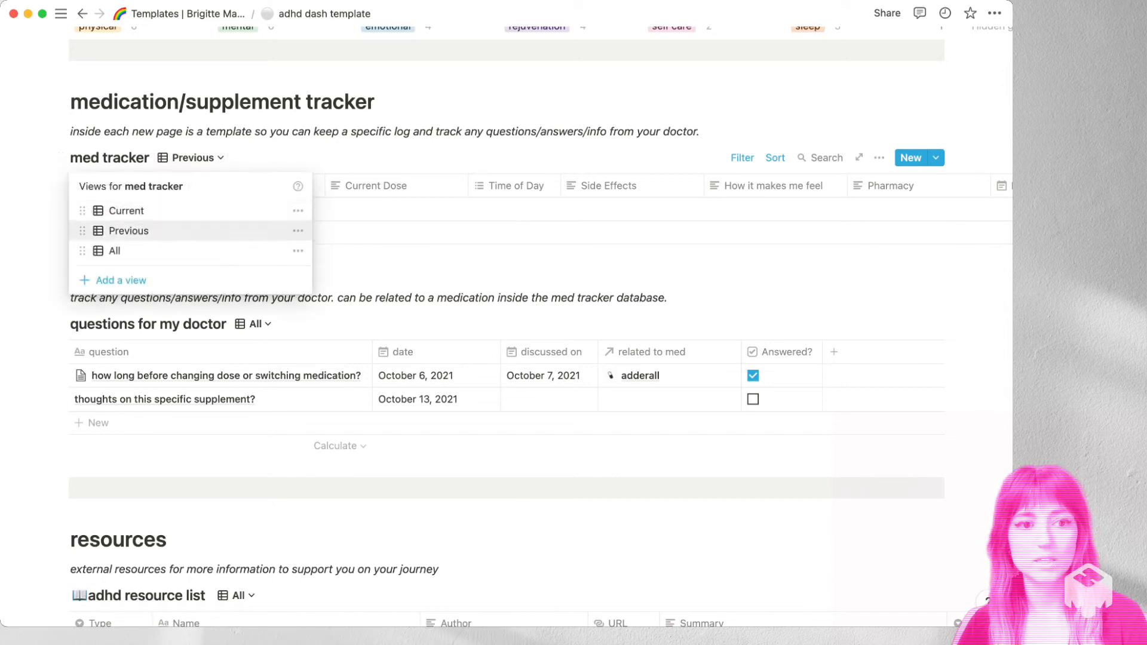
{"action": "left_click", "coordinate": [115, 250]}
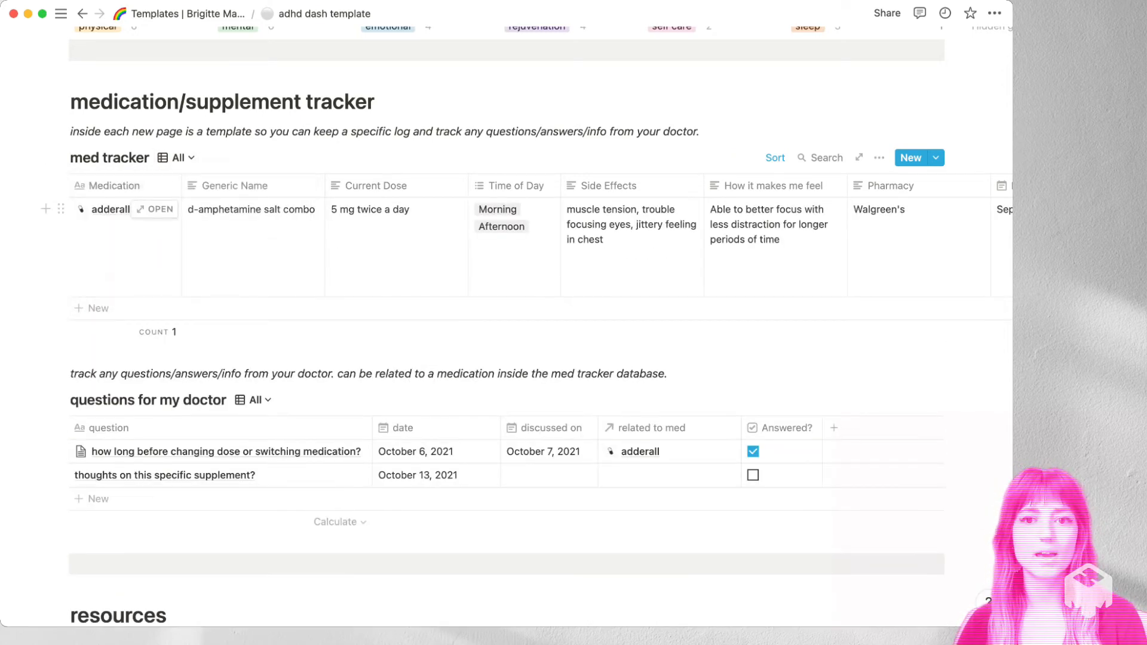
{"action": "left_click", "coordinate": [172, 158]}
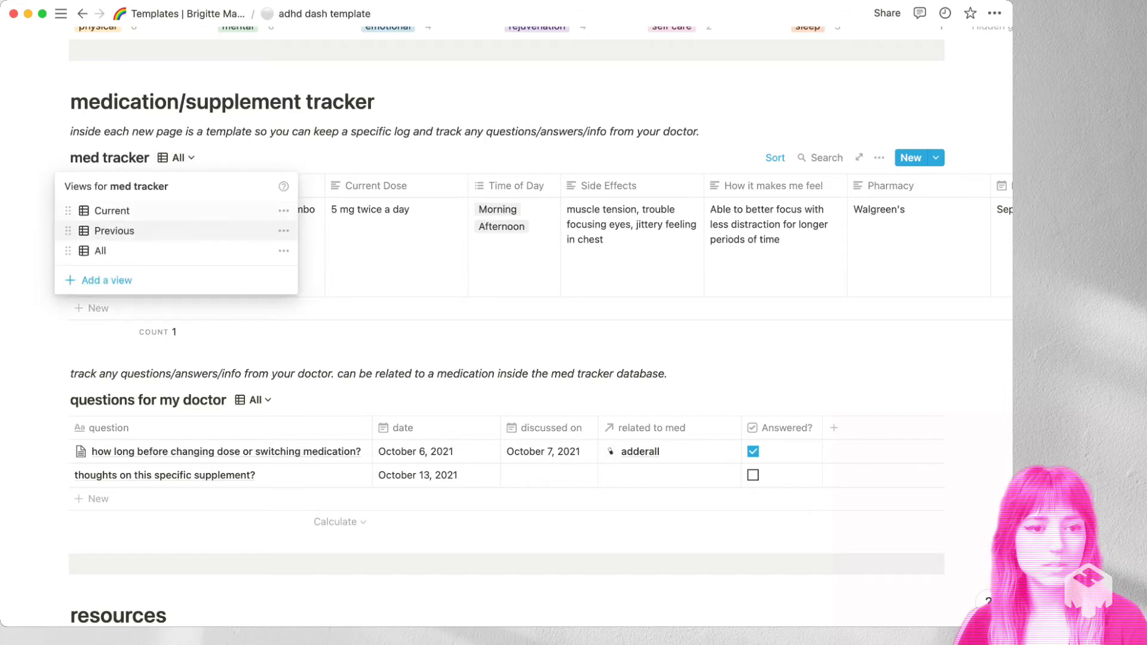
{"action": "left_click", "coordinate": [111, 209]}
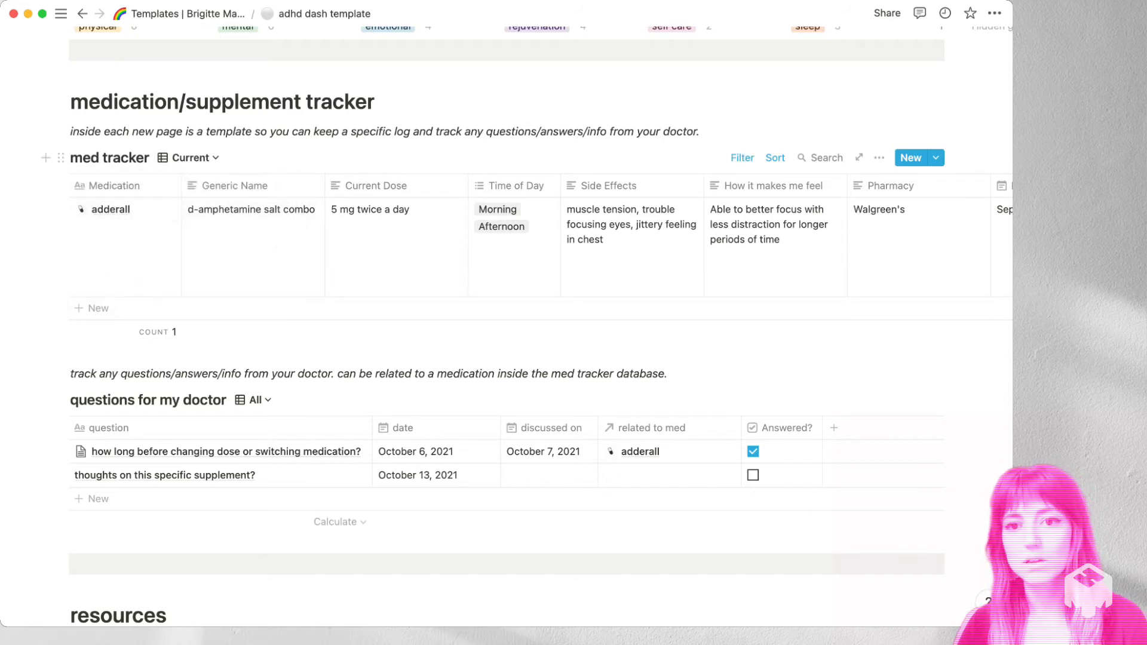
{"action": "left_click", "coordinate": [741, 158]}
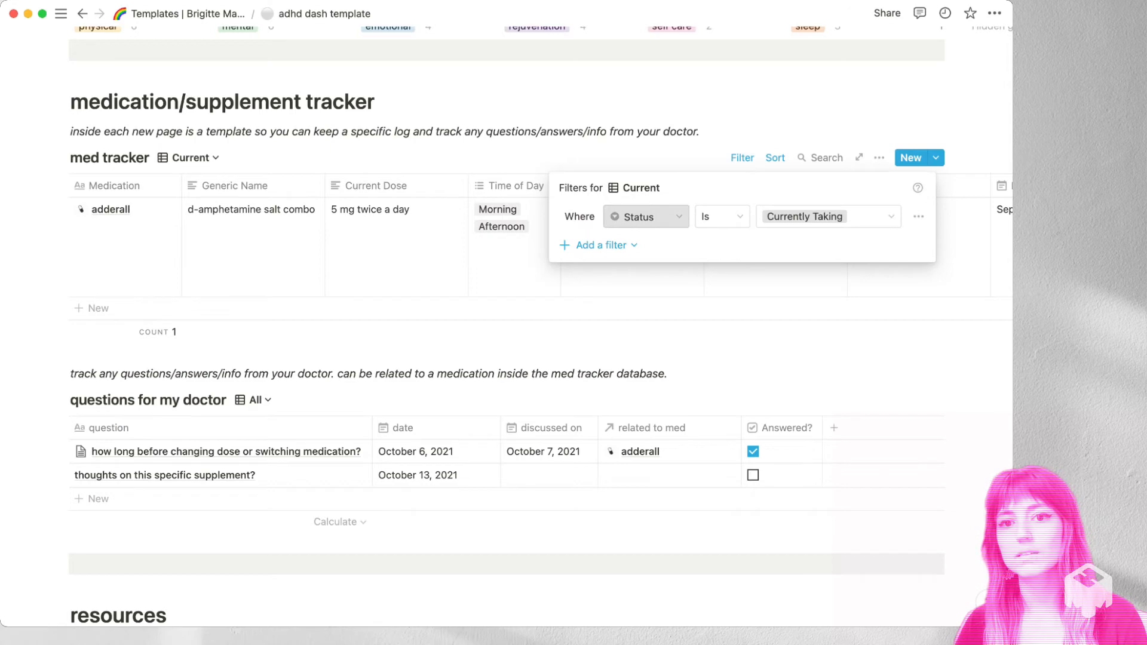
{"action": "left_click", "coordinate": [827, 216]}
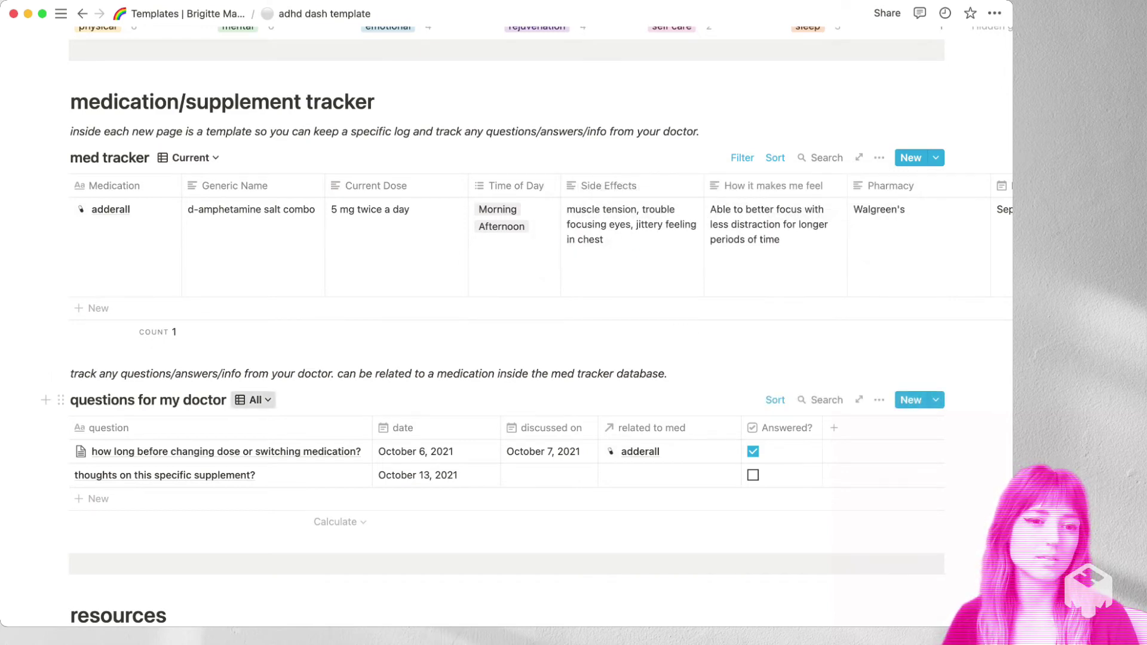
{"action": "left_click", "coordinate": [253, 399]}
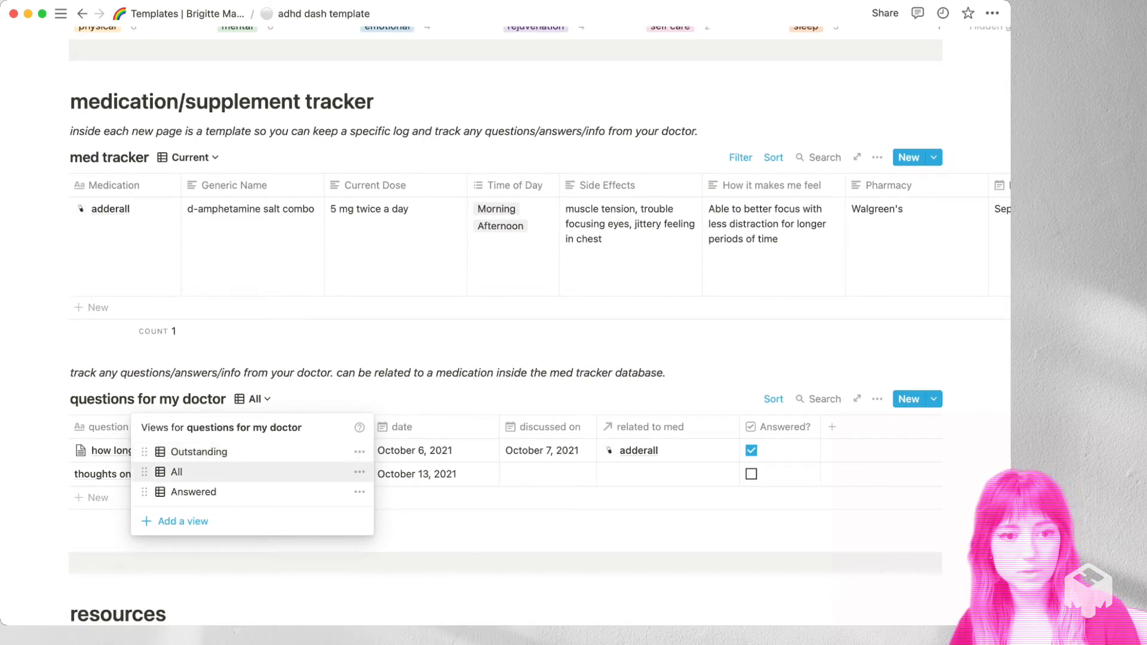
{"action": "mouse_move", "coordinate": [192, 493]}
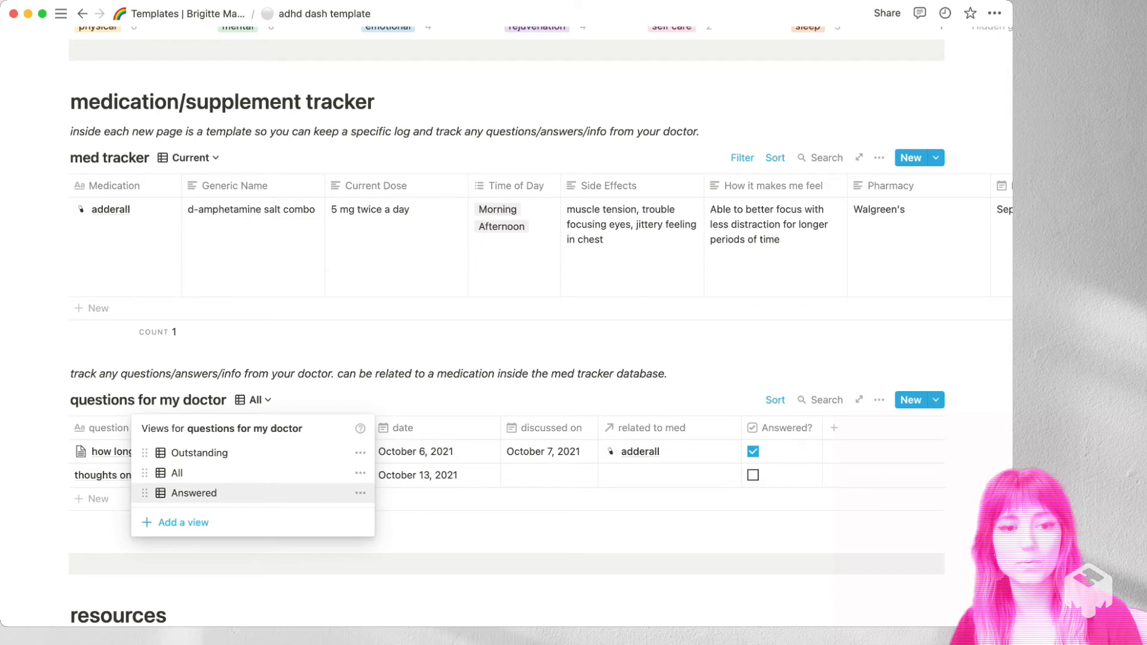
{"action": "left_click", "coordinate": [197, 452]}
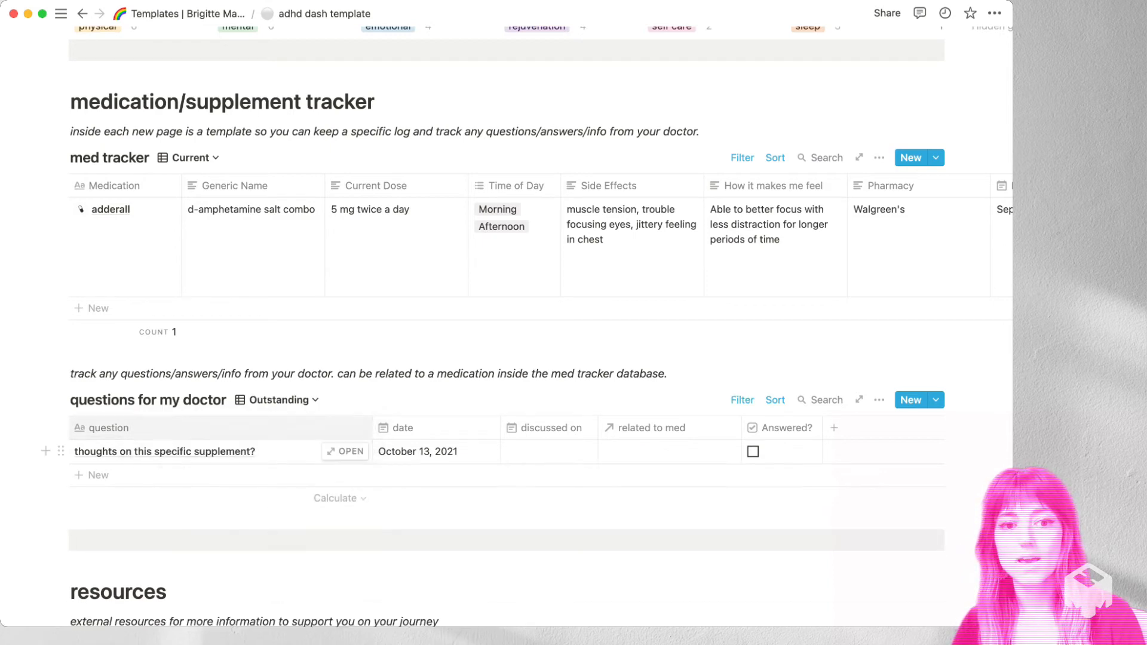
{"action": "left_click", "coordinate": [741, 400]}
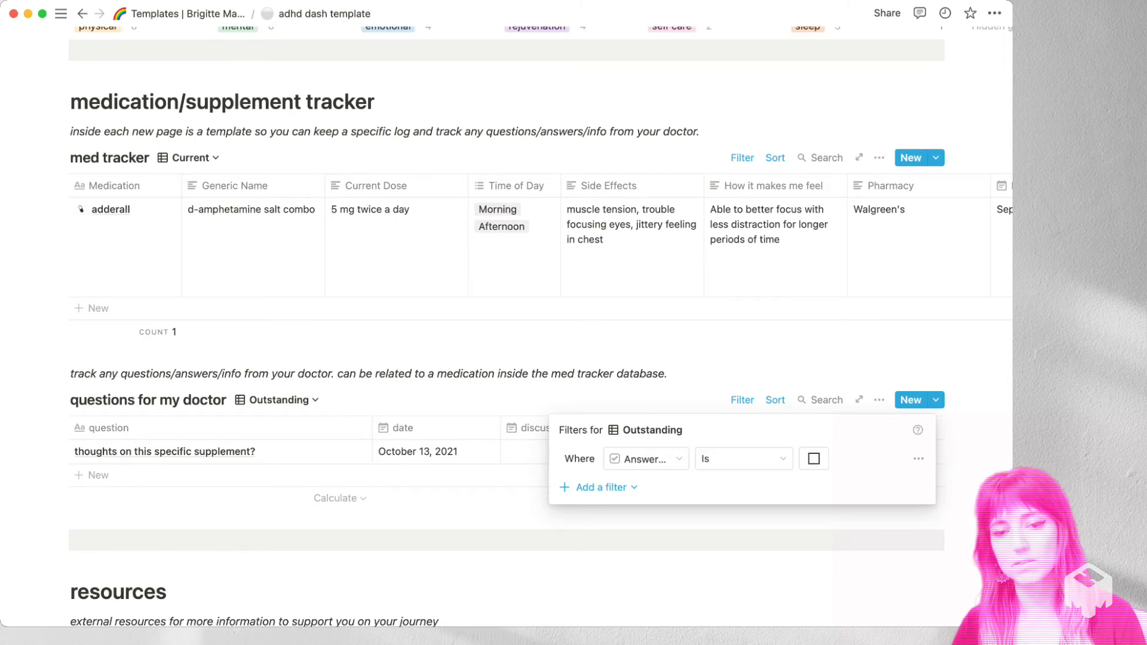
{"action": "left_click", "coordinate": [280, 400]}
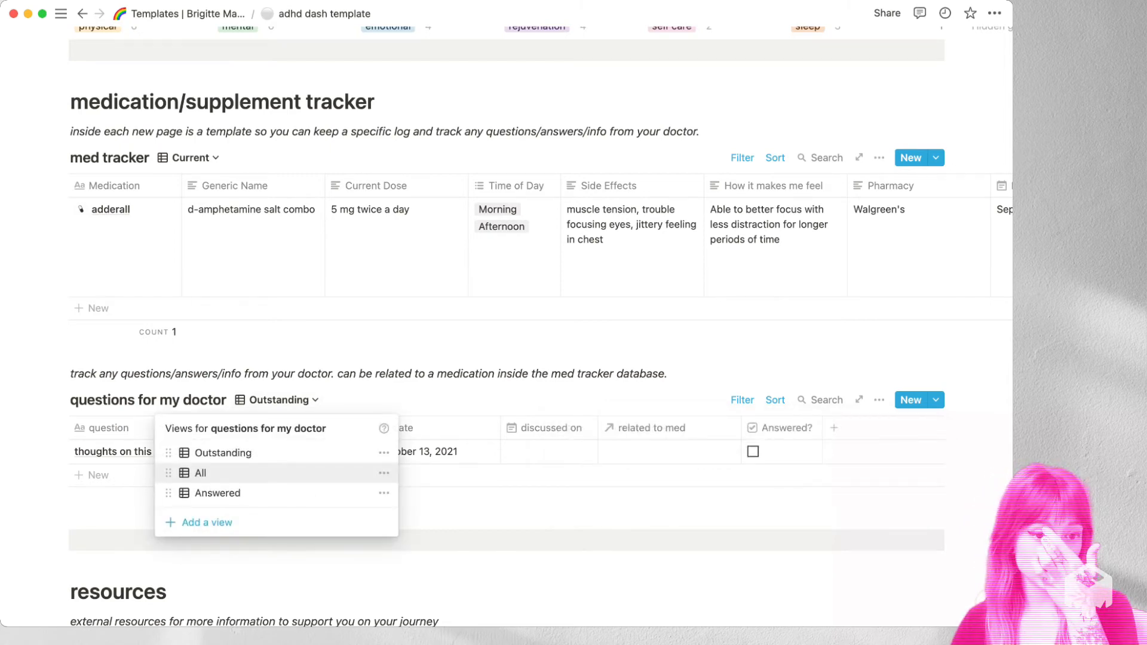
{"action": "left_click", "coordinate": [198, 472]}
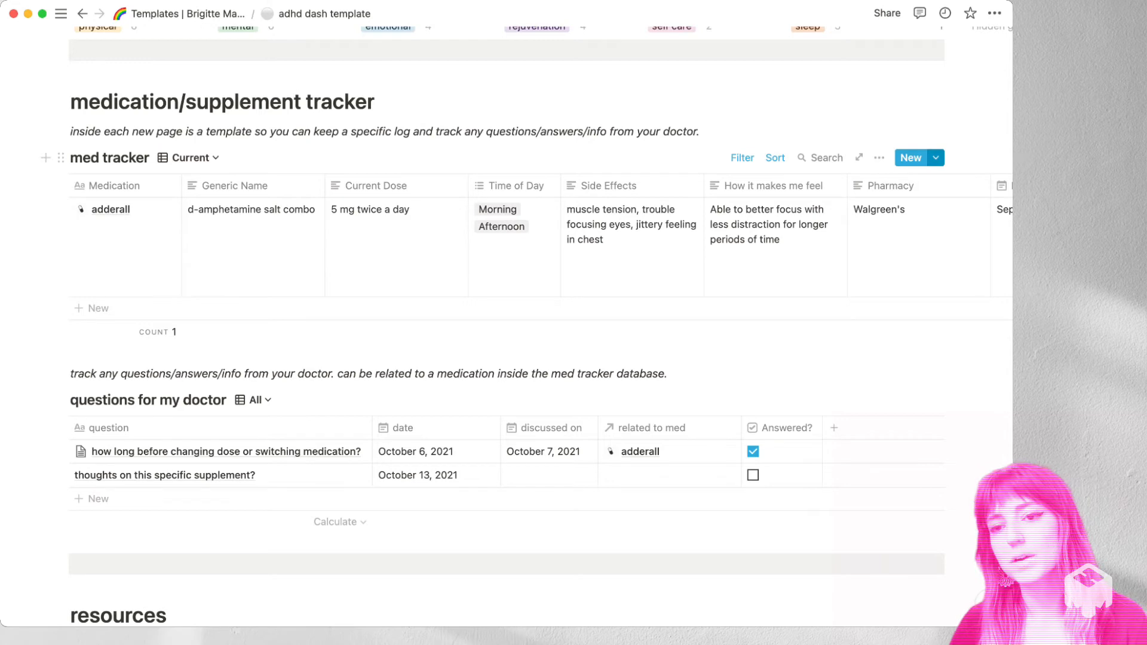
Create a med tracker entry titled 'new med' from the 'med template'
{"action": "left_click", "coordinate": [934, 157]}
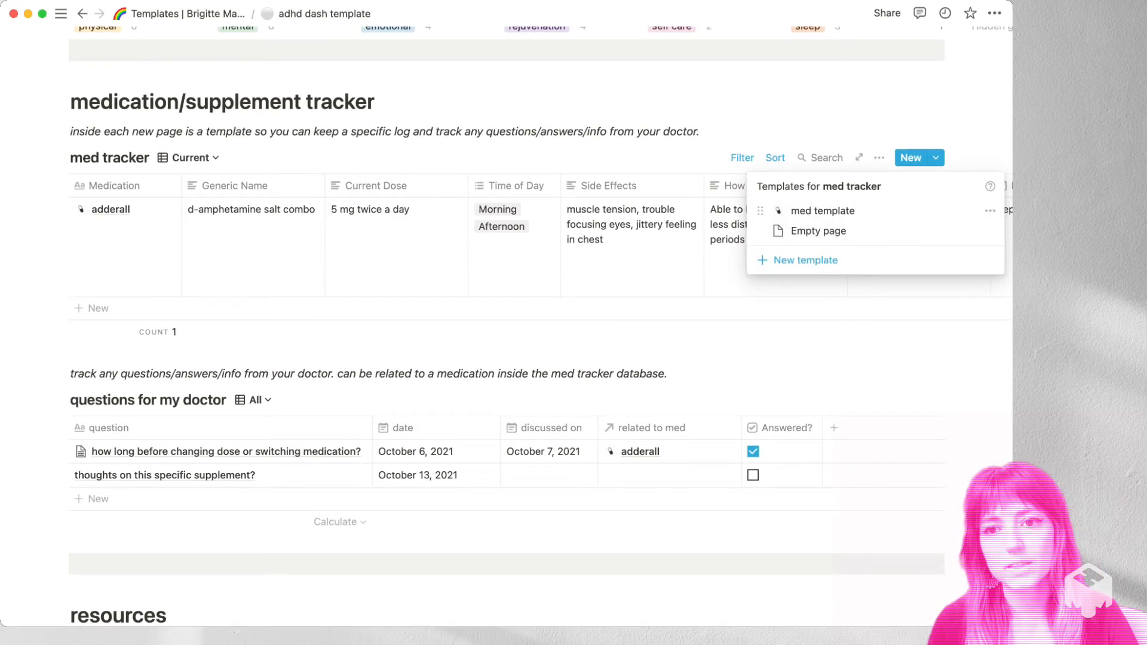
{"action": "left_click", "coordinate": [815, 211]}
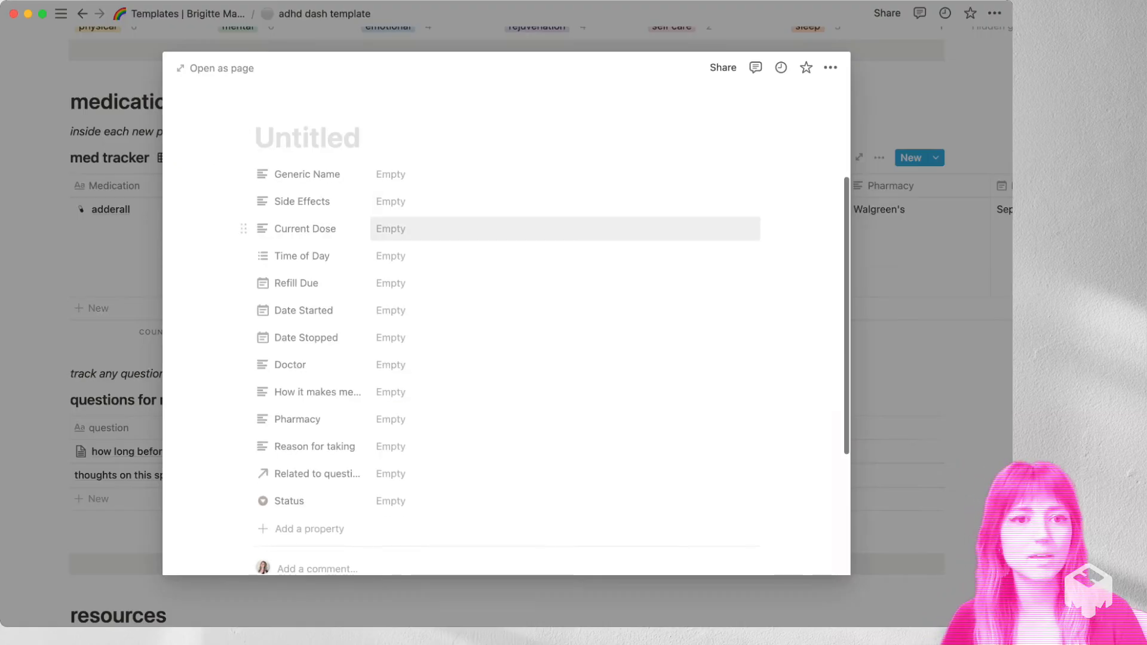
{"action": "type", "text": "new me"}
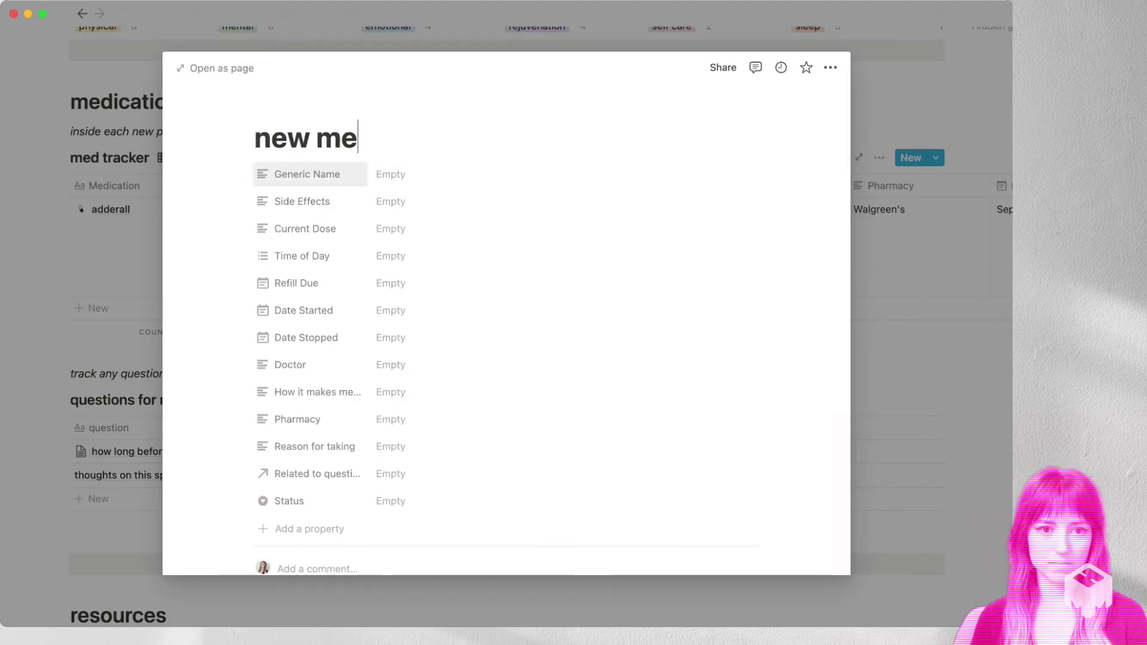
{"action": "type", "text": "d"}
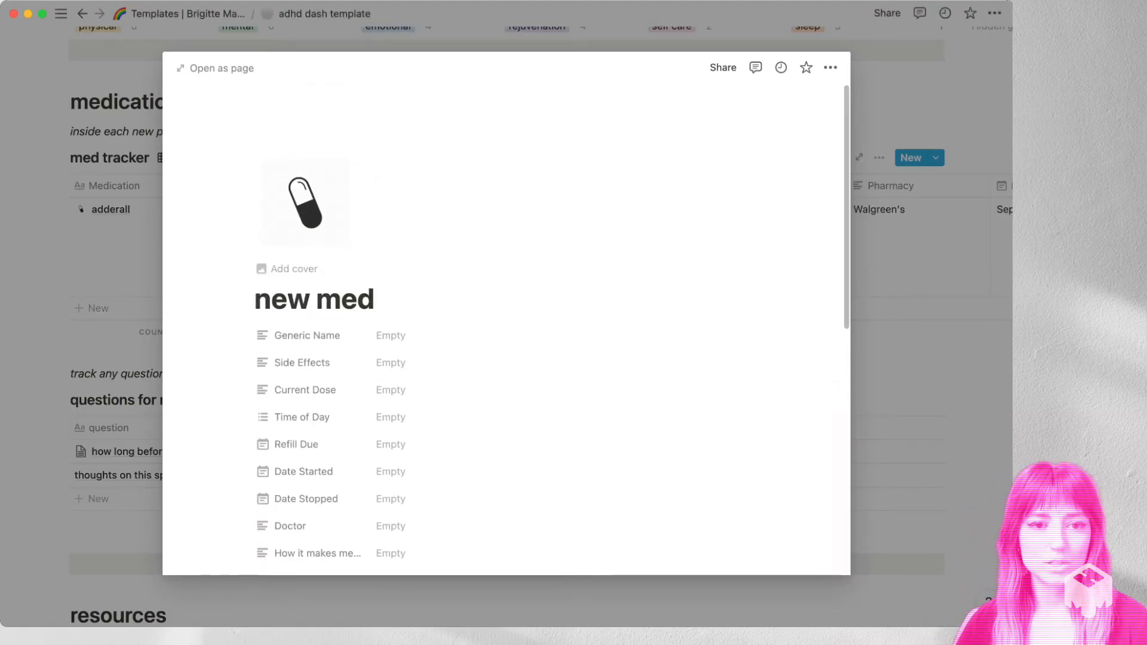
{"action": "scroll", "scroll_direction": "down", "scroll_amount": 3}
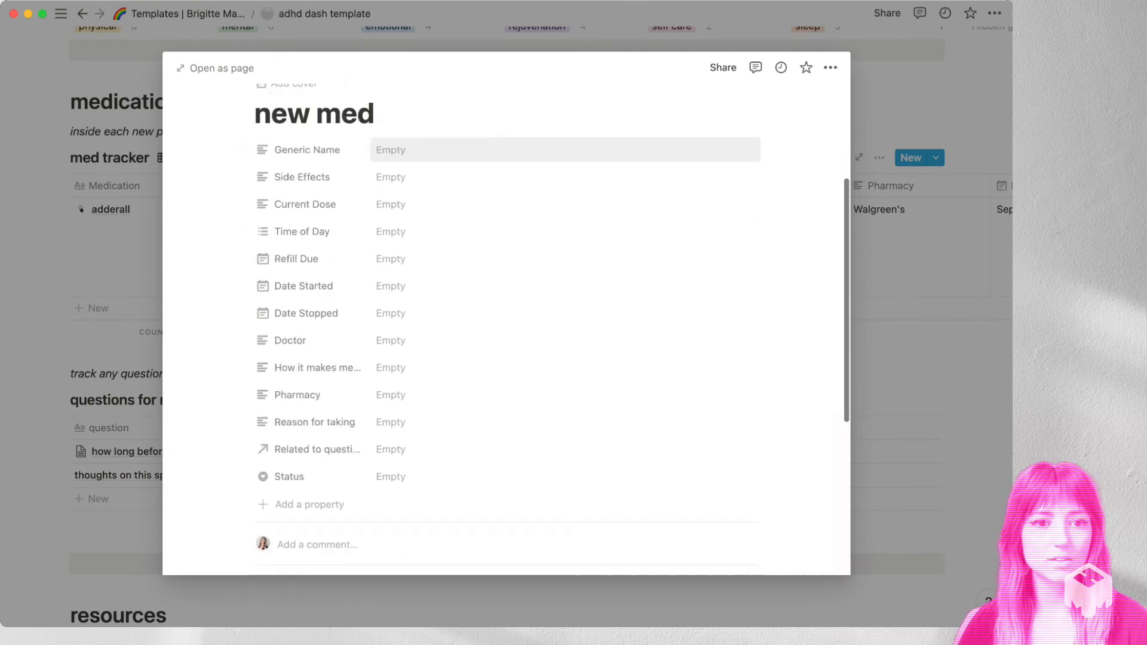
{"action": "scroll", "scroll_direction": "down", "scroll_amount": 3}
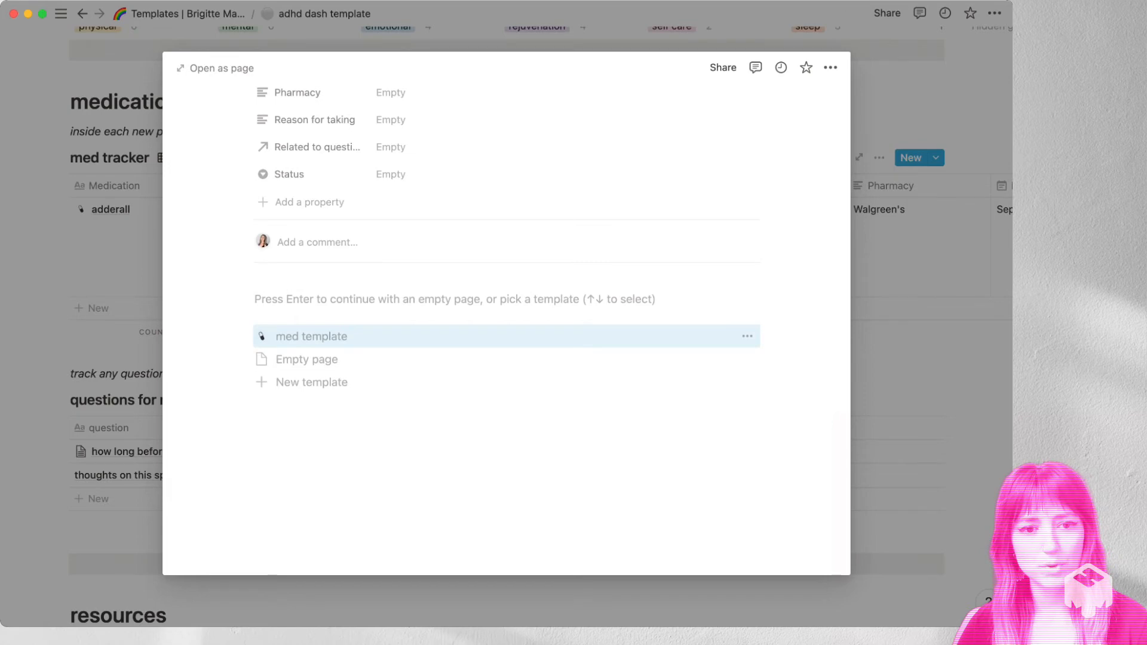
{"action": "left_click", "coordinate": [312, 336]}
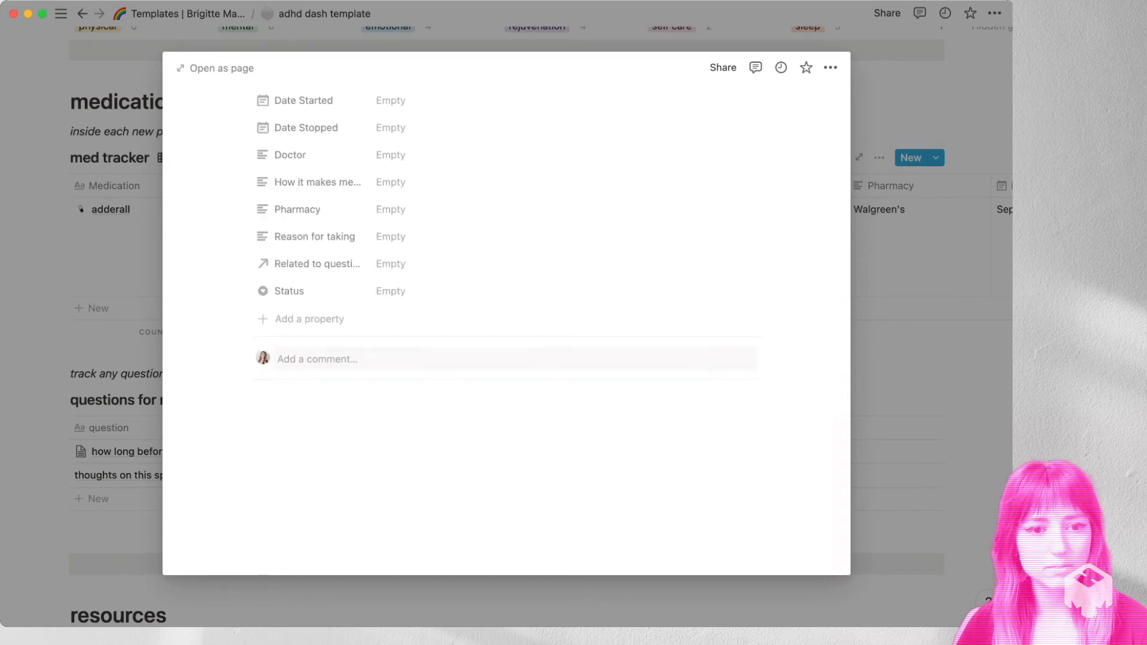
{"action": "scroll", "scroll_direction": "down", "scroll_amount": 3}
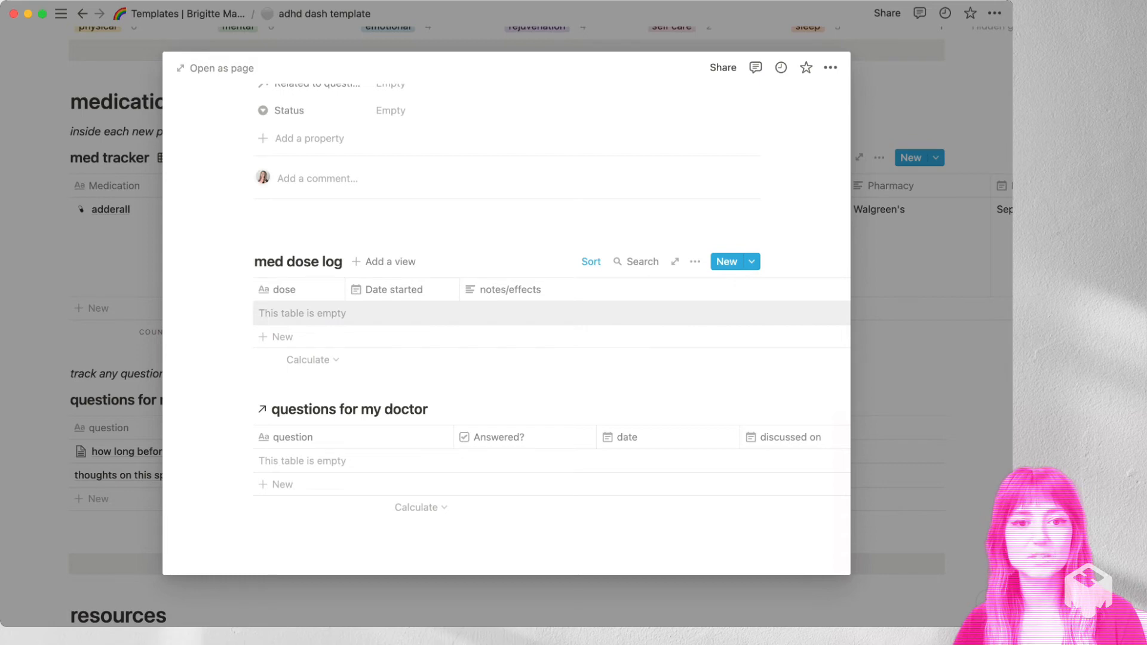
Log a '1st dose' row in the med dose log, then view the Status choices
{"action": "left_click", "coordinate": [280, 337]}
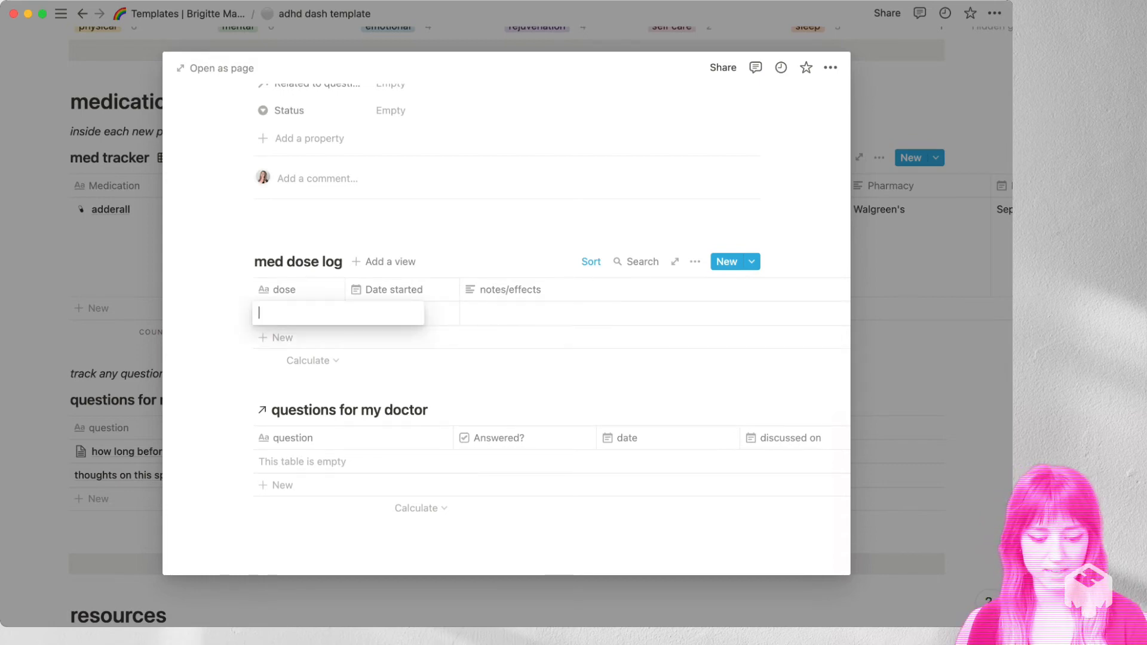
{"action": "type", "text": "1st"}
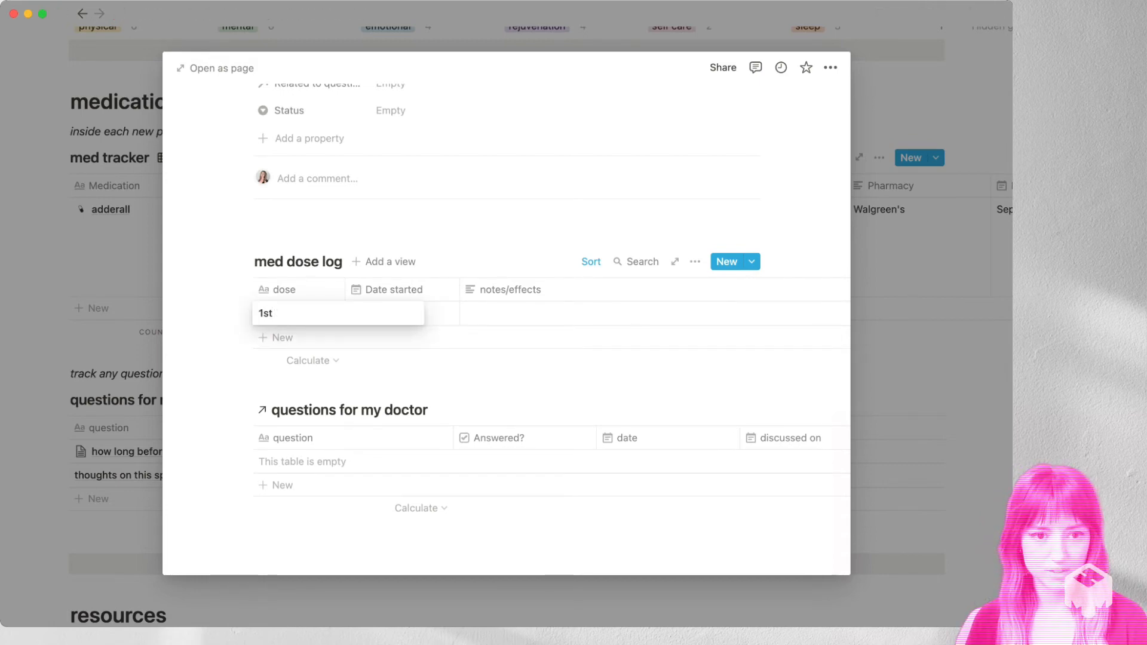
{"action": "type", "text": "dose"}
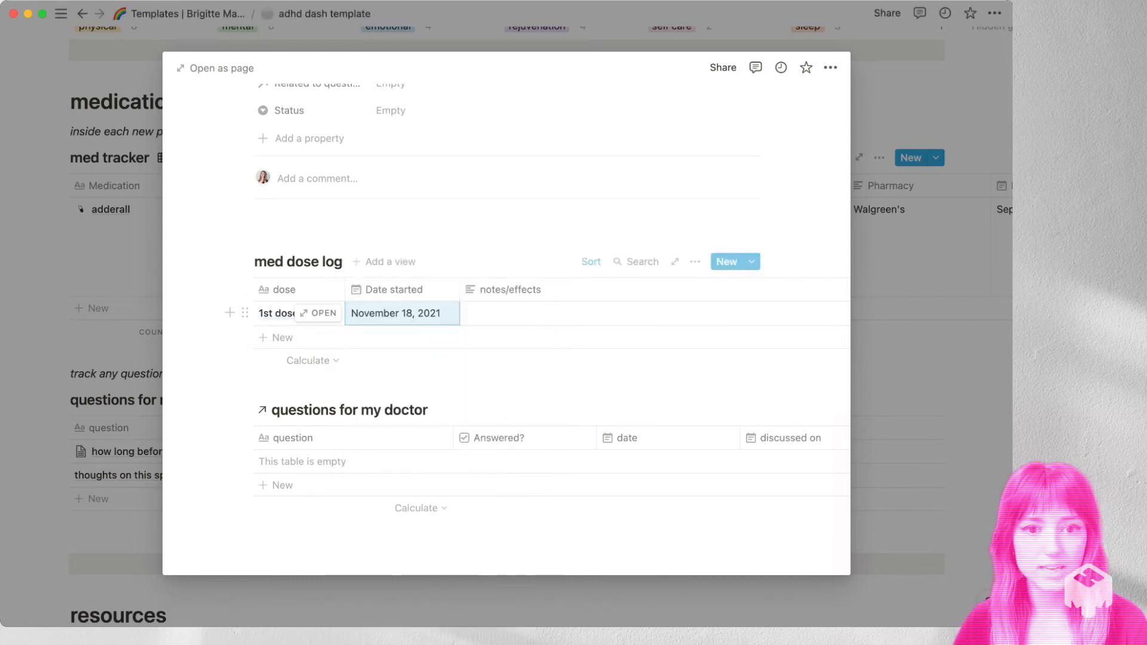
{"action": "left_click", "coordinate": [651, 313]}
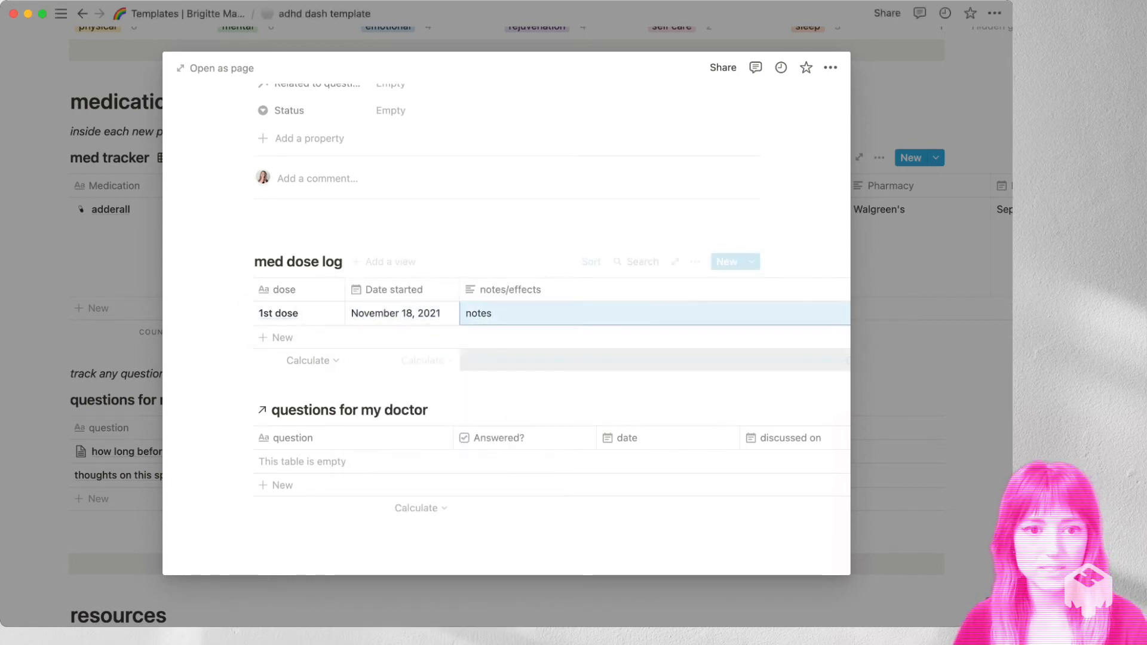
{"action": "mouse_move", "coordinate": [351, 410]}
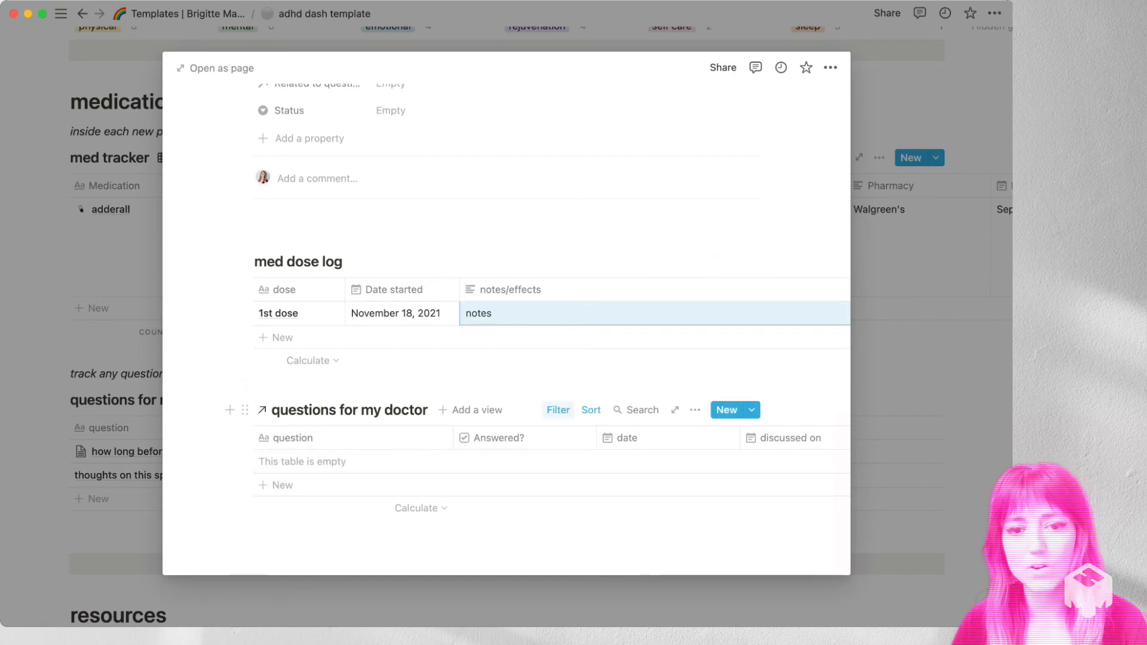
{"action": "left_click", "coordinate": [558, 410]}
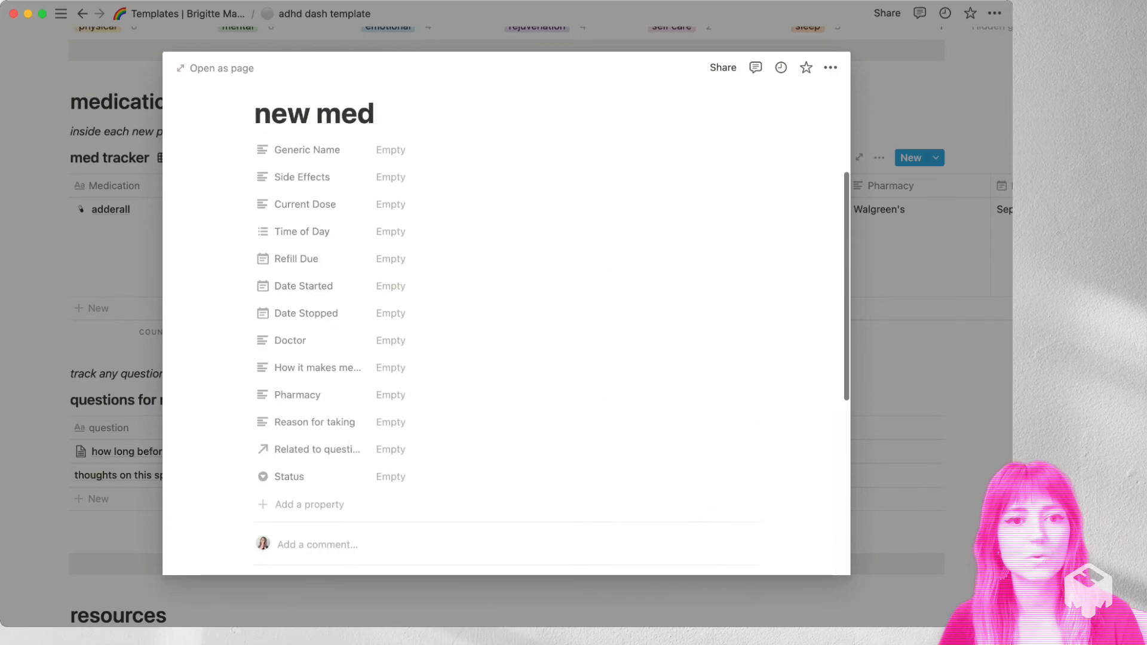
{"action": "scroll", "scroll_direction": "down", "scroll_amount": 3}
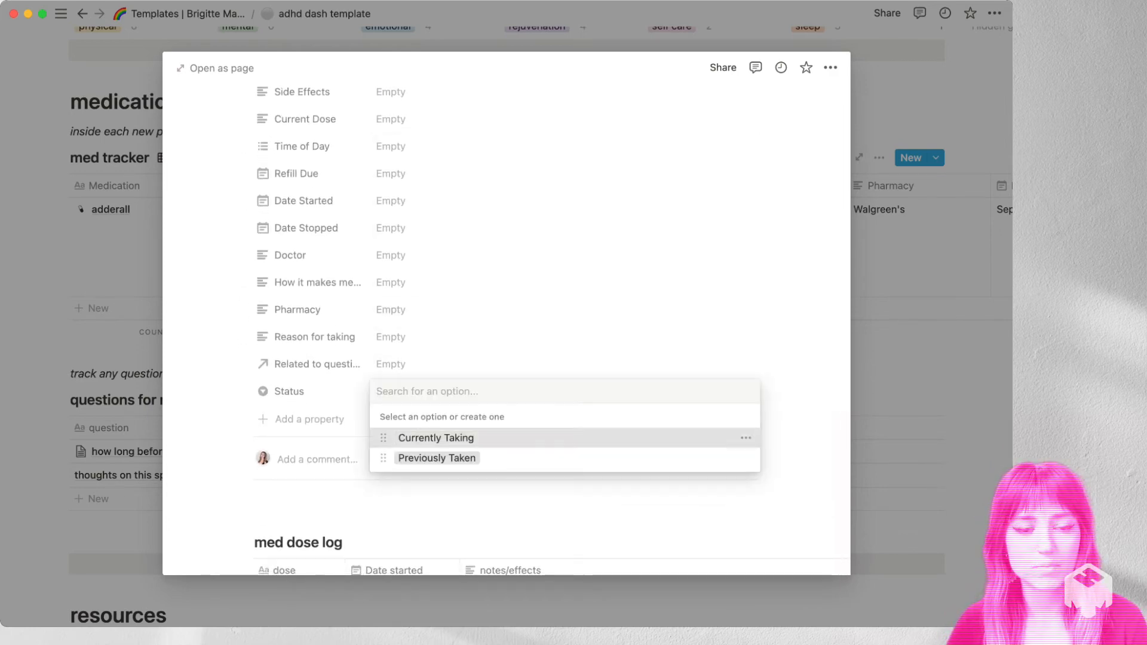
{"action": "left_click", "coordinate": [435, 437]}
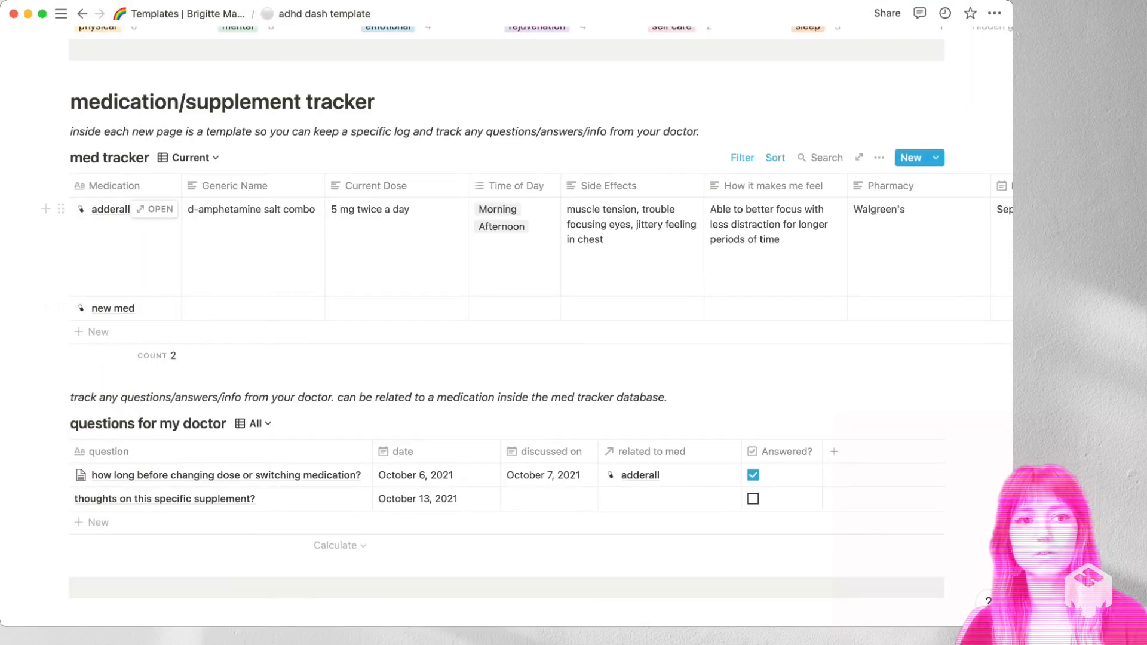
Scroll down the dashboard to the adhd resource list table in the resources section
{"action": "scroll", "scroll_direction": "right", "scroll_amount": 3}
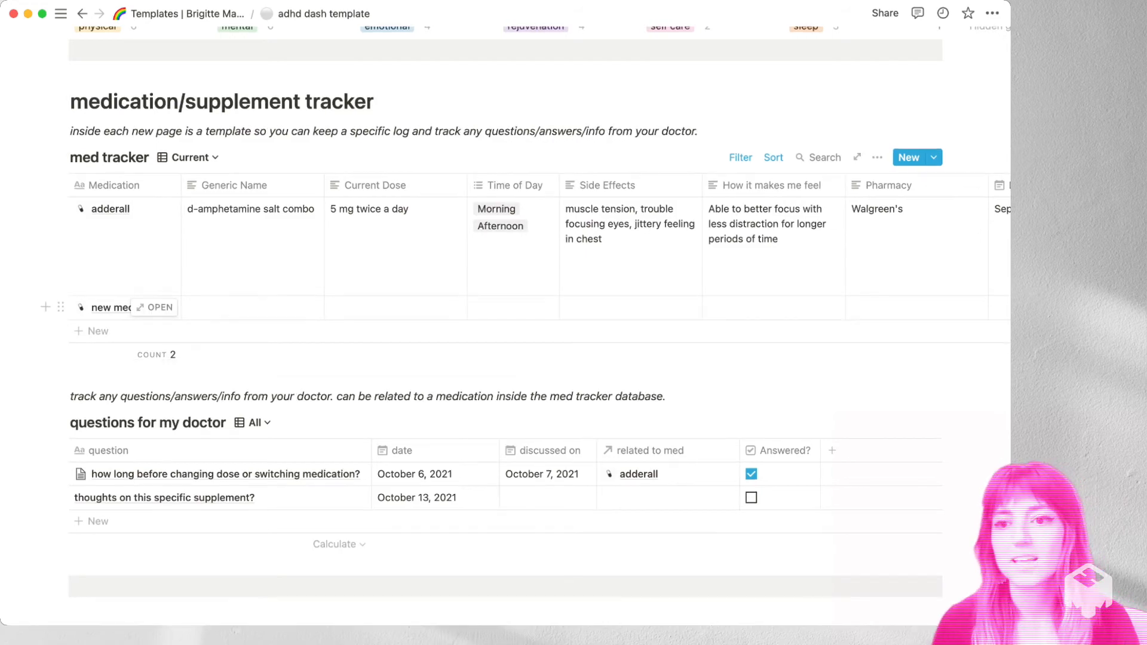
{"action": "scroll", "scroll_direction": "down", "scroll_amount": 3}
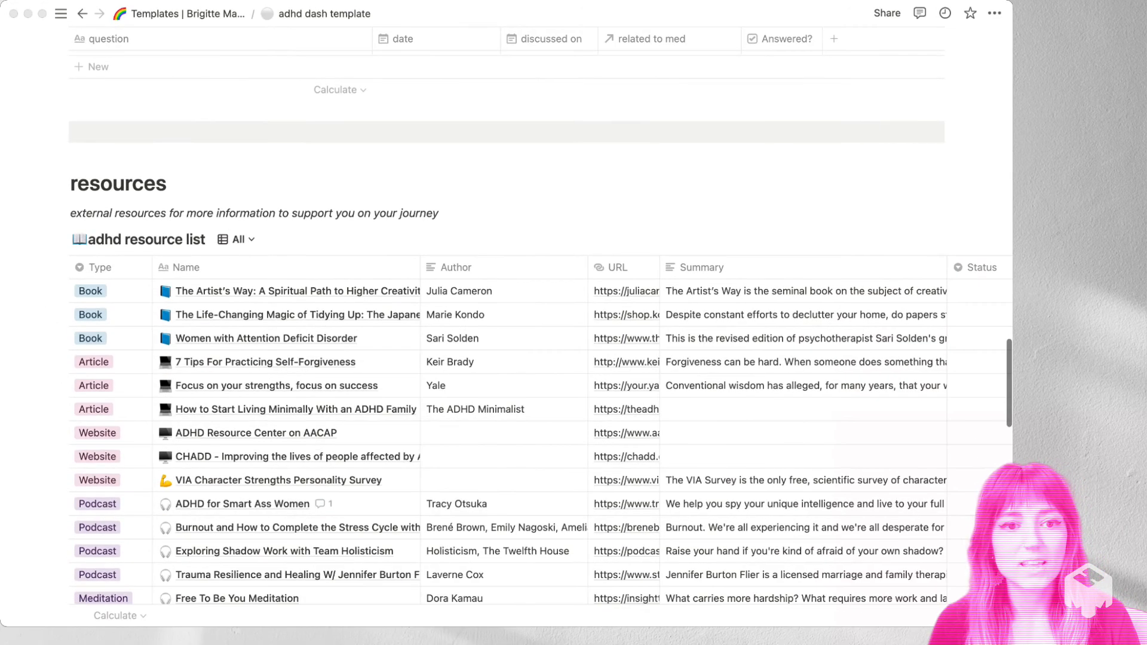
{"action": "scroll", "scroll_direction": "down", "scroll_amount": 3}
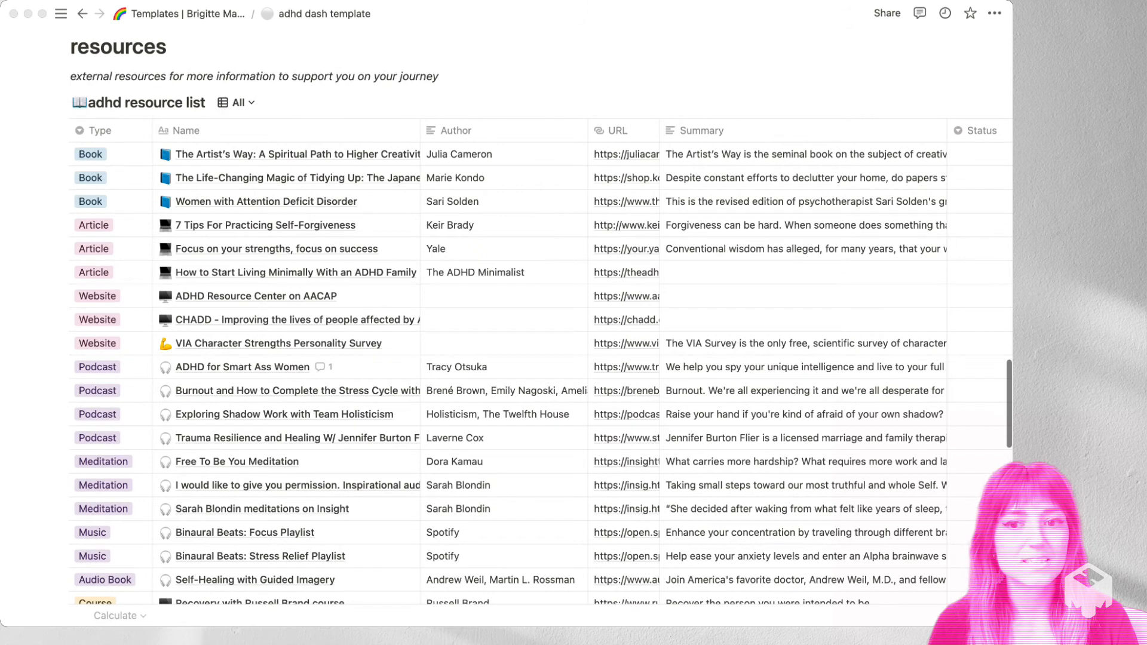
{"action": "mouse_move", "coordinate": [278, 343]}
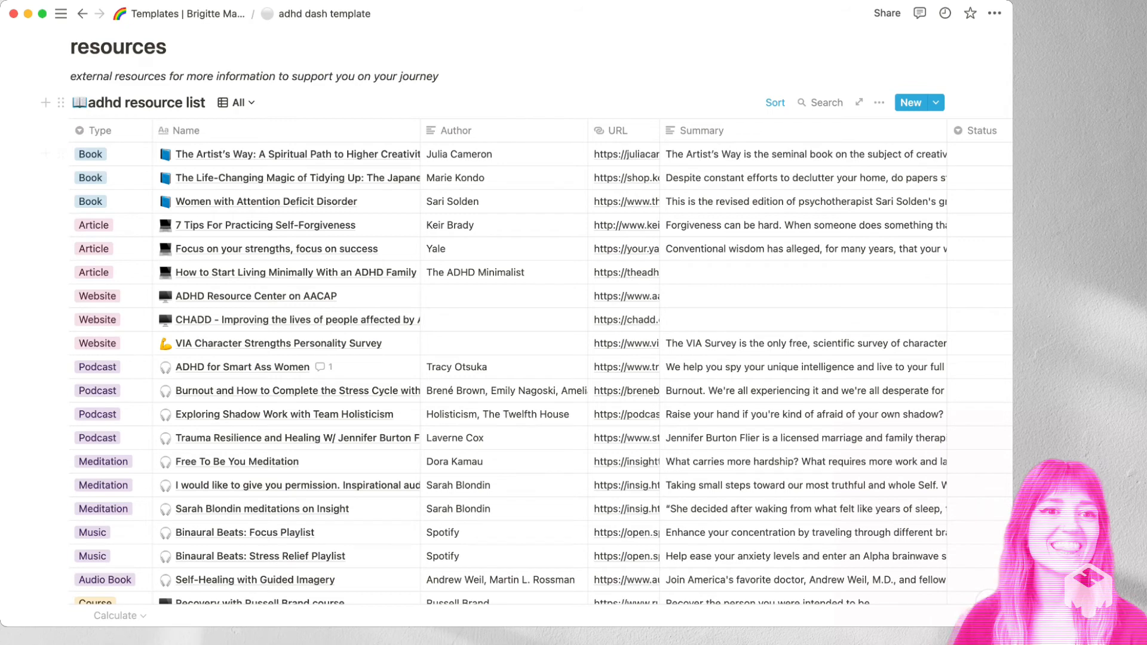
{"action": "mouse_move", "coordinate": [293, 248]}
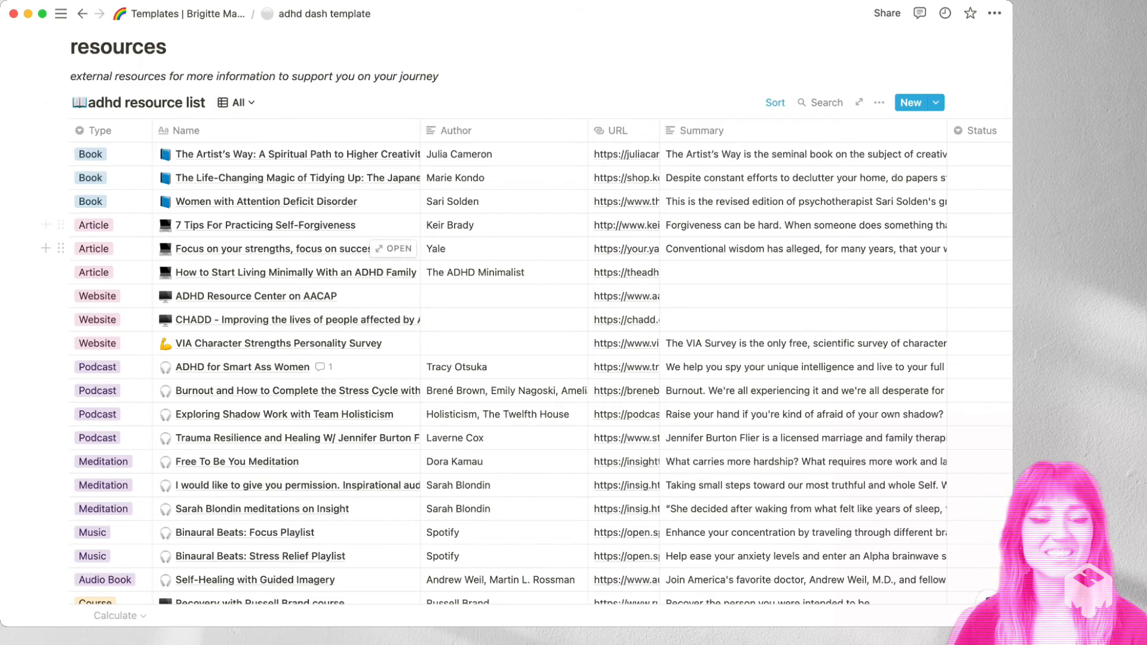
{"action": "scroll", "scroll_direction": "right", "scroll_amount": 3}
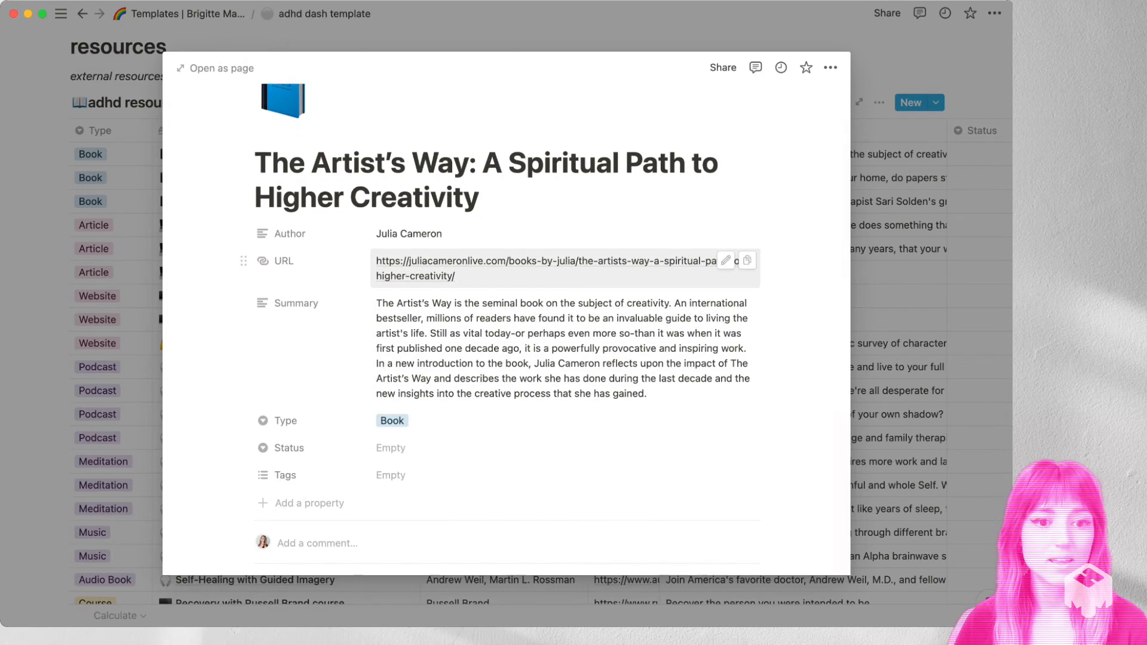
{"action": "left_click", "coordinate": [281, 100]}
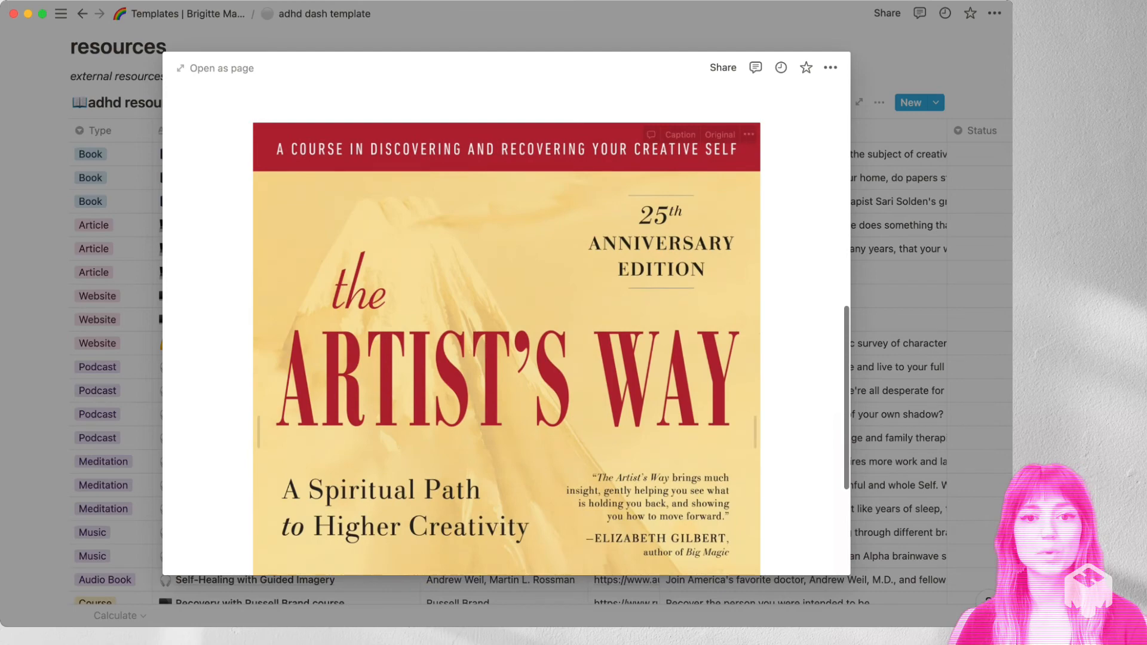
{"action": "scroll", "scroll_direction": "down", "scroll_amount": 3}
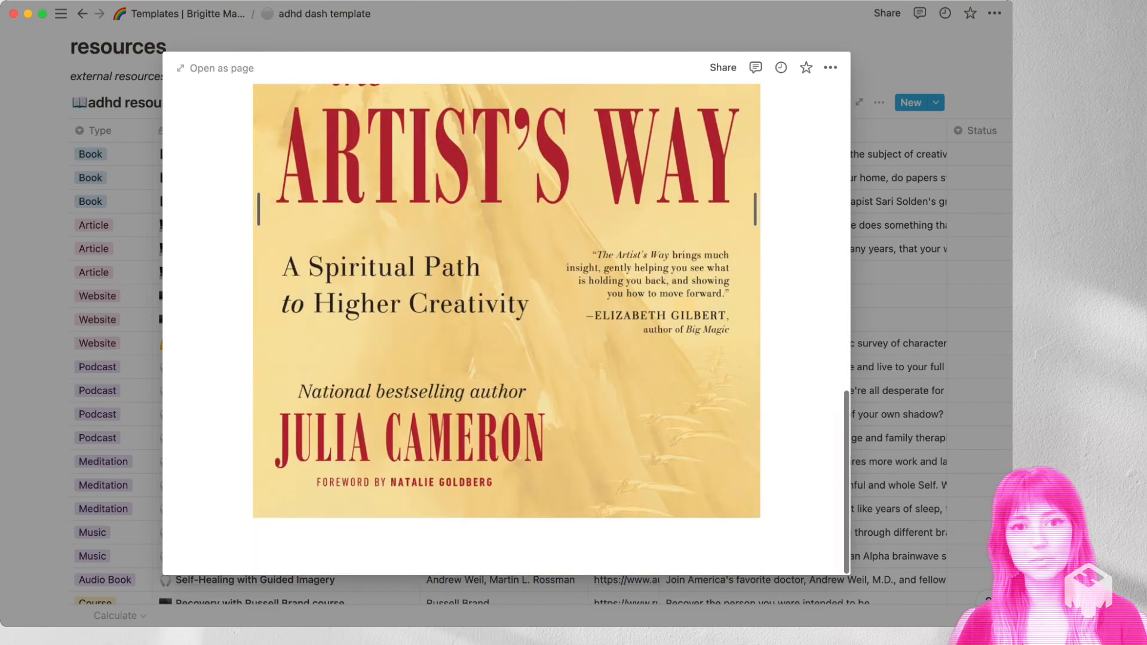
{"action": "scroll", "scroll_direction": "up", "scroll_amount": 3}
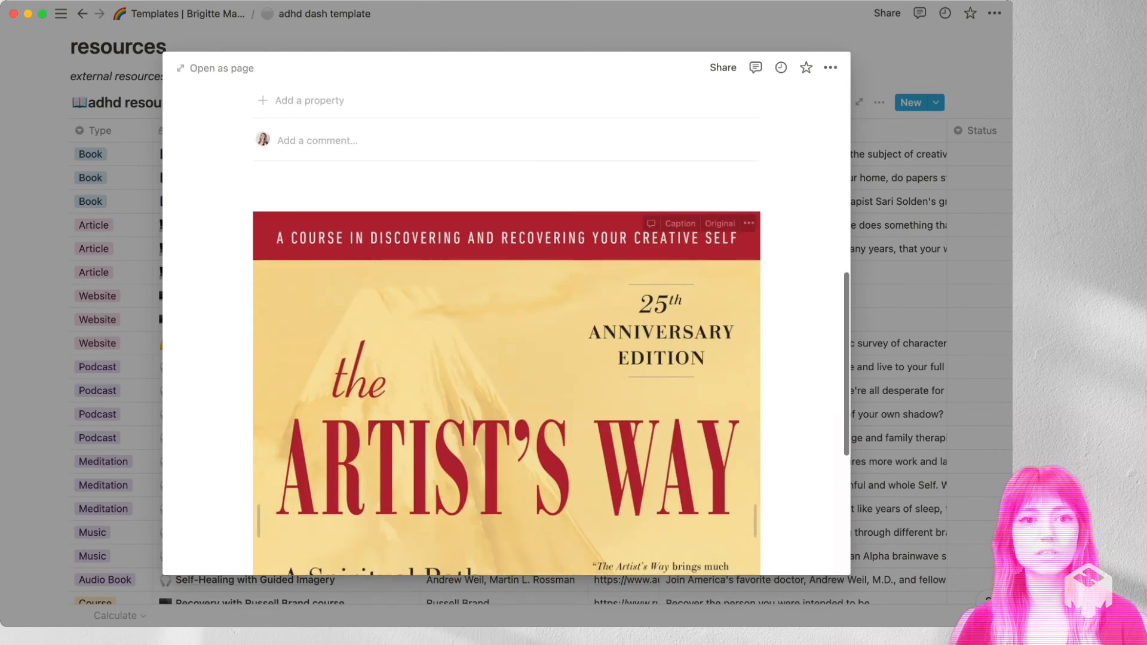
{"action": "scroll", "scroll_direction": "down", "scroll_amount": 3}
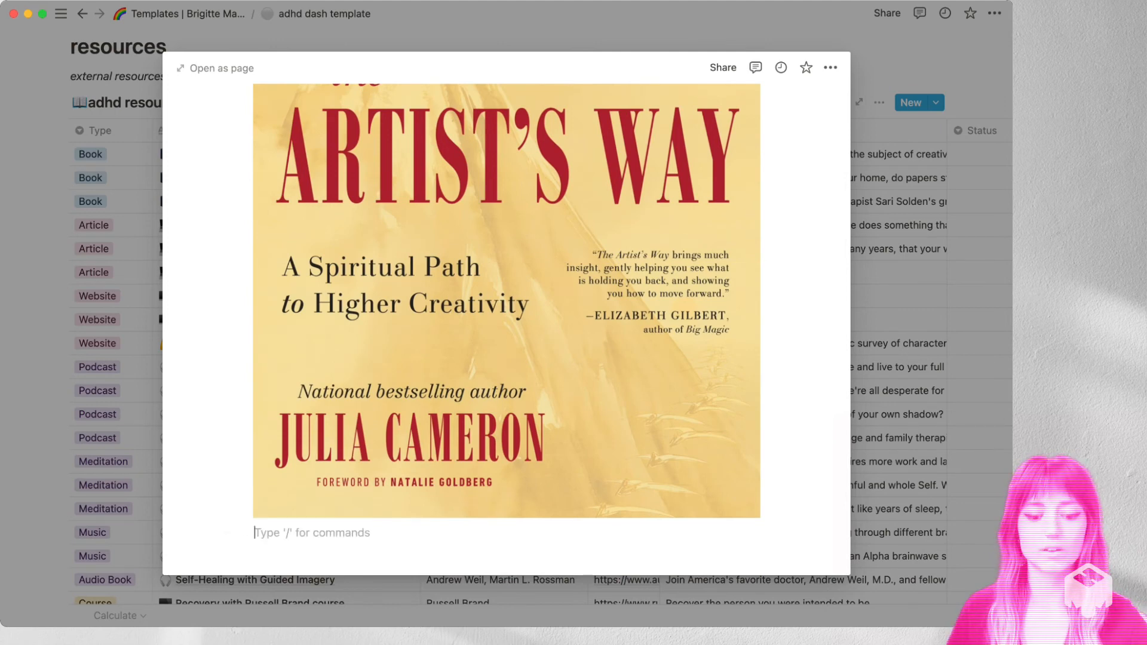
{"action": "type", "text": "notes here"}
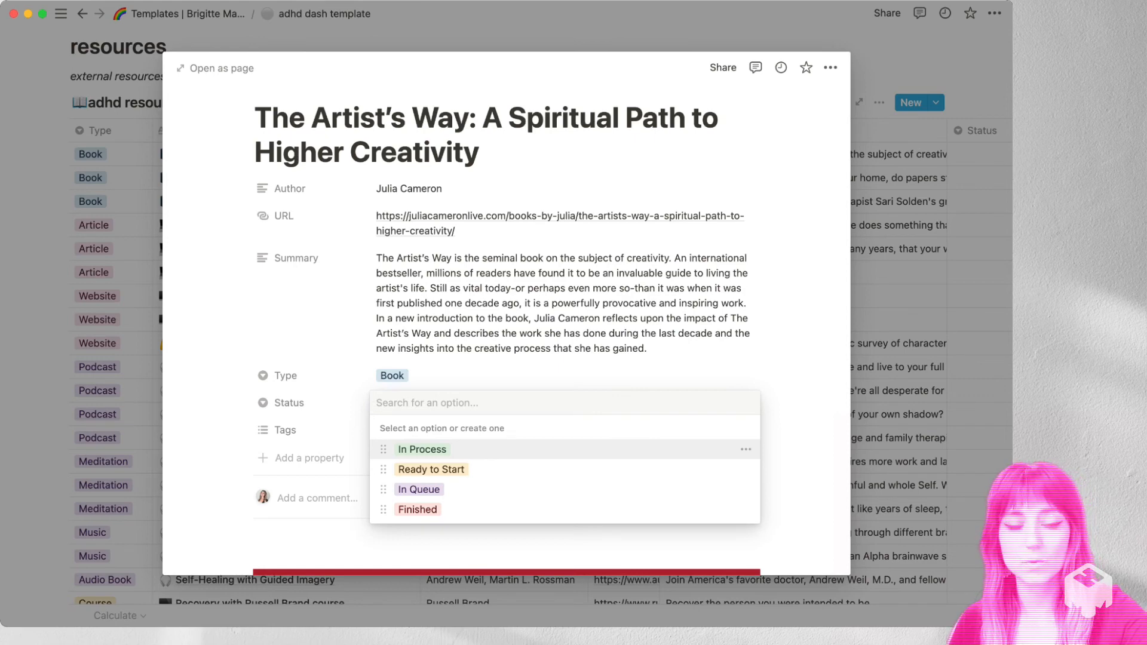
{"action": "mouse_move", "coordinate": [430, 469]}
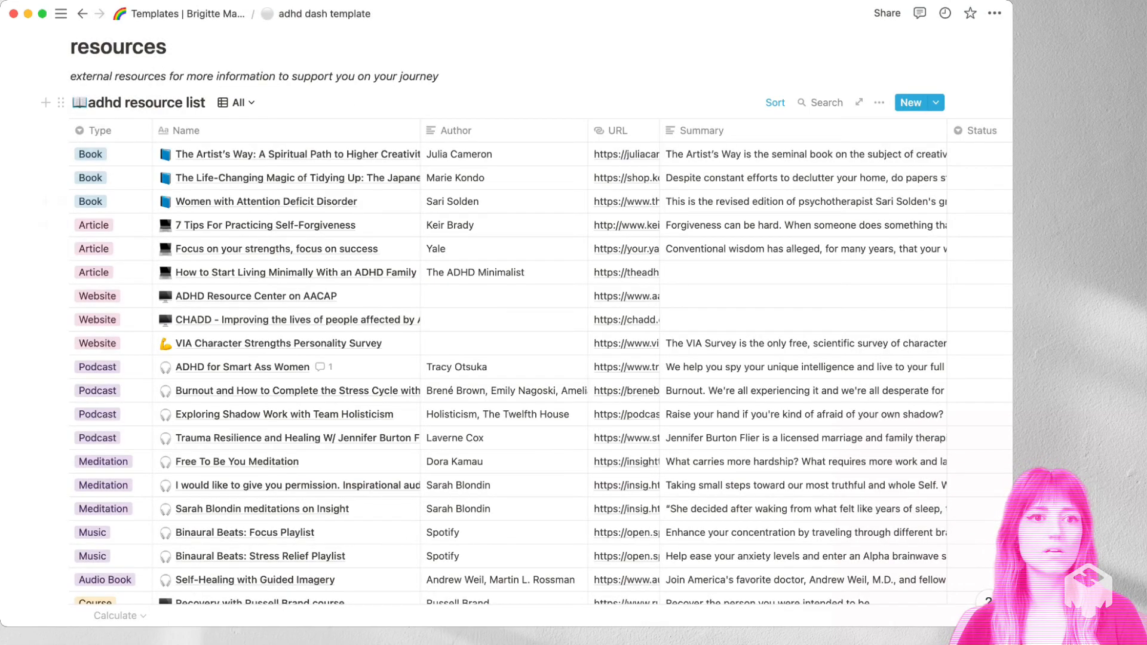
{"action": "left_click", "coordinate": [235, 101]}
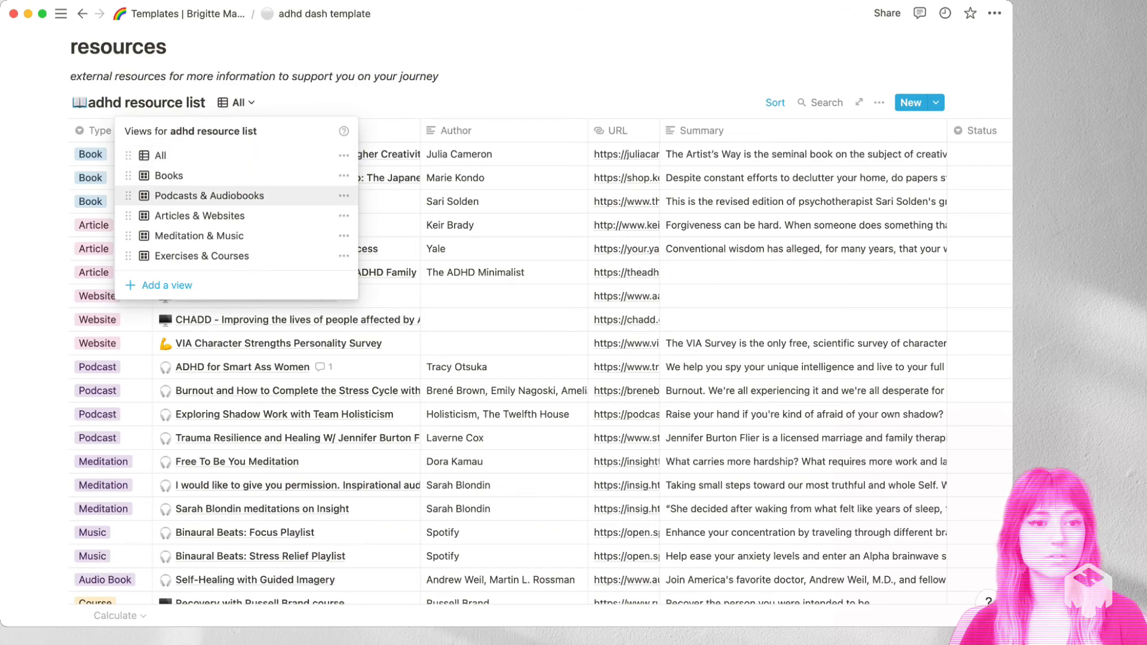
{"action": "left_click", "coordinate": [167, 175]}
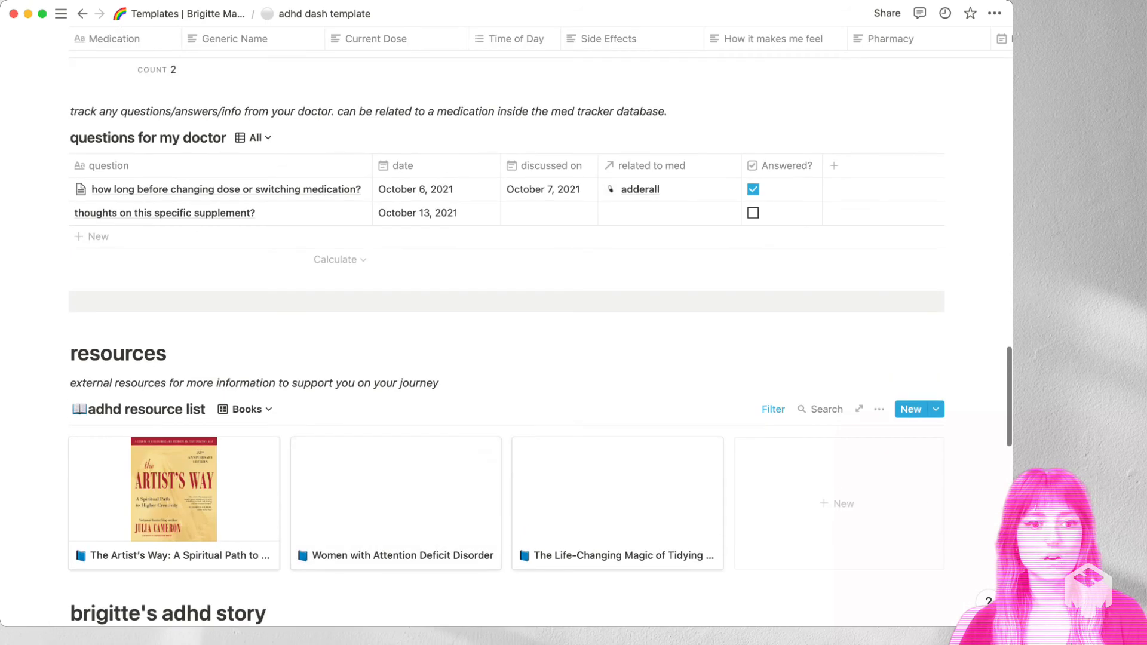
{"action": "left_click", "coordinate": [772, 444]}
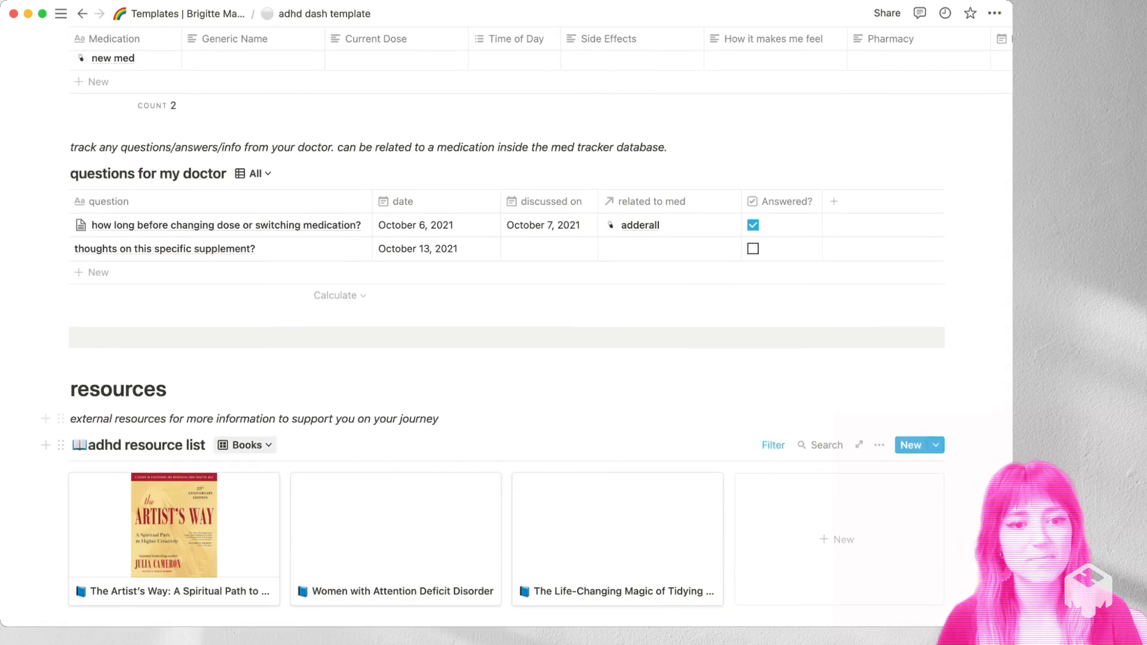
{"action": "left_click", "coordinate": [242, 444]}
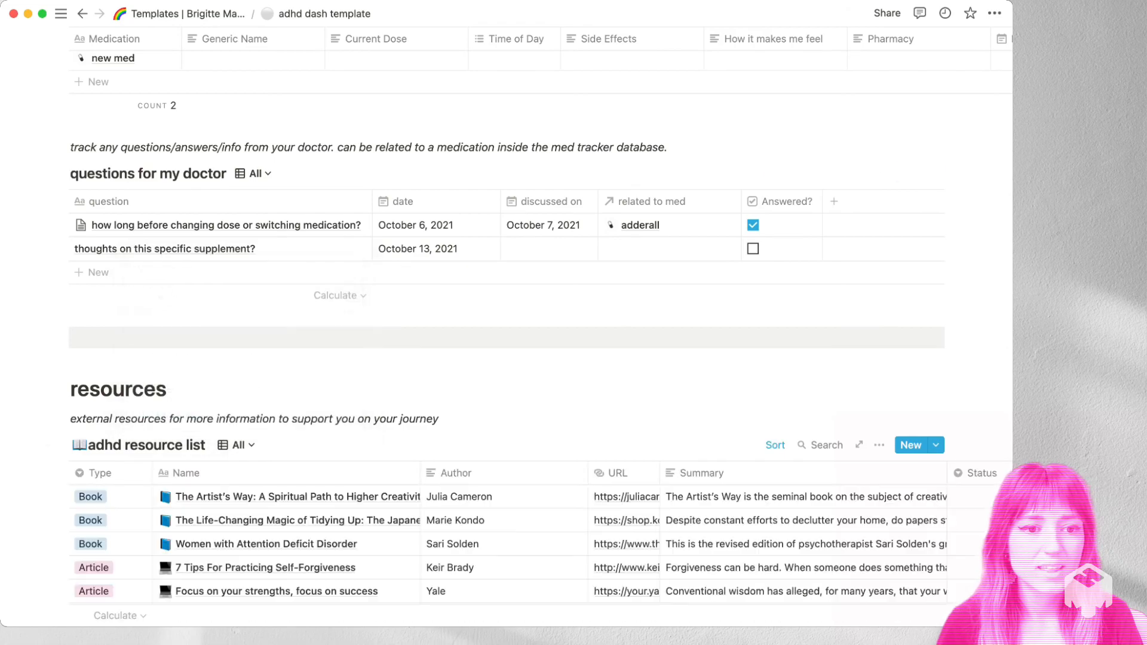
{"action": "scroll", "scroll_direction": "down", "scroll_amount": 3}
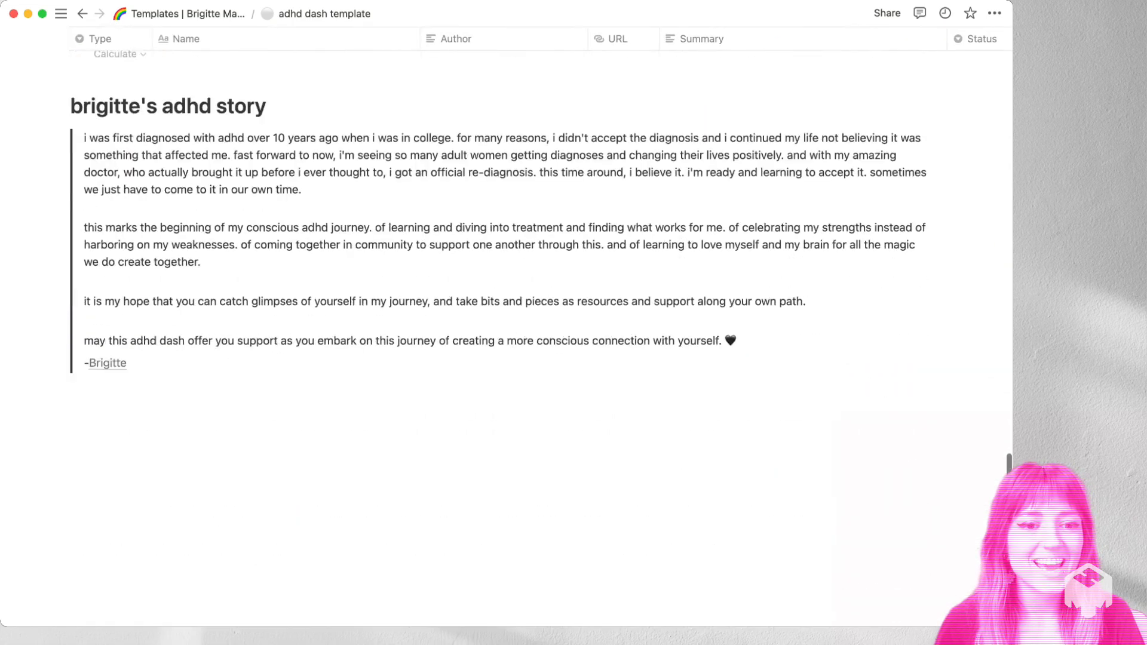
{"action": "scroll", "scroll_direction": "up", "scroll_amount": 3}
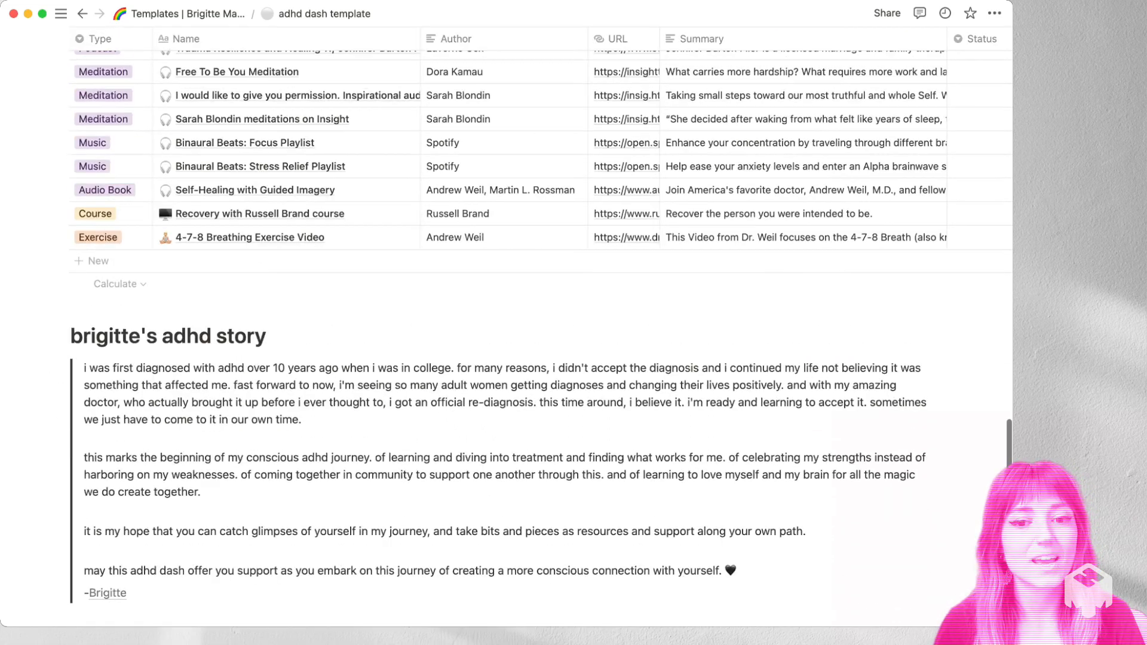